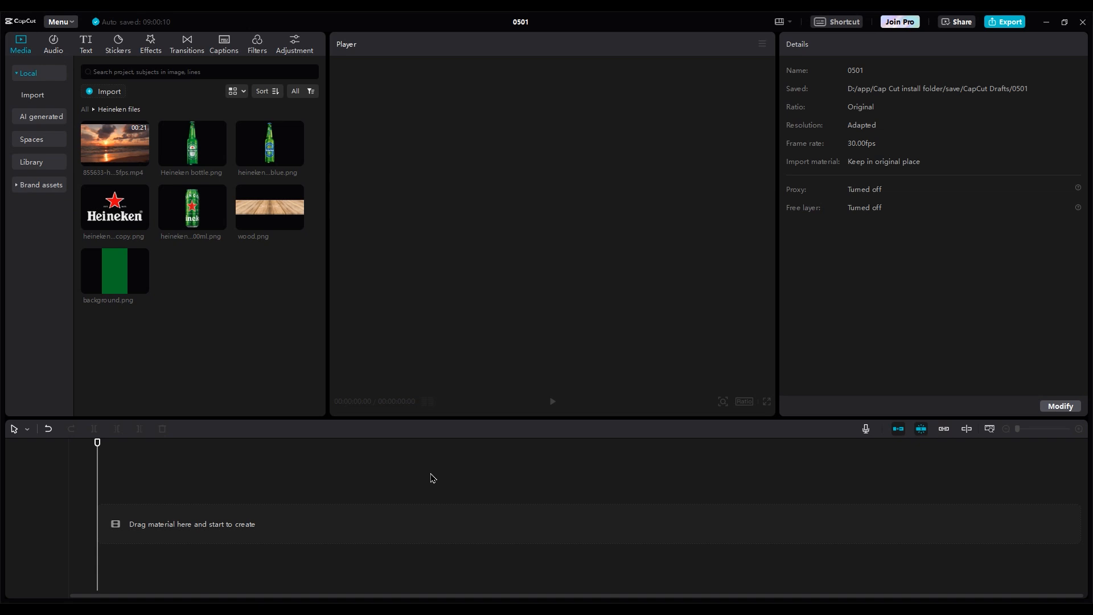
- Turn on Free layer, add the sunset beach video to the timeline, and show Ratio presets
left_click(1059, 406)
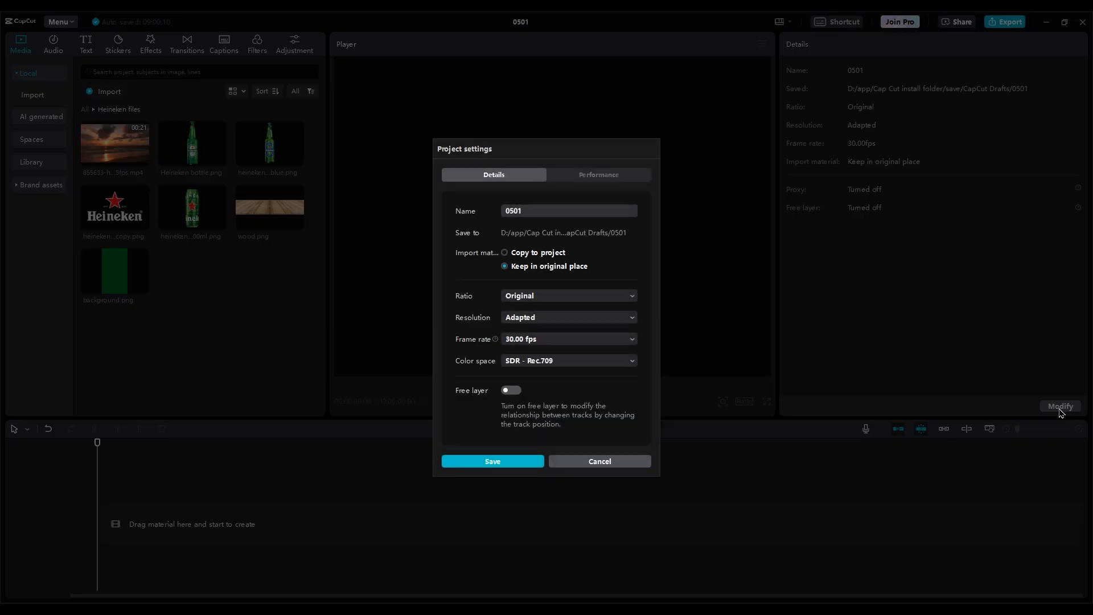
left_click(510, 390)
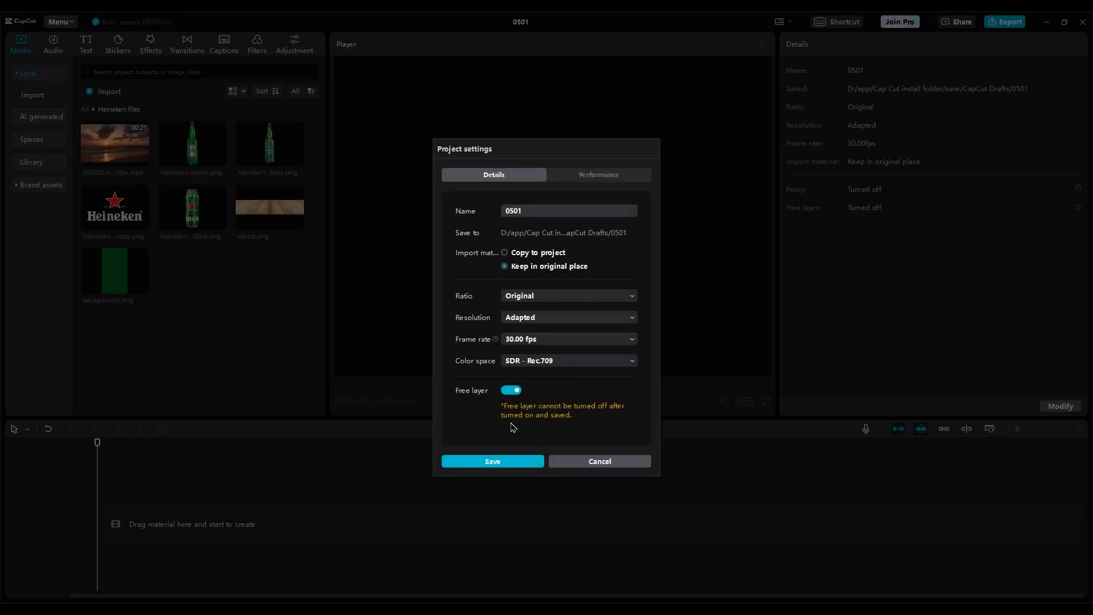
left_click(492, 461)
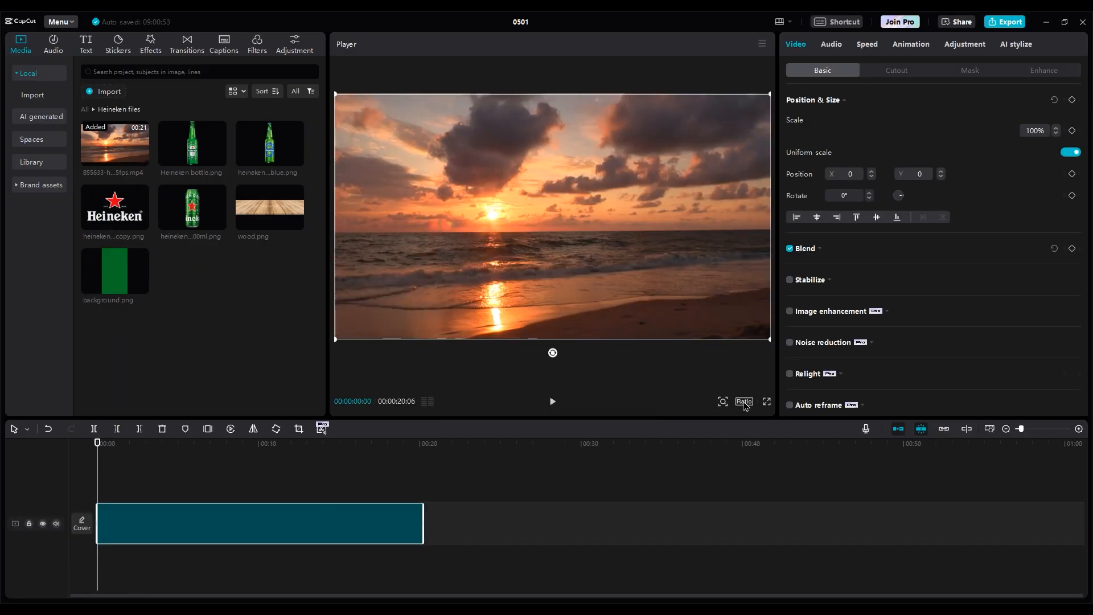
left_click(743, 401)
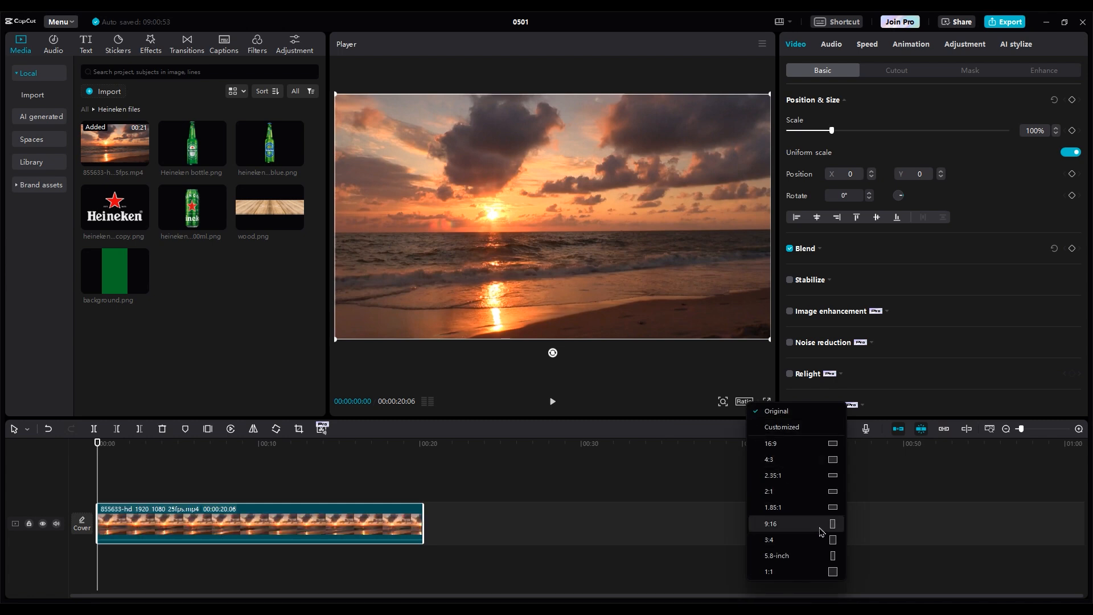
- Set 9:16 and stack wood, bottles and can, wood scaled 243% at Y -1380
left_click(771, 524)
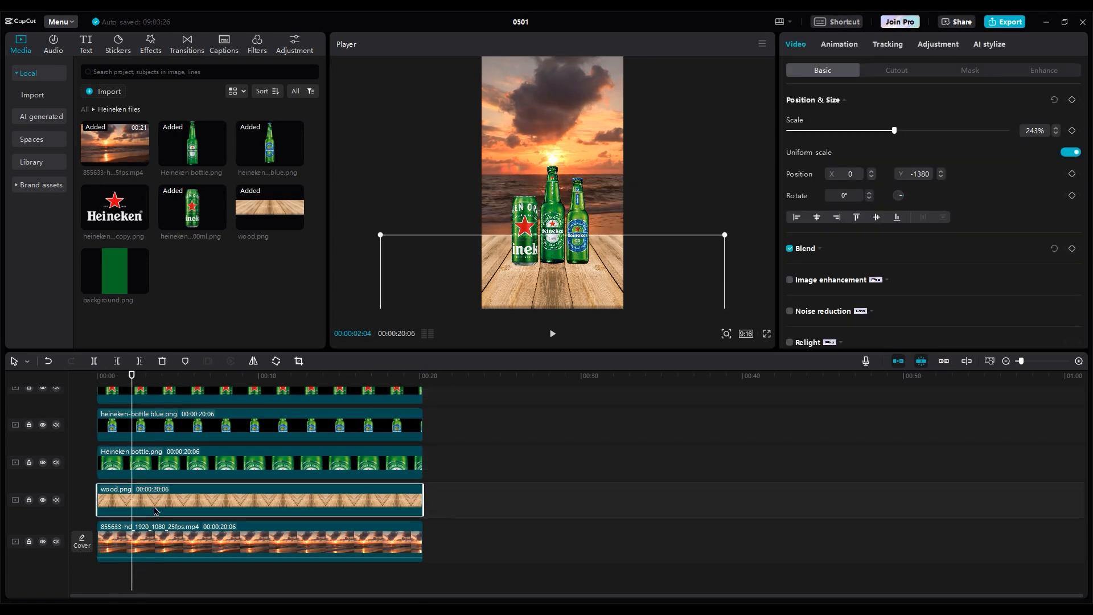
mouse_move(1047, 166)
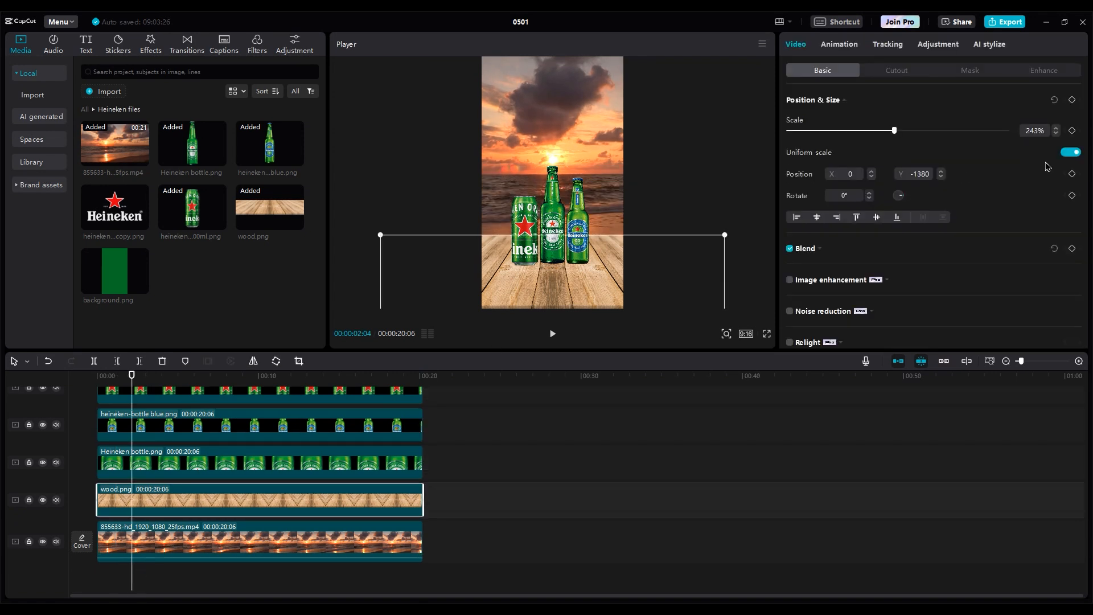
- Unlink uniform scale and set the wood plank's height to 202%, keeping width 243%
left_click(1070, 152)
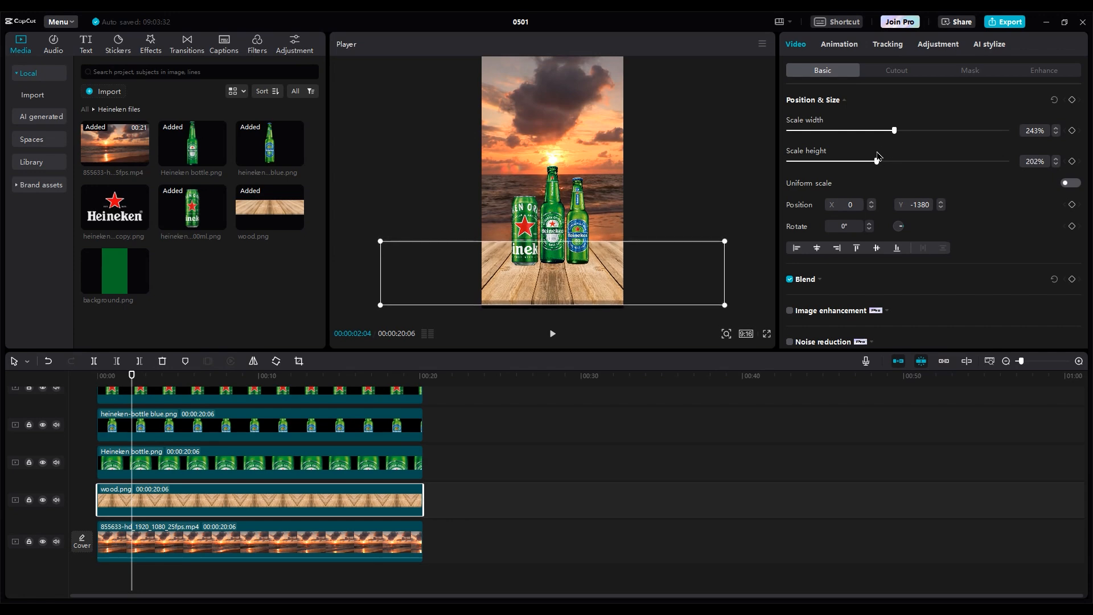
left_click(1071, 183)
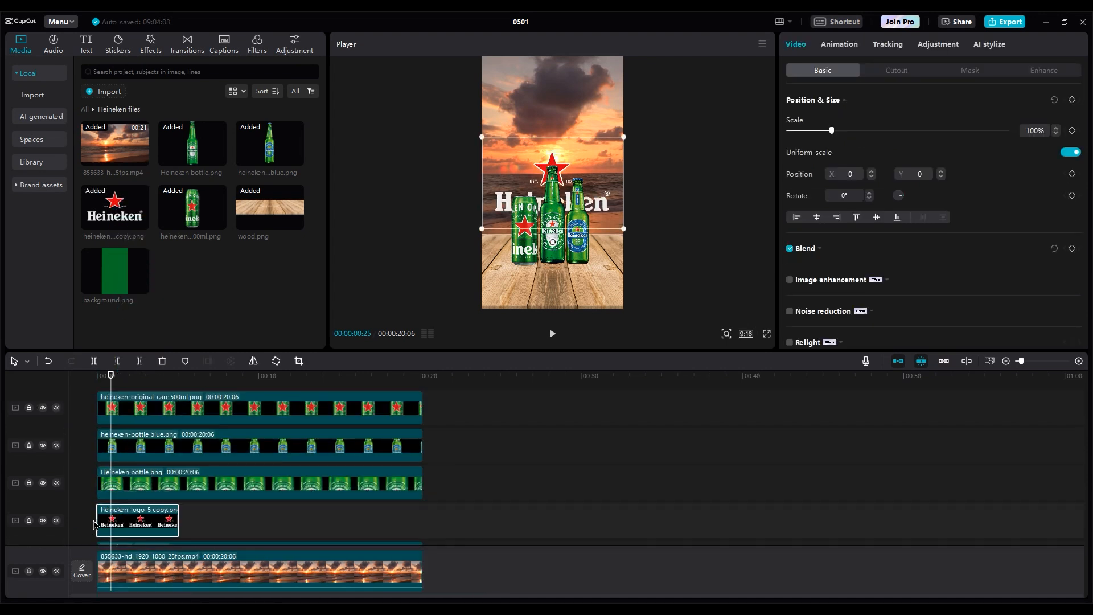
- Place the Heineken logo PNG high above the bottles, extended to 20:06
scroll("down", 3)
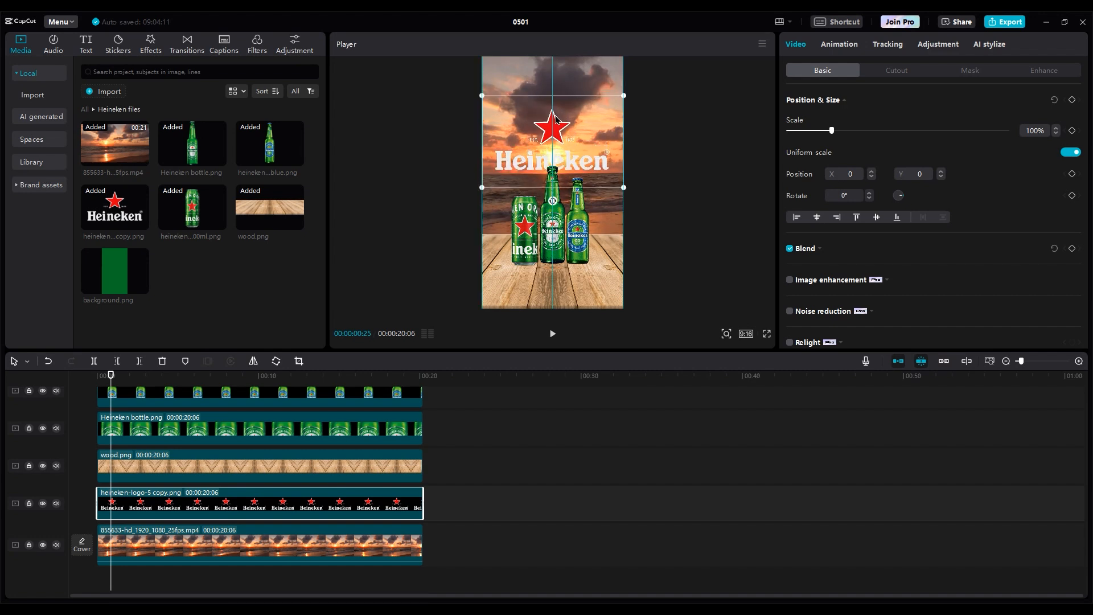
left_click(387, 120)
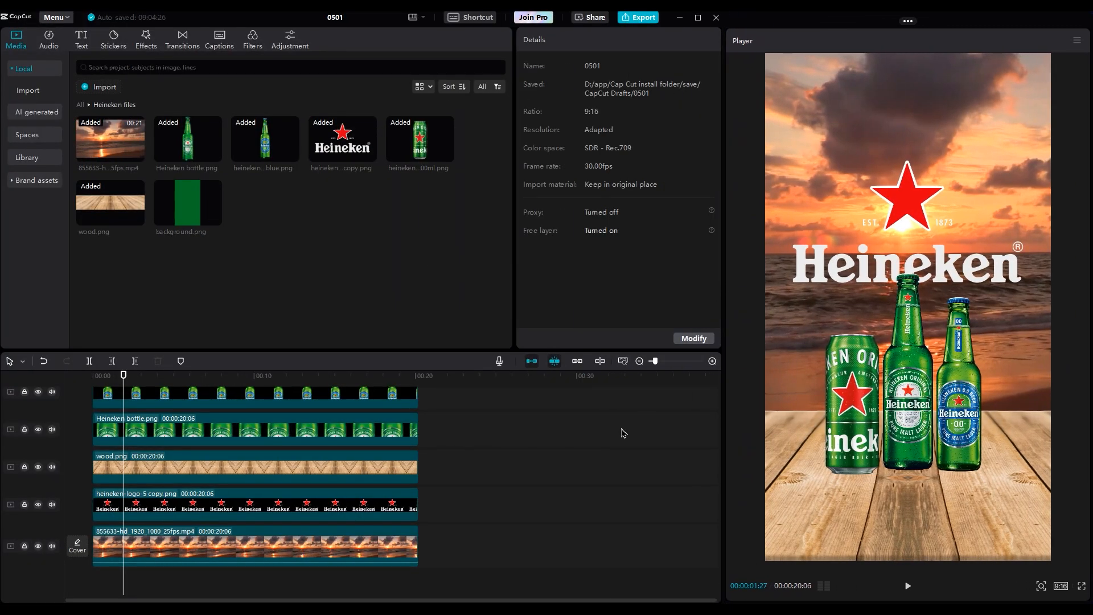
- Nudge the can into place, then keyframe the green bottle's position at X 1355
left_click(258, 432)
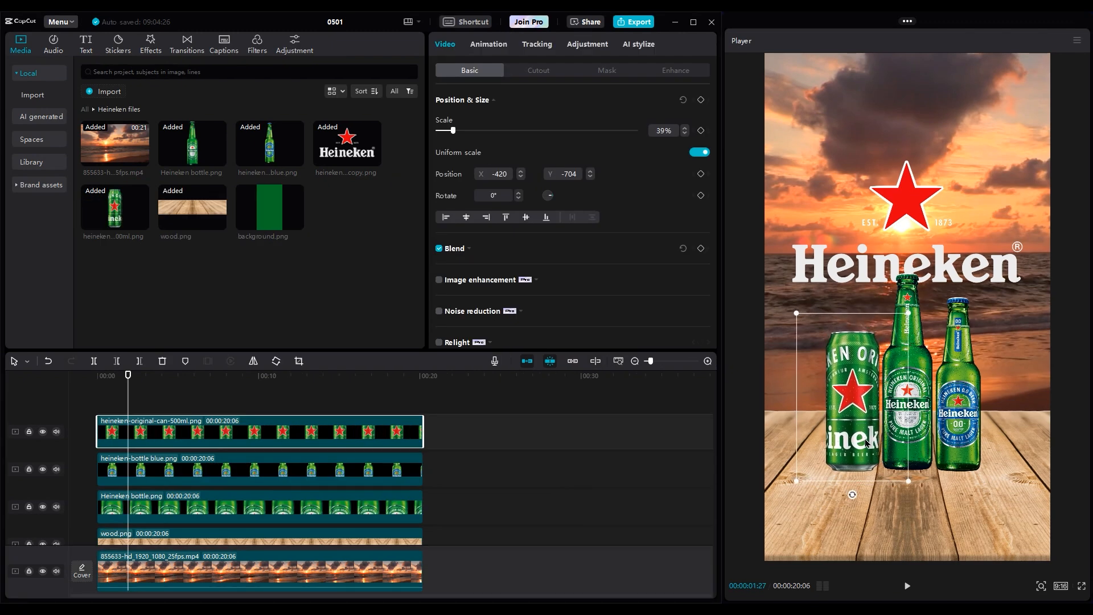
left_click(258, 469)
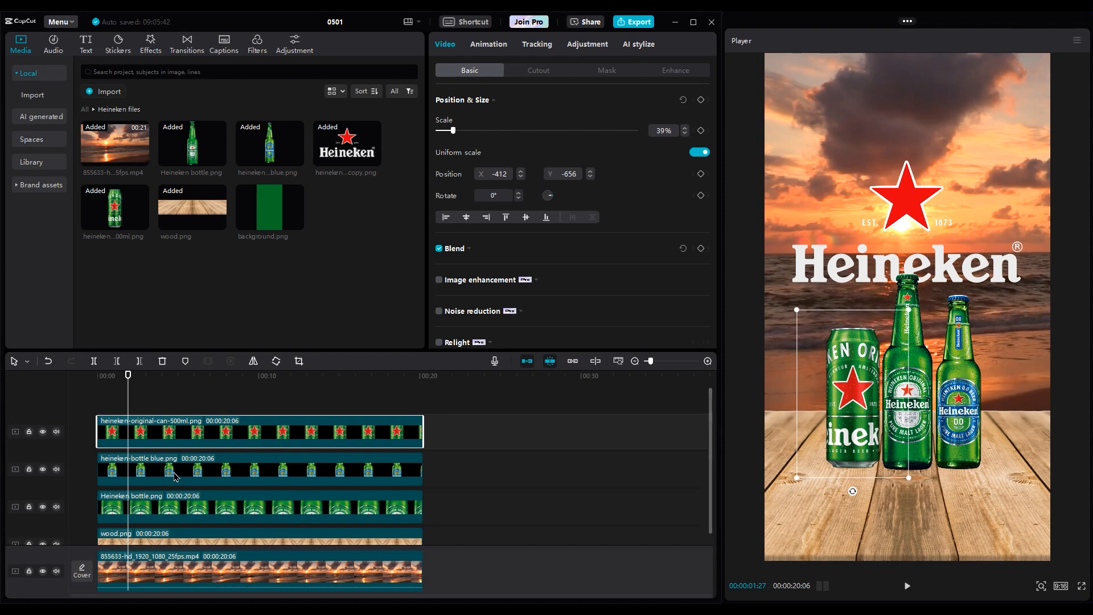
left_click(41, 404)
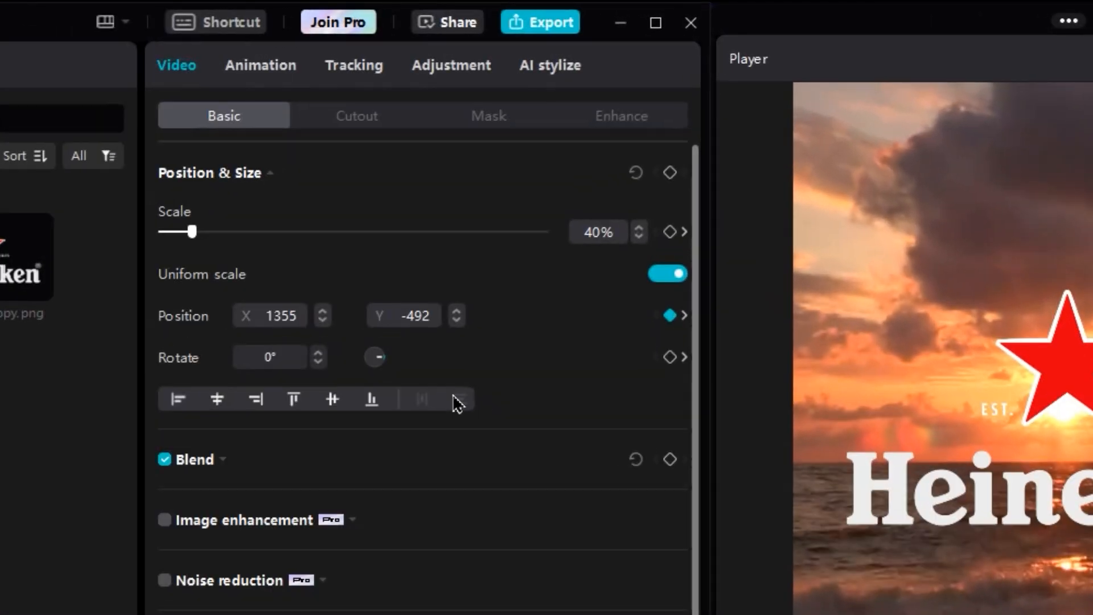
- Keyframe the green bottle's rotation, then set Position X 0 and Rotate 0° later
left_click(319, 363)
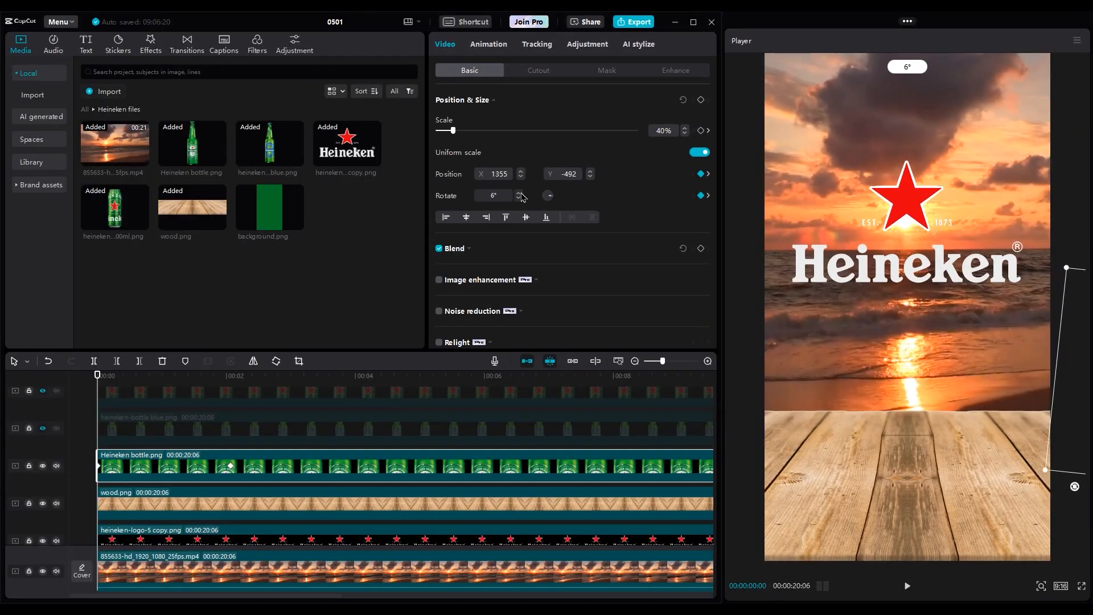
left_click(519, 193)
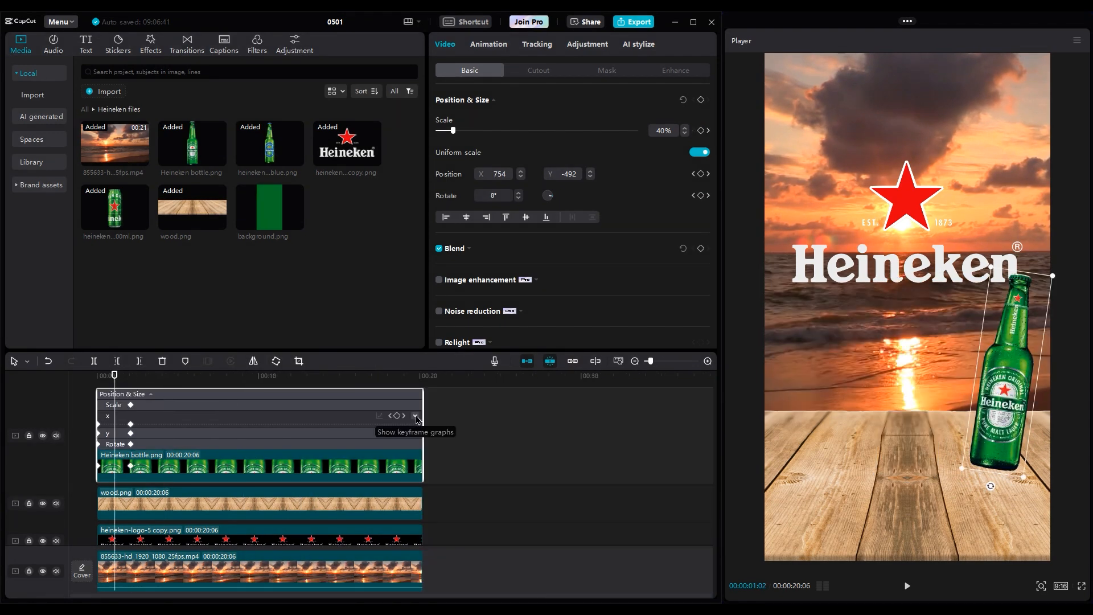
- Open the green bottle's Rotate keyframe graph and apply an ease preset
left_click(415, 416)
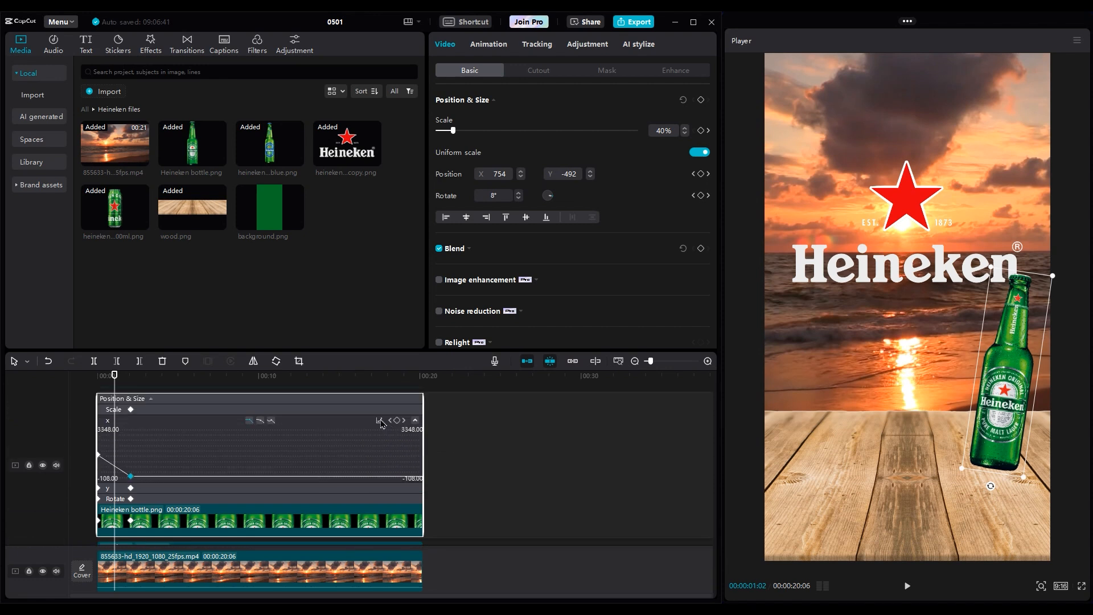
left_click(381, 421)
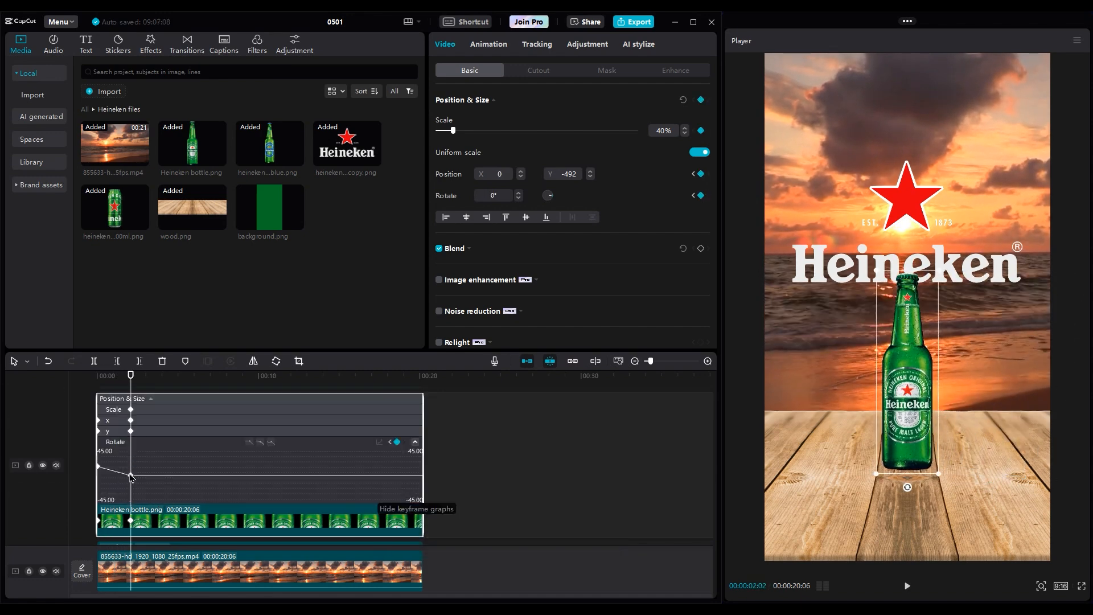
left_click(397, 441)
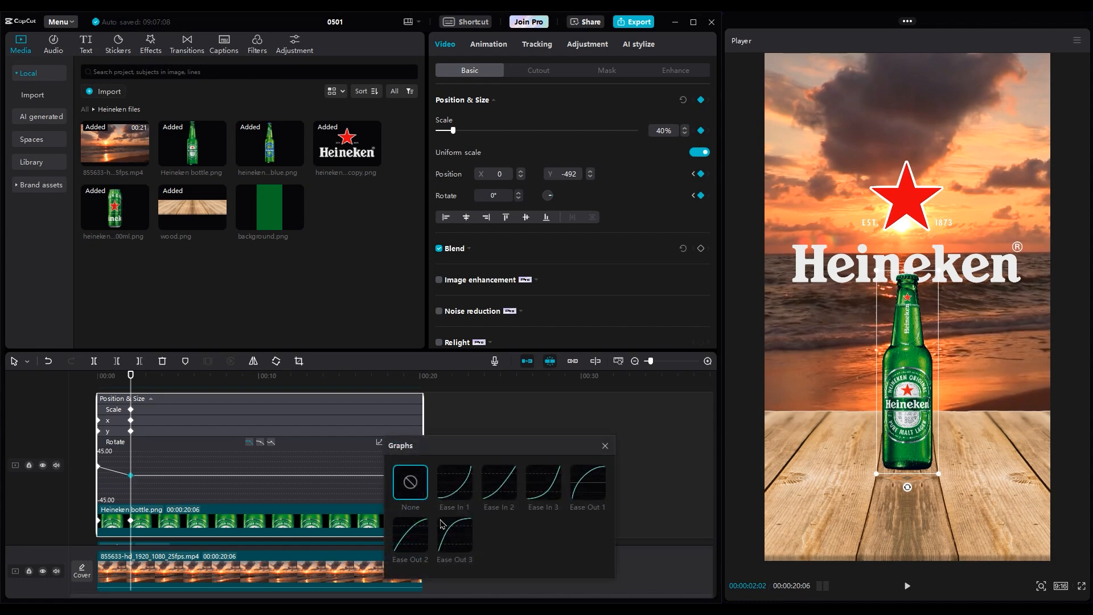
left_click(604, 445)
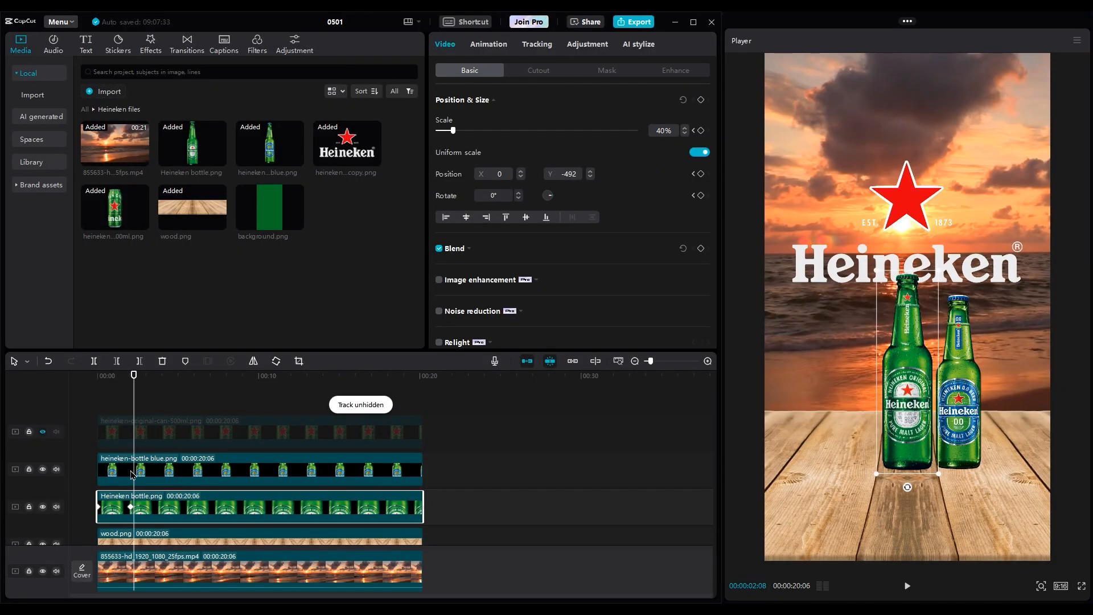
mouse_move(129, 448)
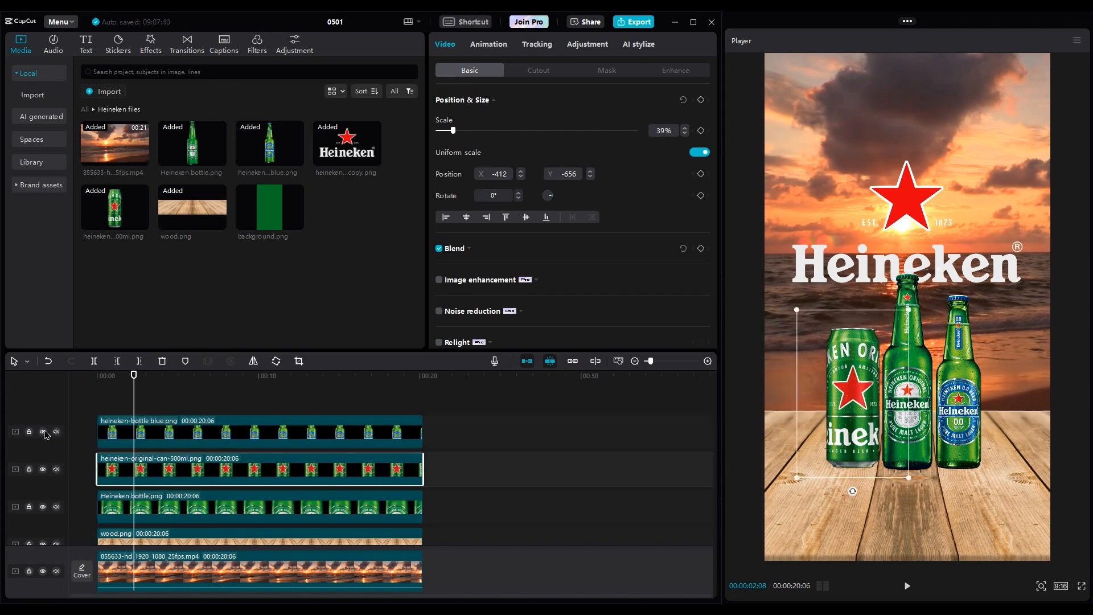
- Hide the blue bottle track and add Position and Rotate keyframes to the can
left_click(41, 431)
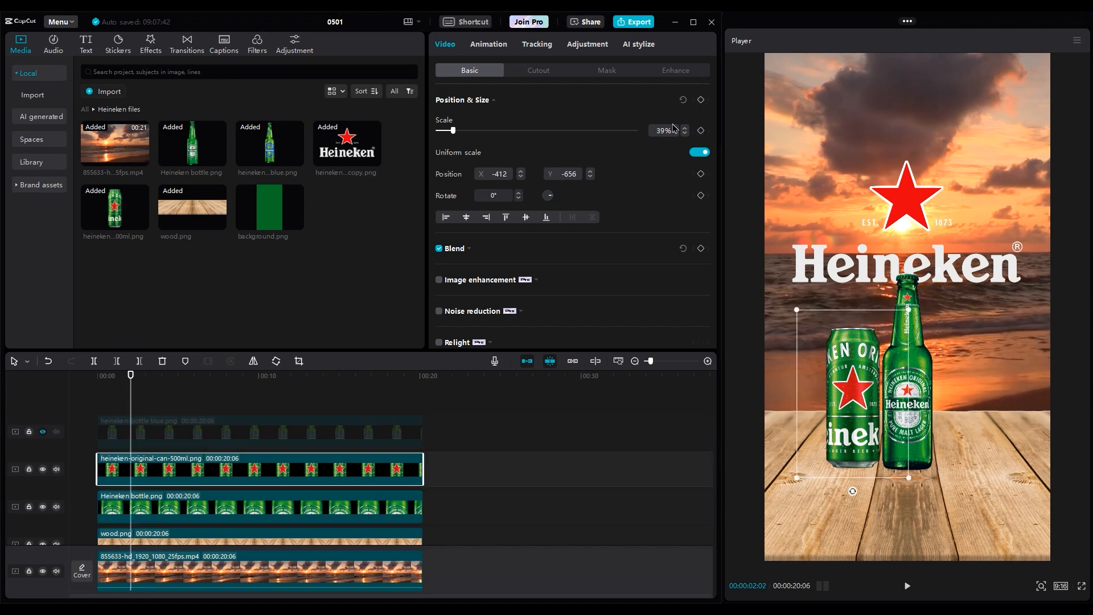
left_click(701, 100)
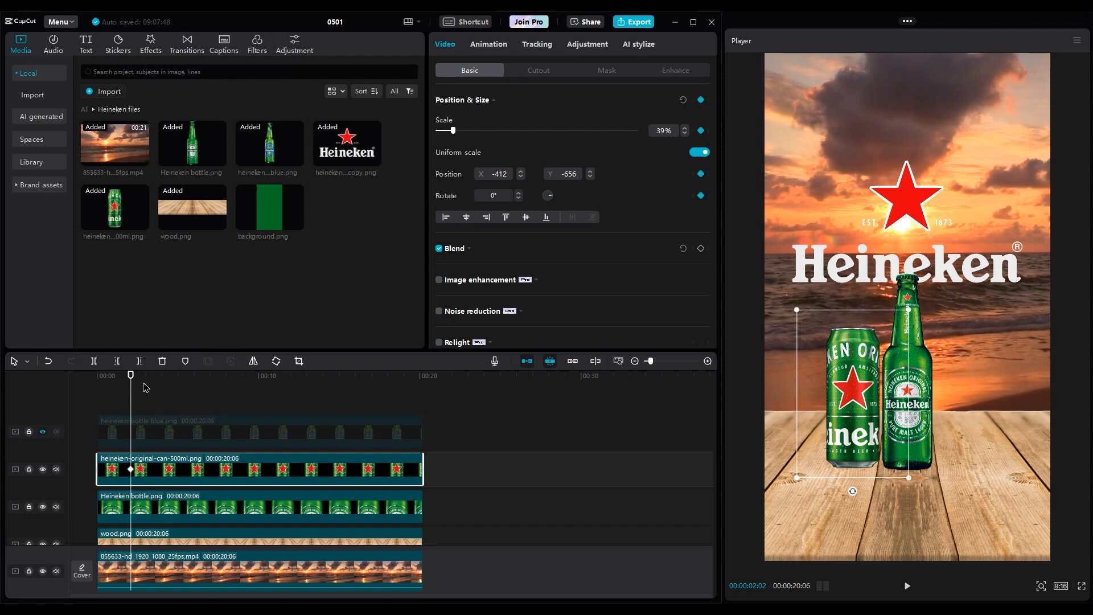
left_click(97, 375)
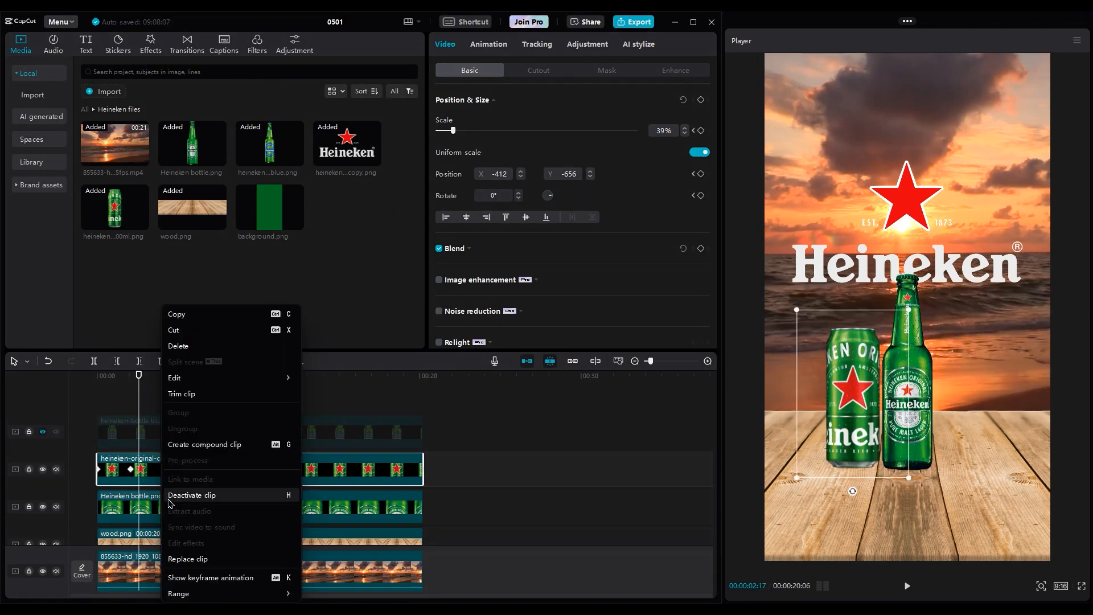
- Show the can's keyframe animation curves and apply the Ease Out 3 preset
left_click(210, 577)
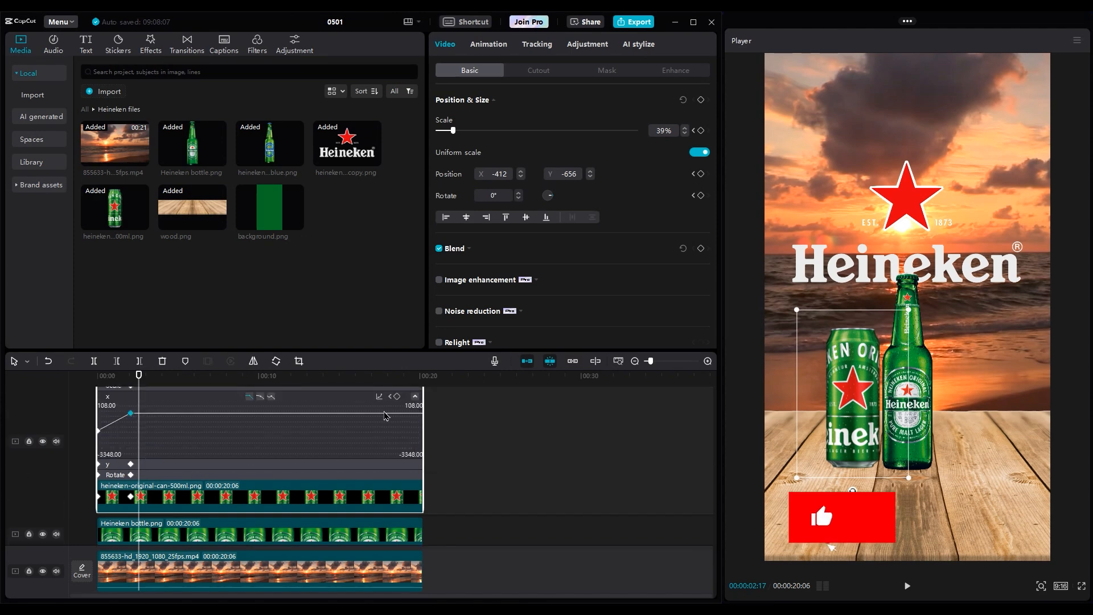
left_click(379, 396)
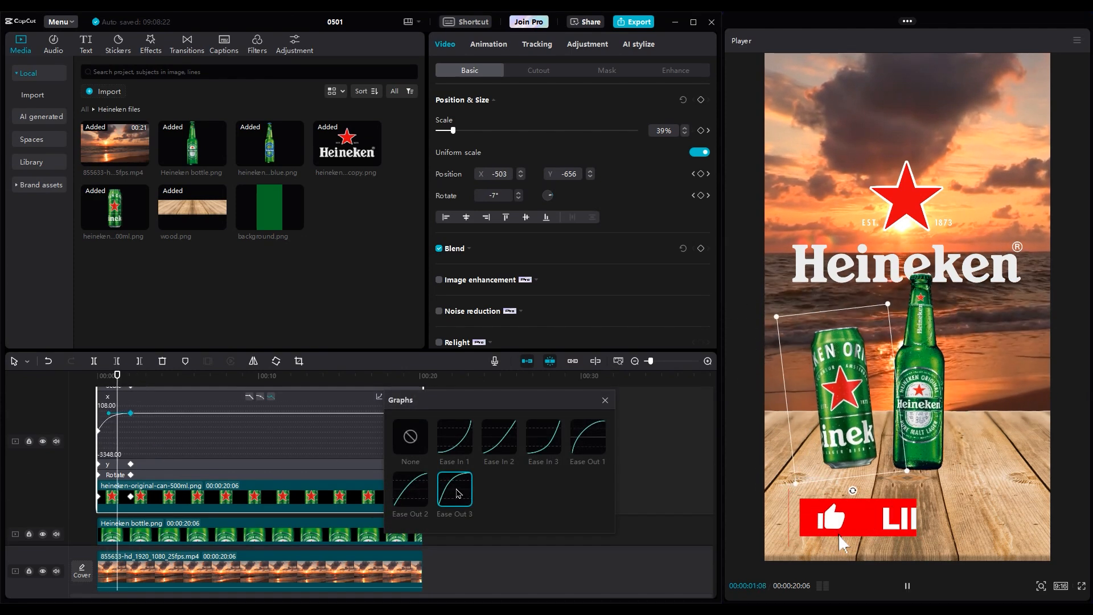
left_click(603, 400)
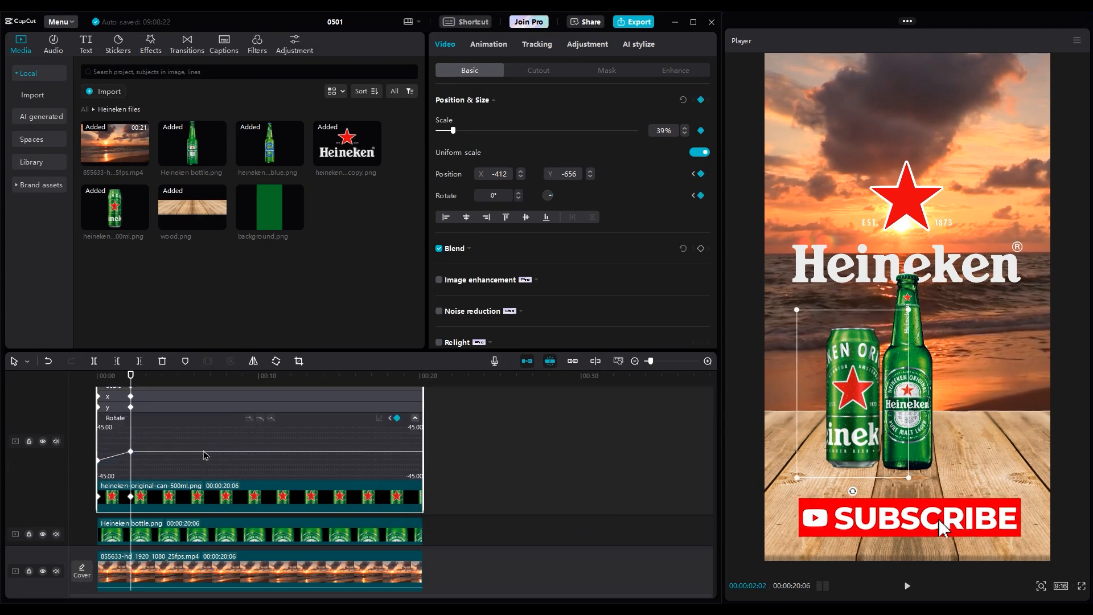
left_click(380, 417)
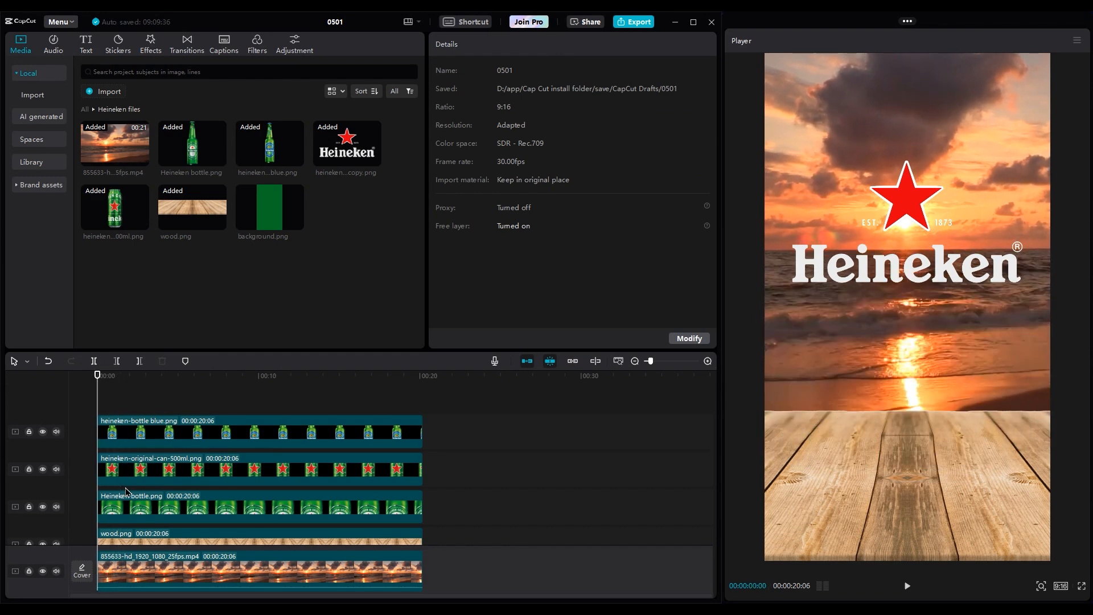
- Preview the slide-ins, select all clips, and delete everything right of 00:00:07:26
left_click(907, 586)
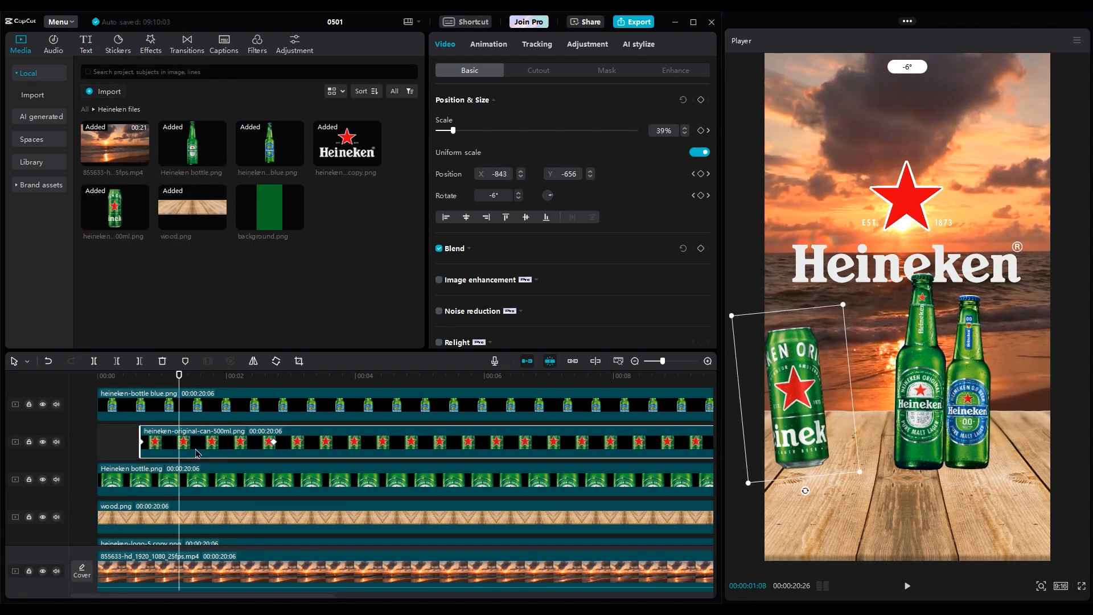
left_click(140, 375)
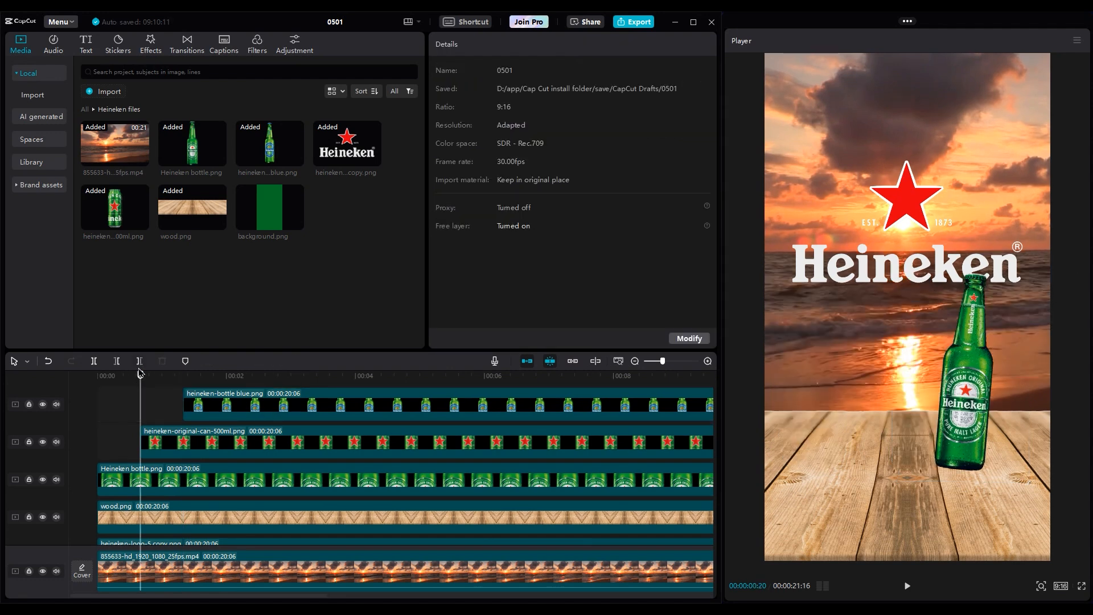
left_click(908, 586)
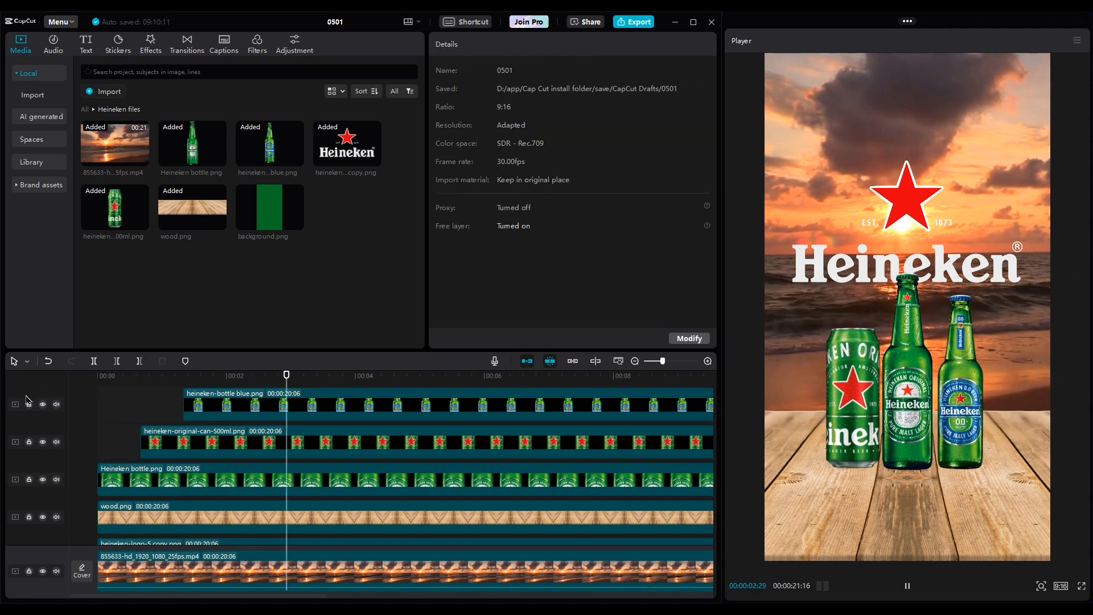
left_click(279, 405)
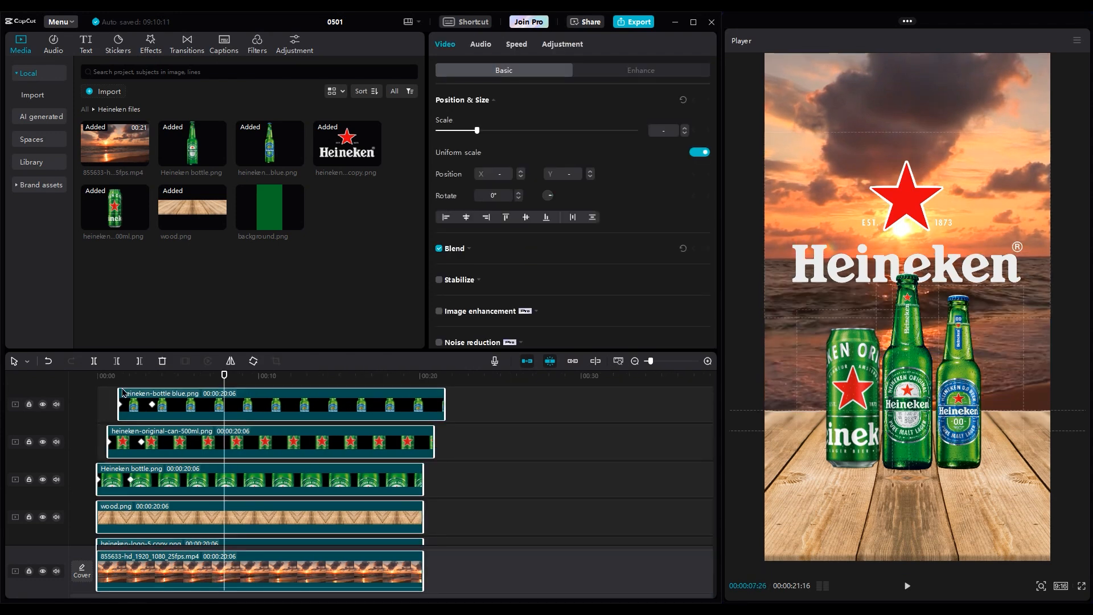
mouse_move(139, 360)
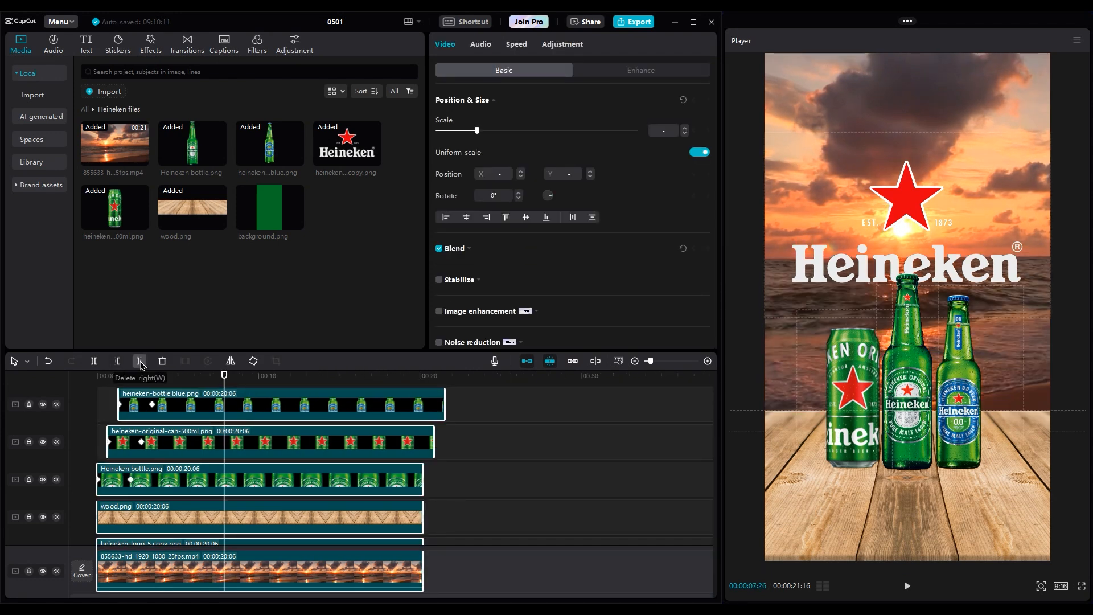
left_click(140, 361)
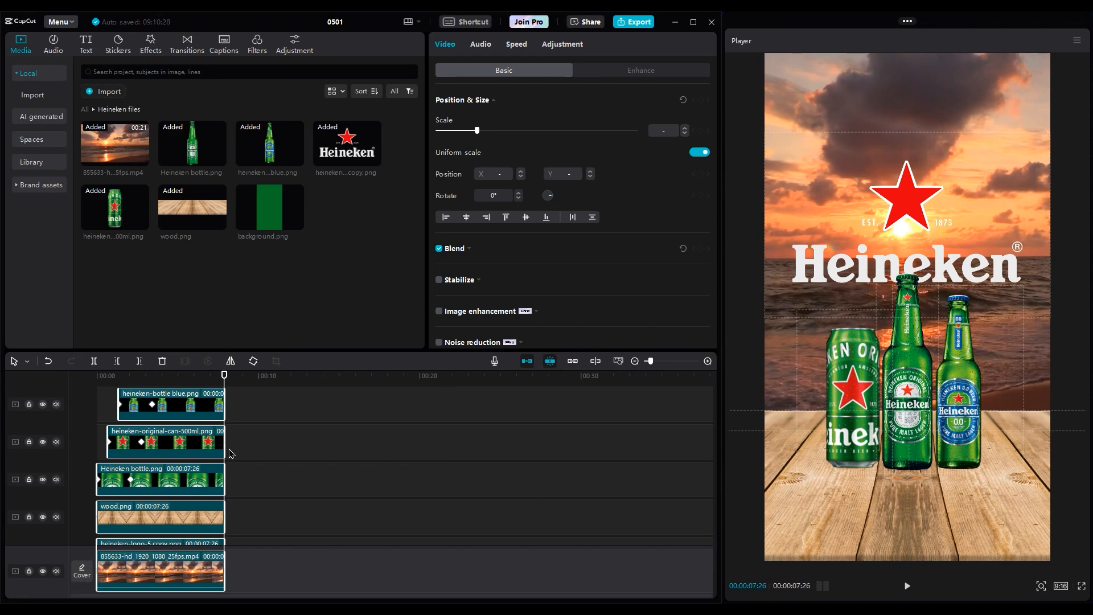
- Shift the logo clip slightly later and stabilize the sunset video at Recommended level
left_click(488, 44)
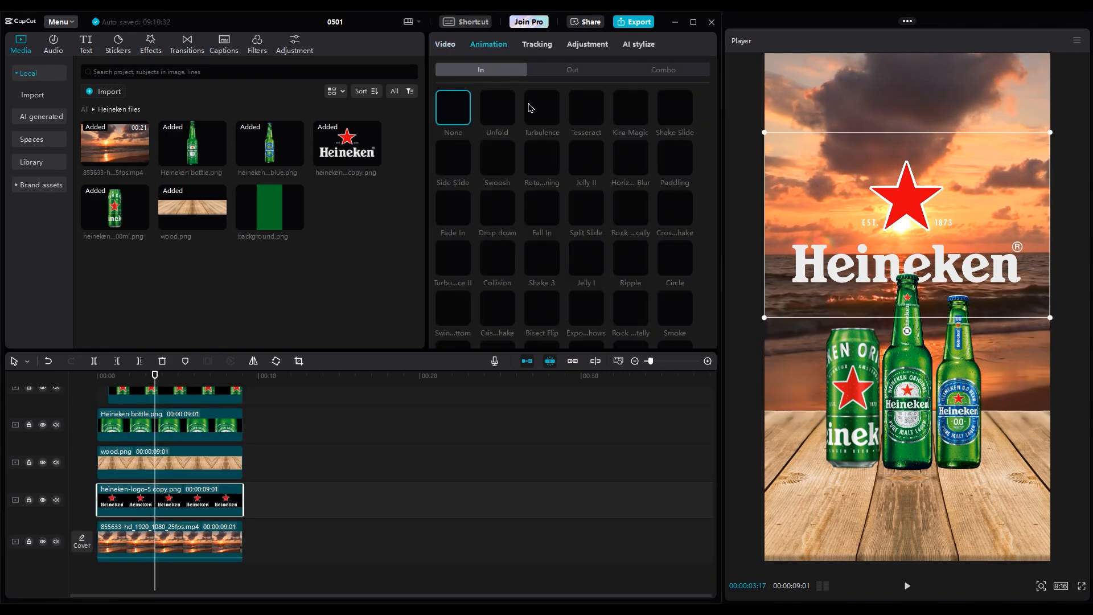
scroll("down", 3)
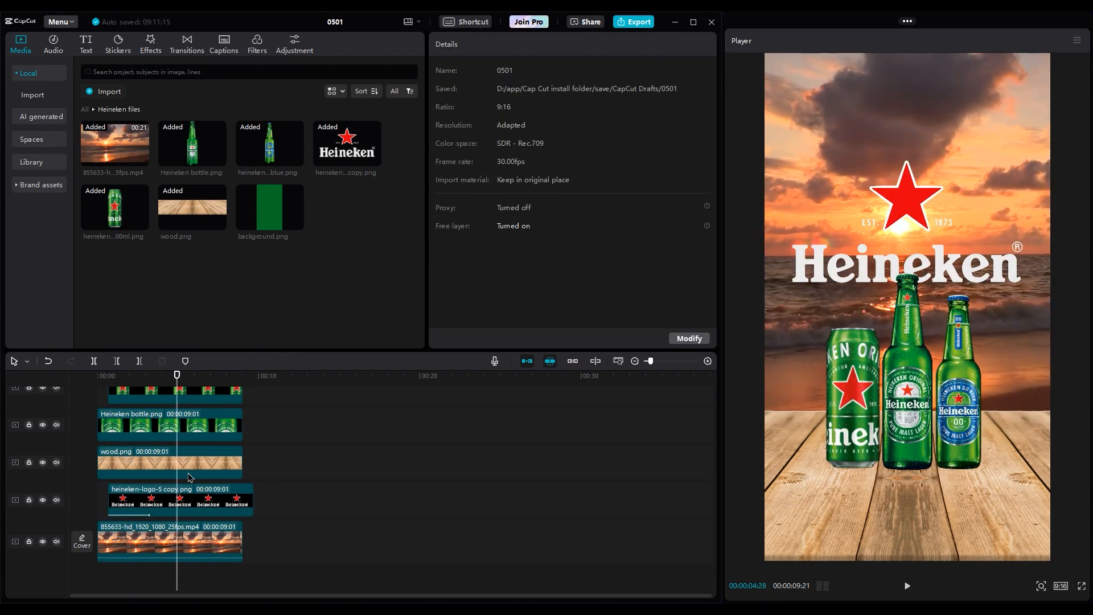
left_click(168, 541)
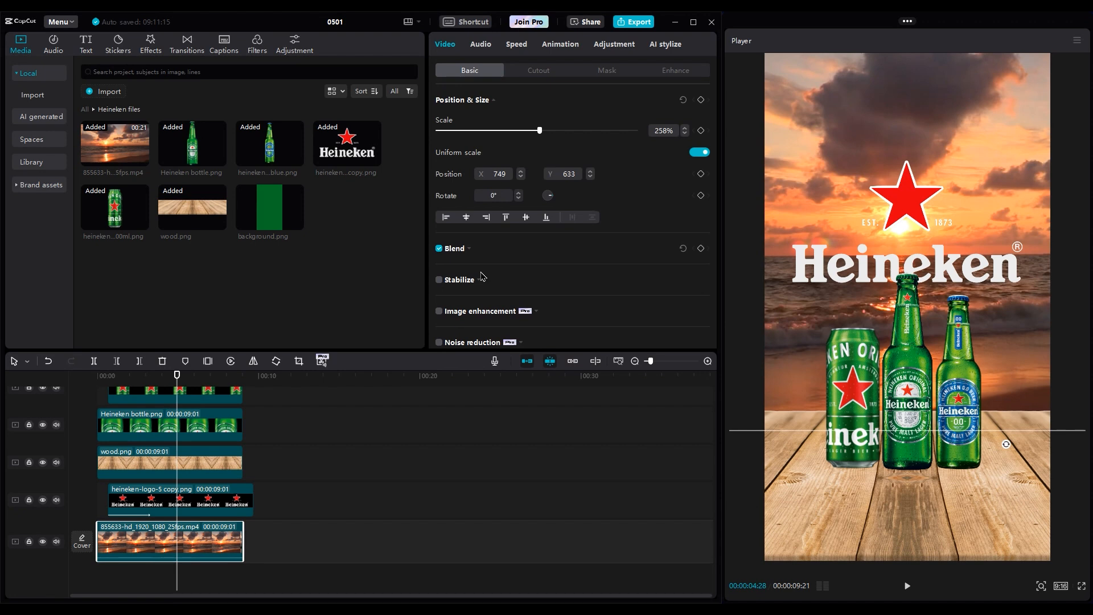
left_click(438, 280)
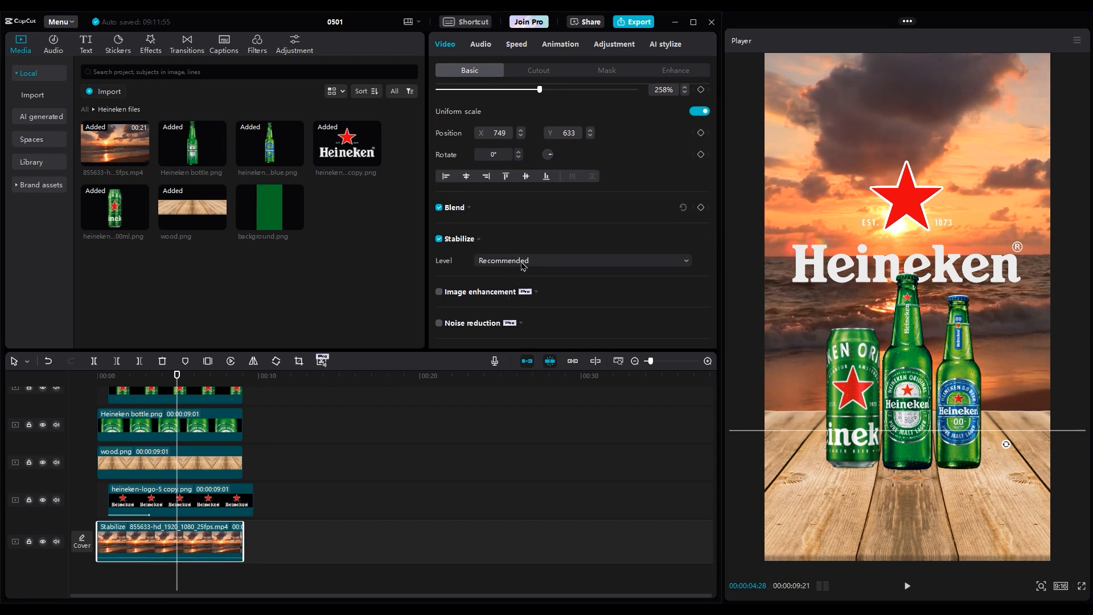
left_click(580, 260)
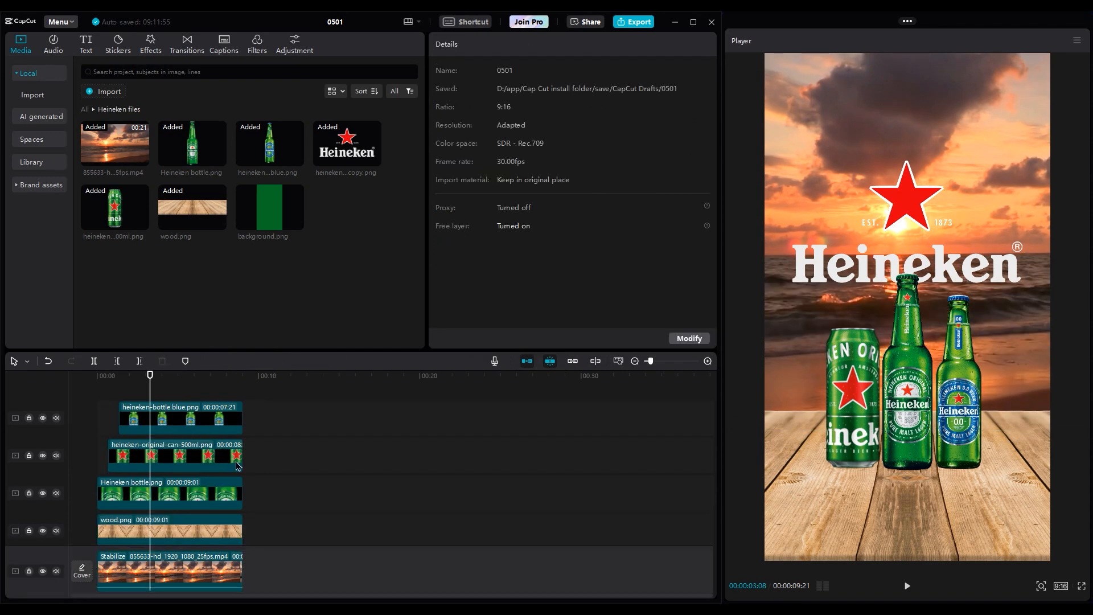
- Compound the bottles and can, then add a copy rotated 180°, height 44%, Y -1756
left_click(174, 457)
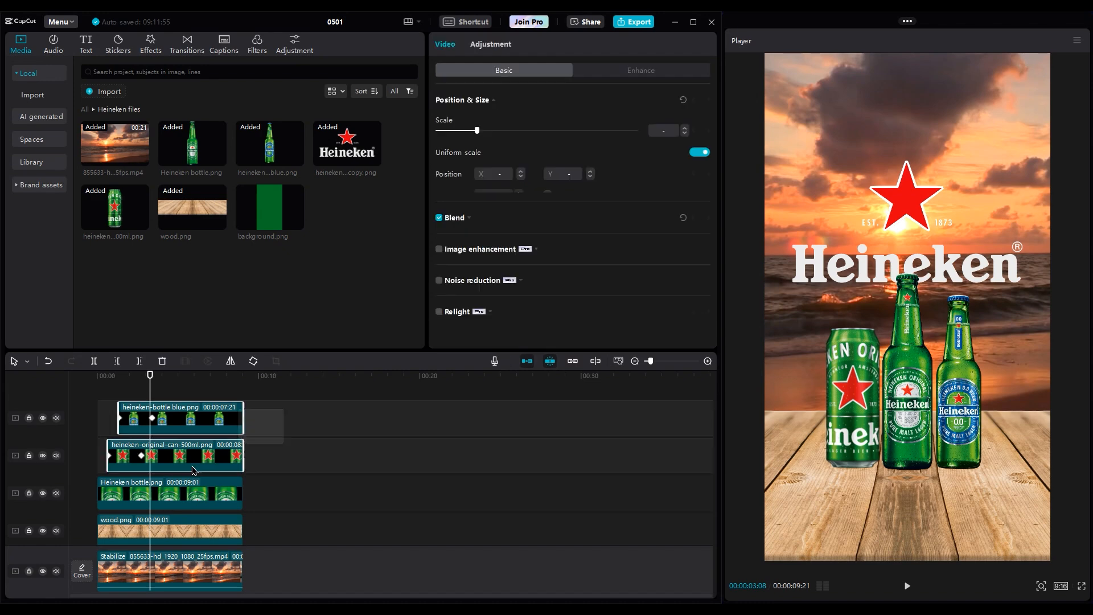
left_click(169, 493)
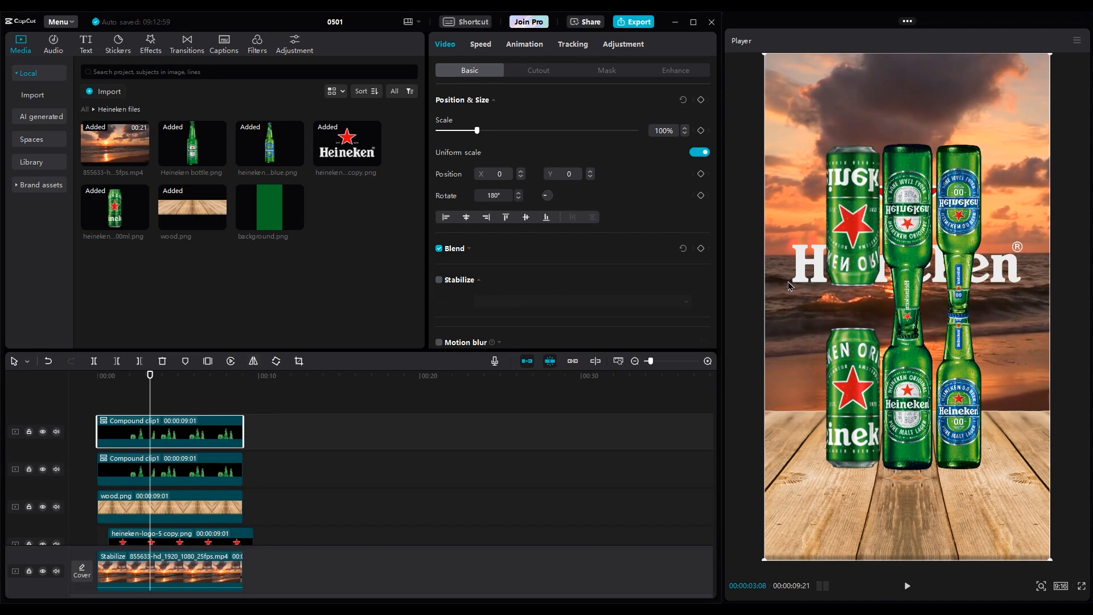
left_click(699, 152)
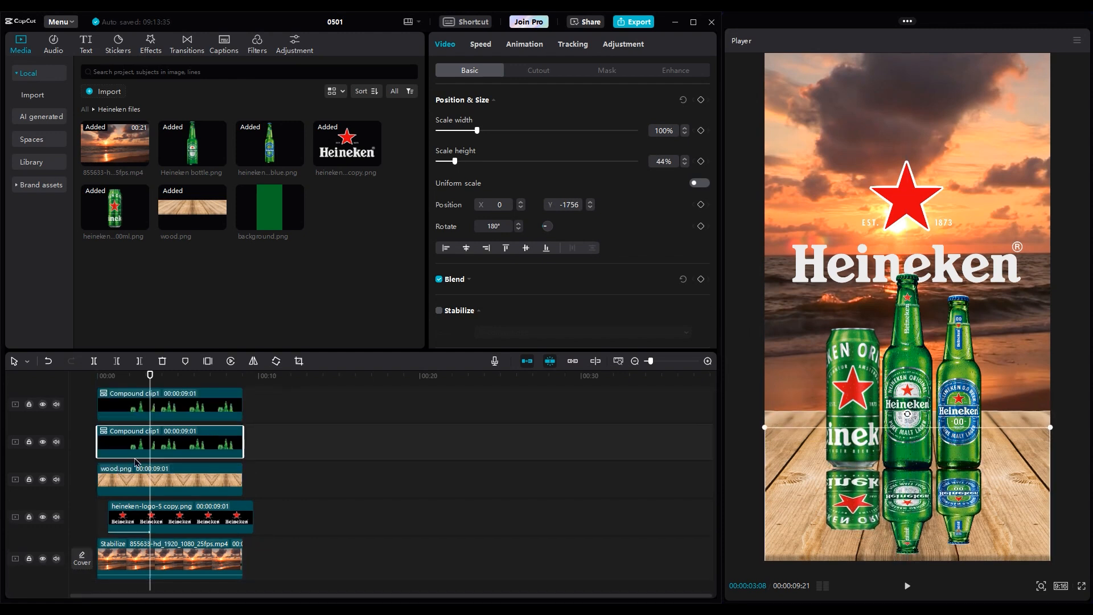
left_click(622, 44)
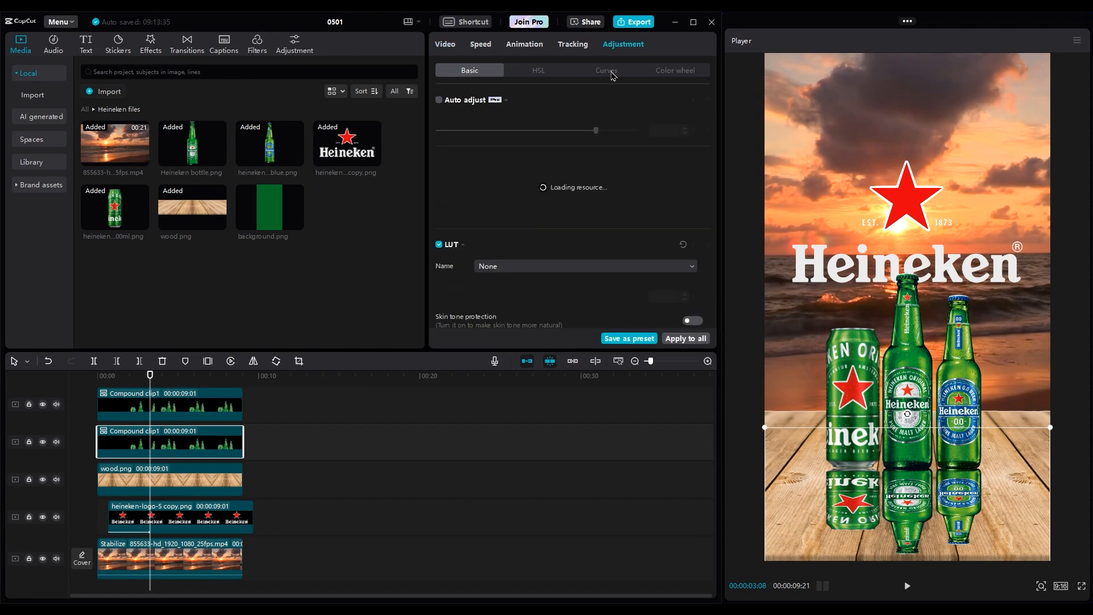
- Pull the mirrored copy's curve to black and set its opacity to 51%
left_click(605, 69)
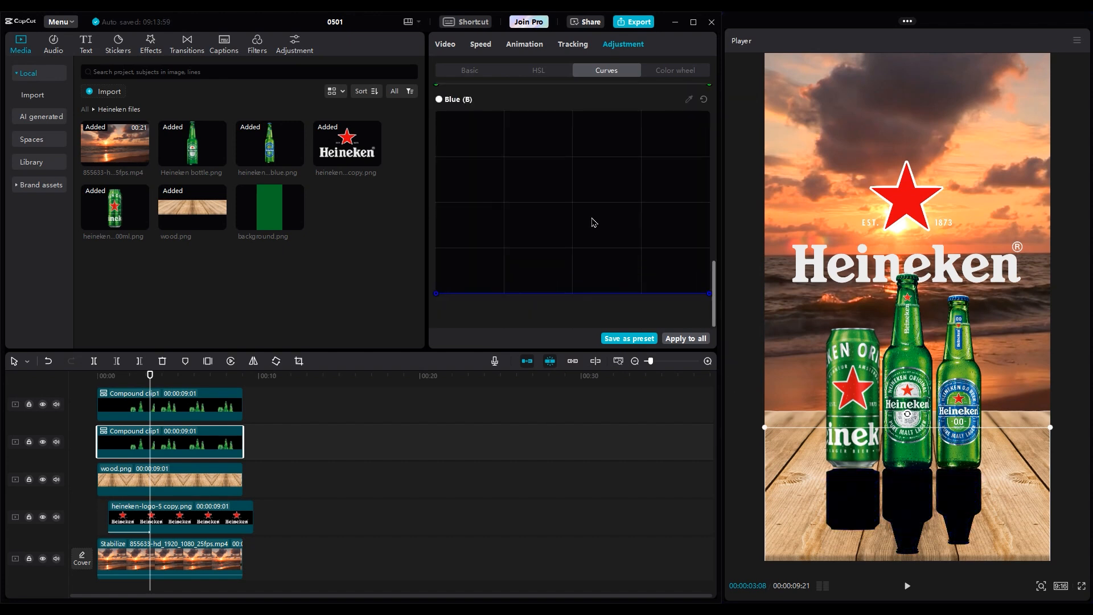
left_click(445, 44)
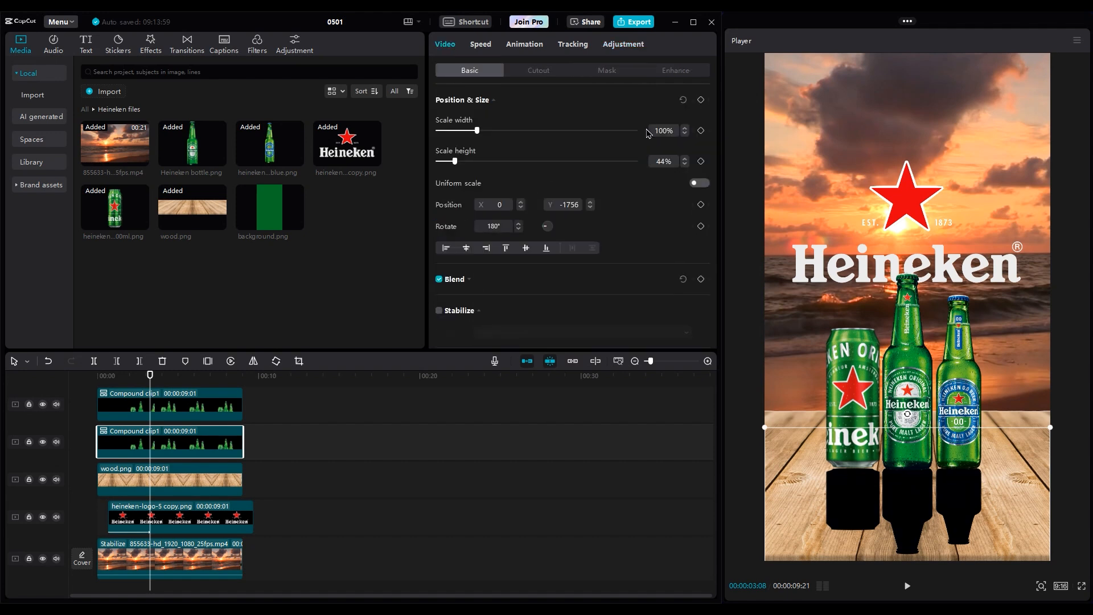
left_click(698, 183)
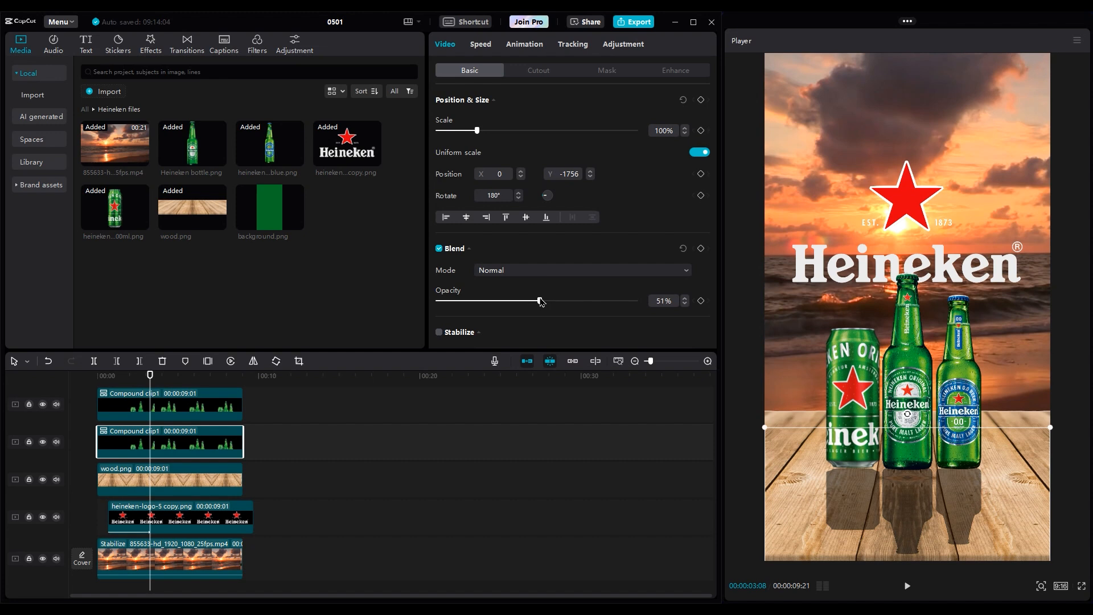
left_click(150, 43)
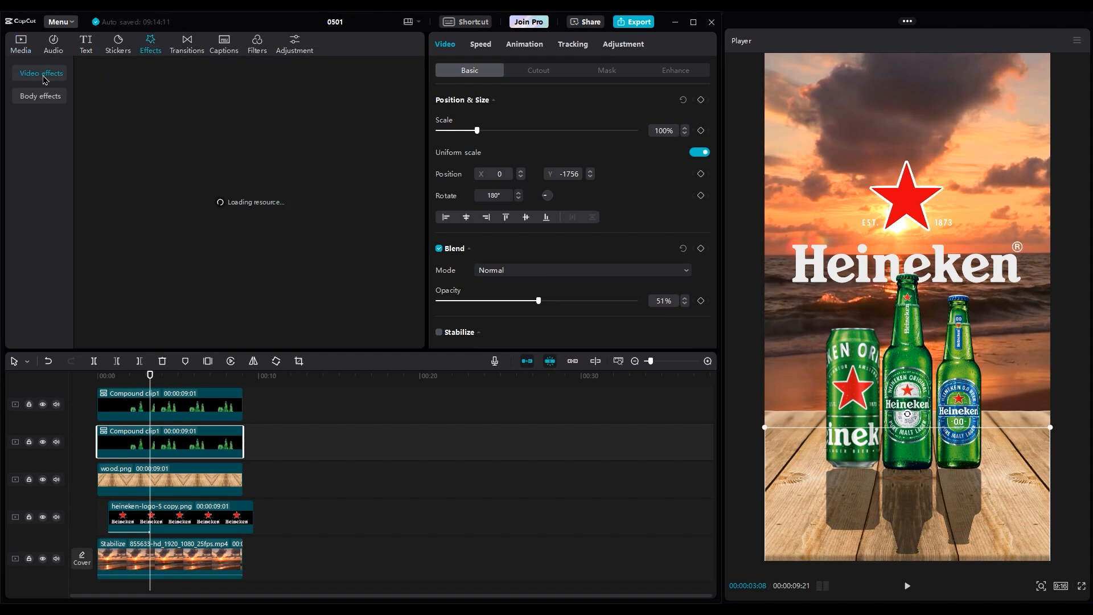
- Add the Lens Blur effect to the shadow and a low horizontal mask feathered 46
left_click(40, 72)
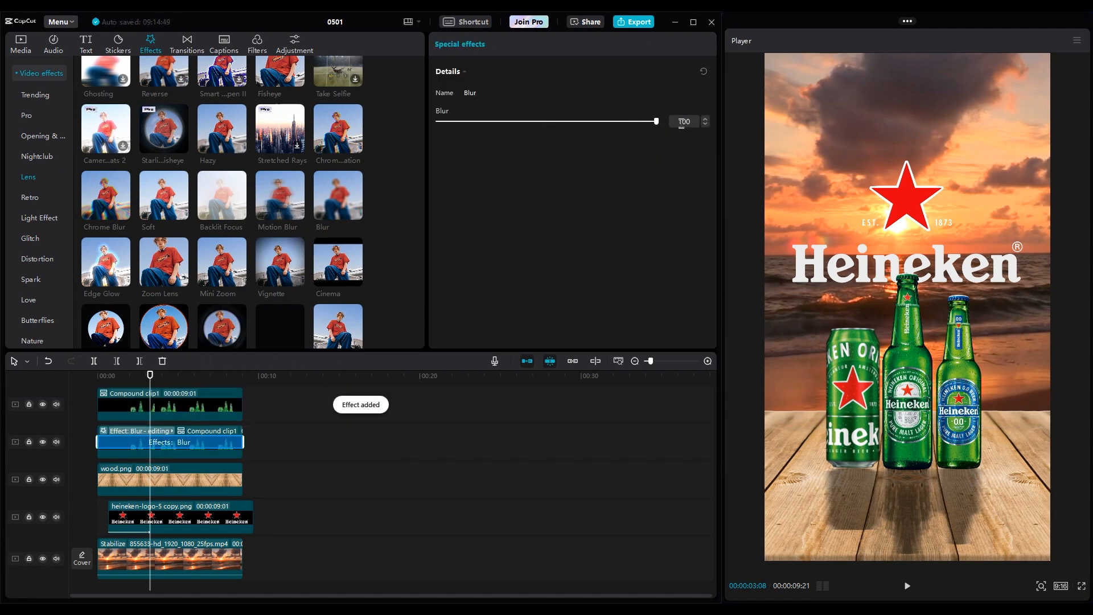
left_click(168, 441)
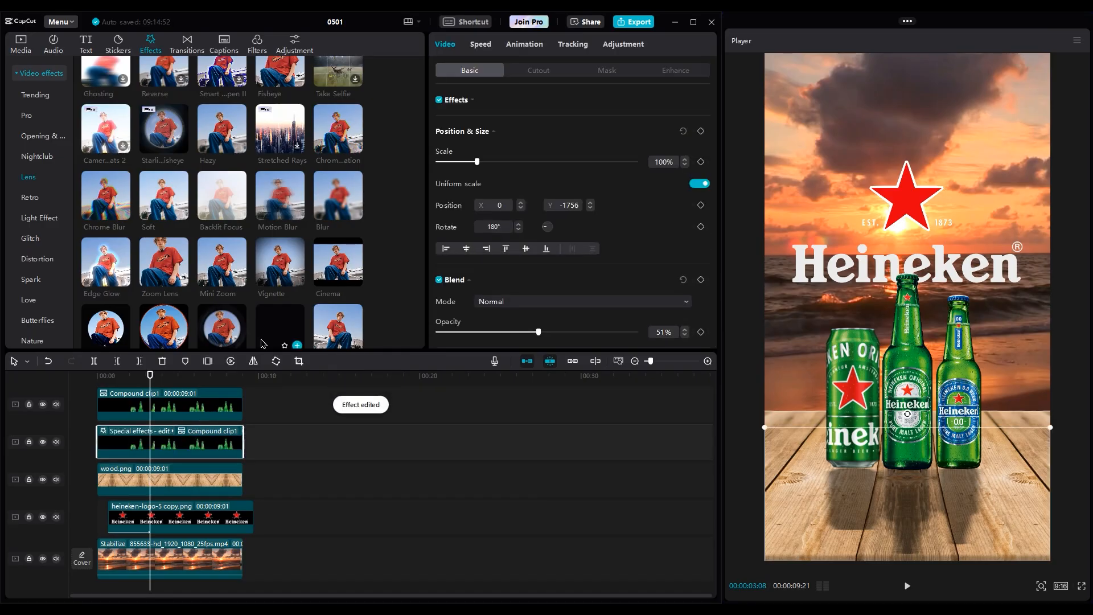
left_click(606, 69)
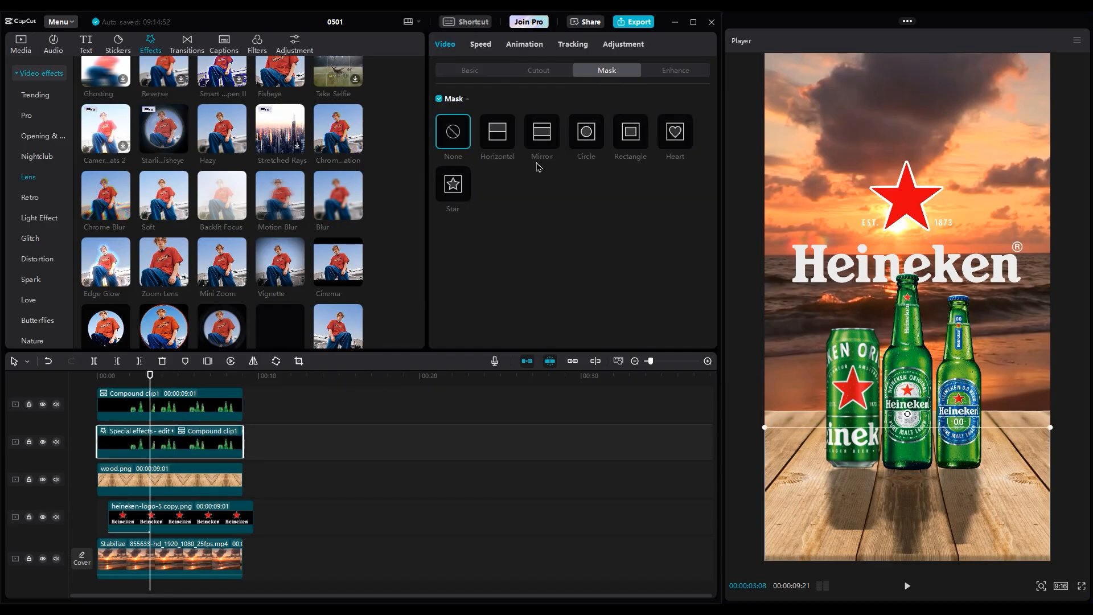
left_click(496, 131)
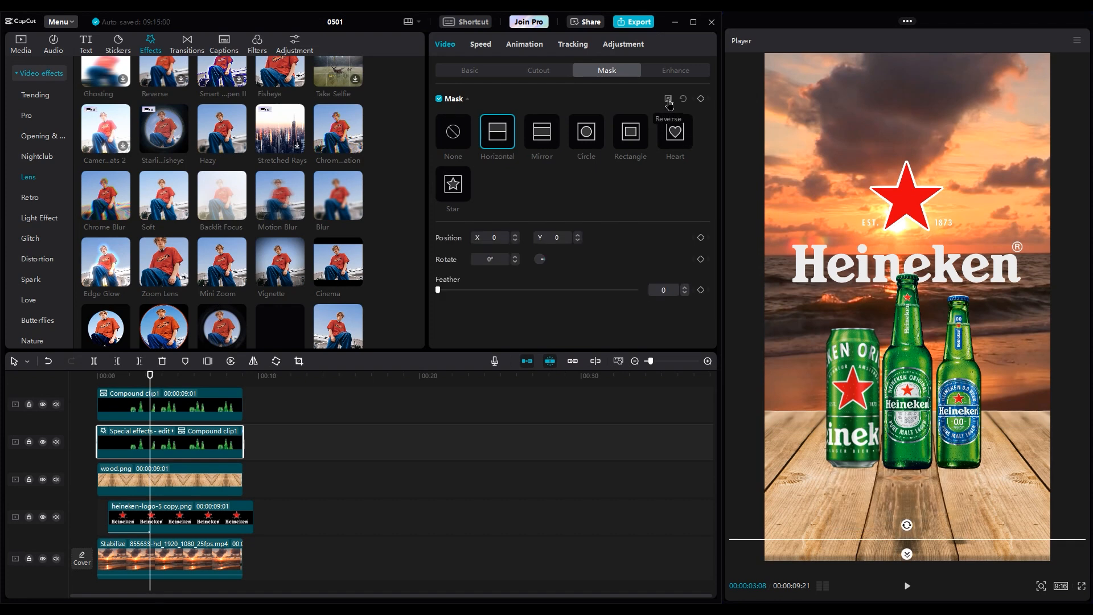
mouse_move(910, 563)
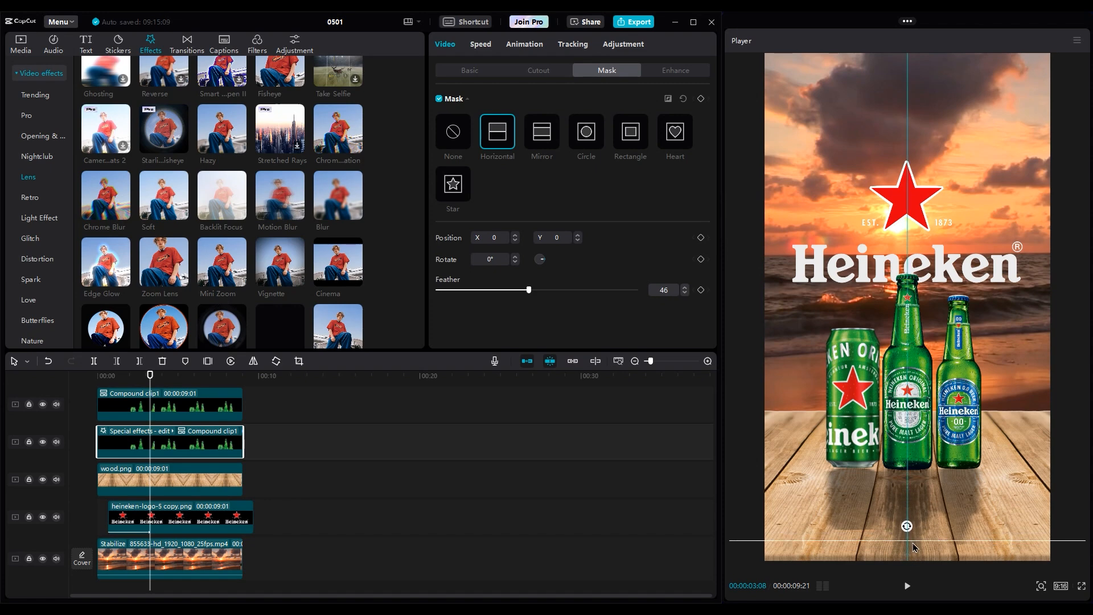
left_click(469, 71)
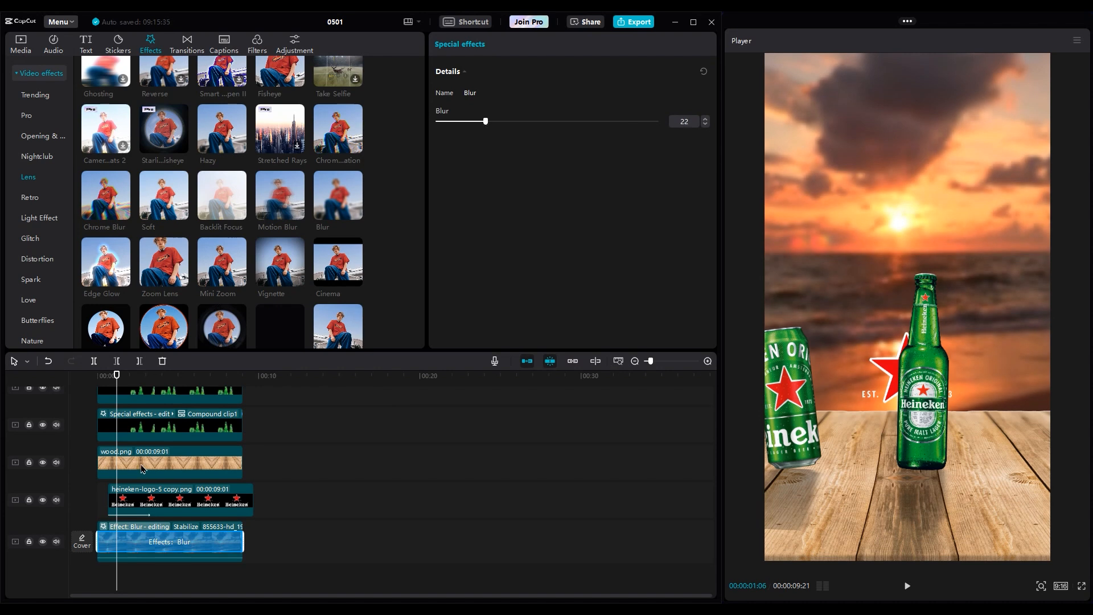
- Blur the sunset at 22 and mask wood.png horizontally at Y 214, feather 4
left_click(169, 462)
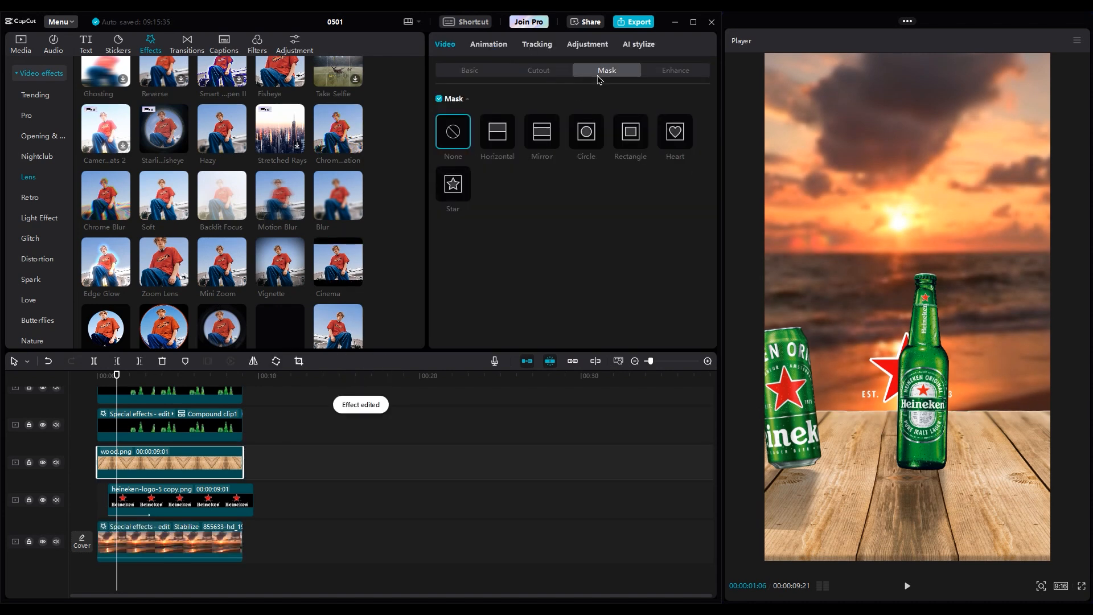
left_click(497, 131)
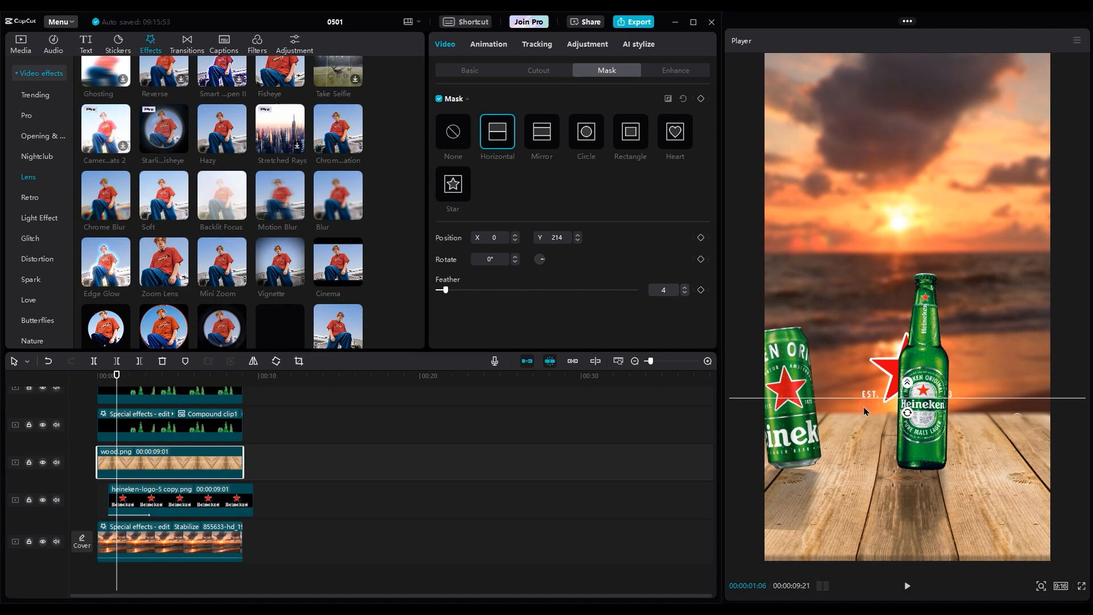
left_click(19, 42)
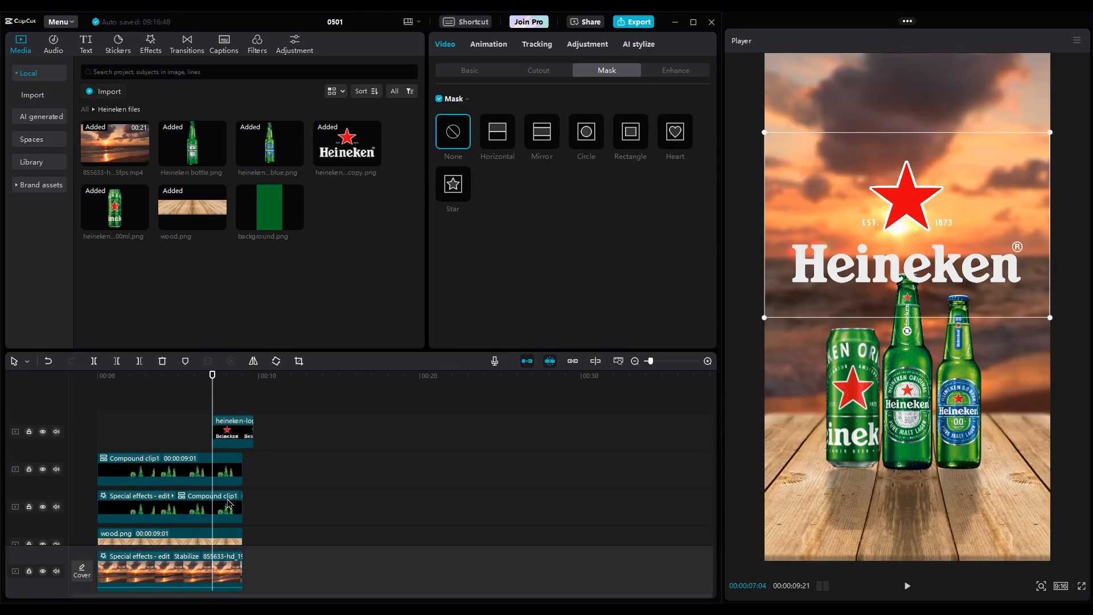
- Apply a Star mask to the Heineken logo clip, sized around its red star
left_click(233, 431)
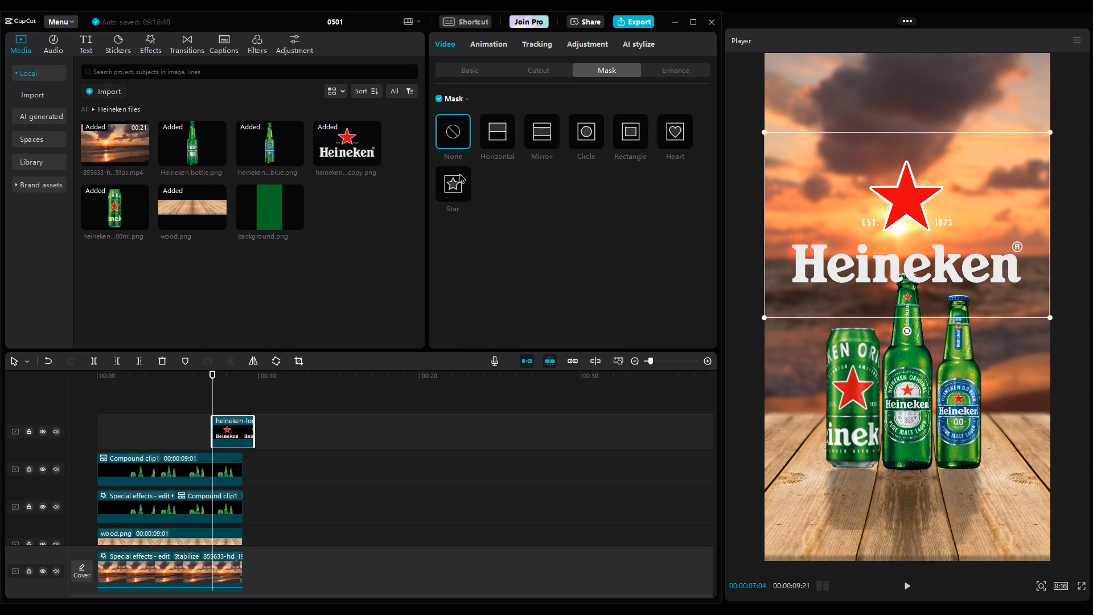
left_click(452, 183)
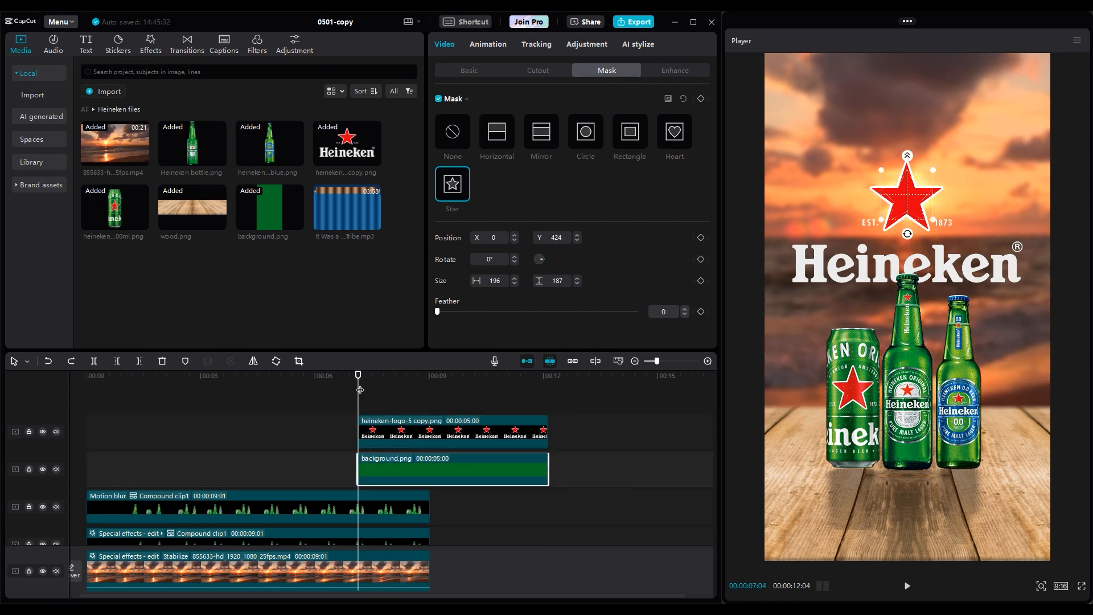
mouse_move(650, 271)
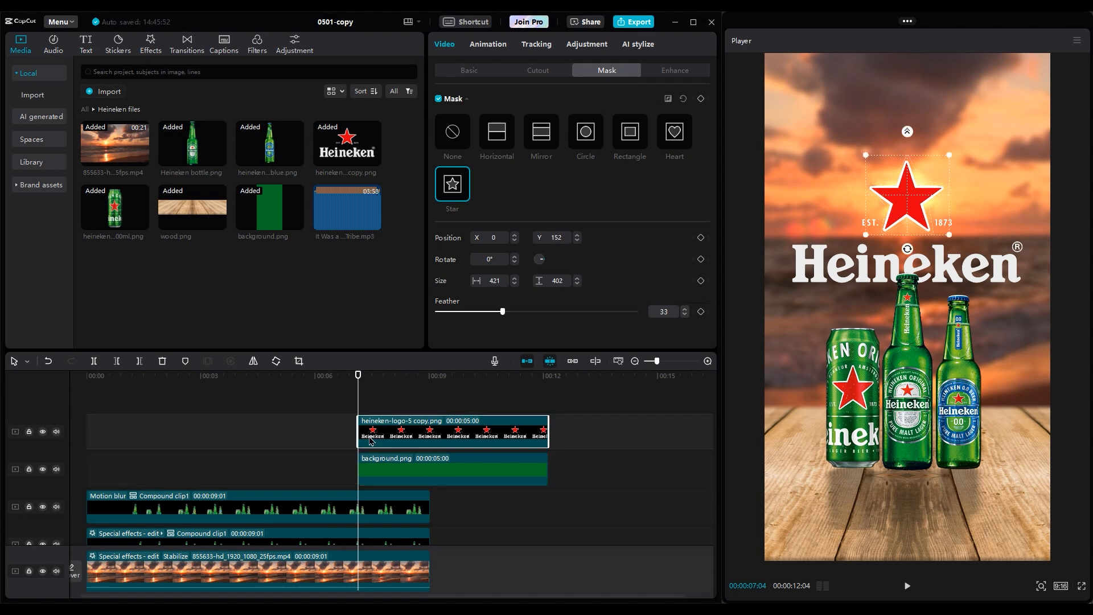
- Keyframe the star mask from small to frame-filling, with feather around 50
left_click(701, 281)
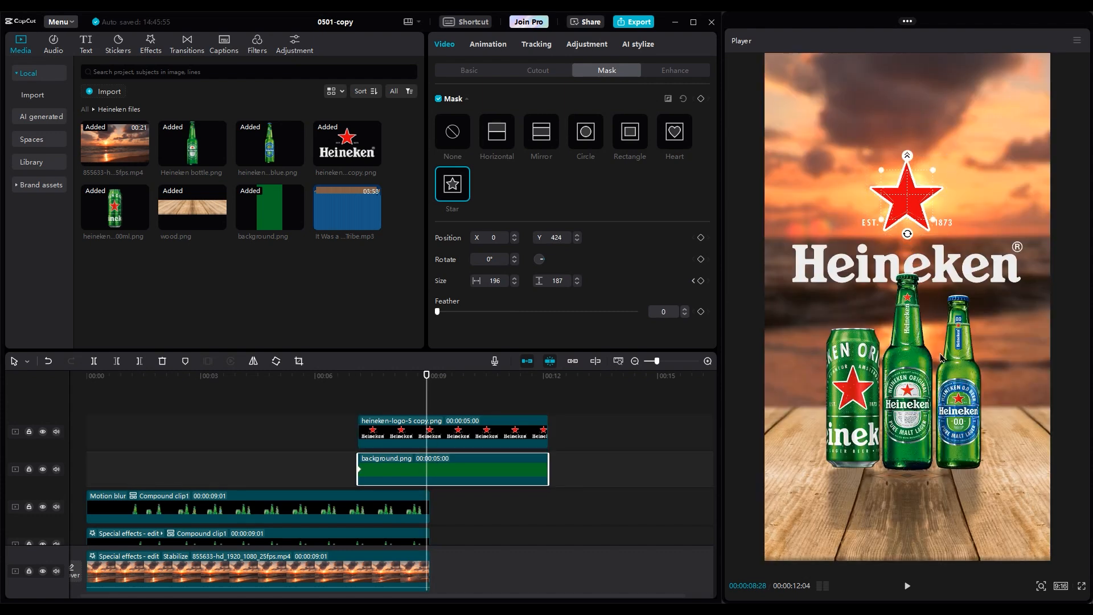
left_click(1004, 568)
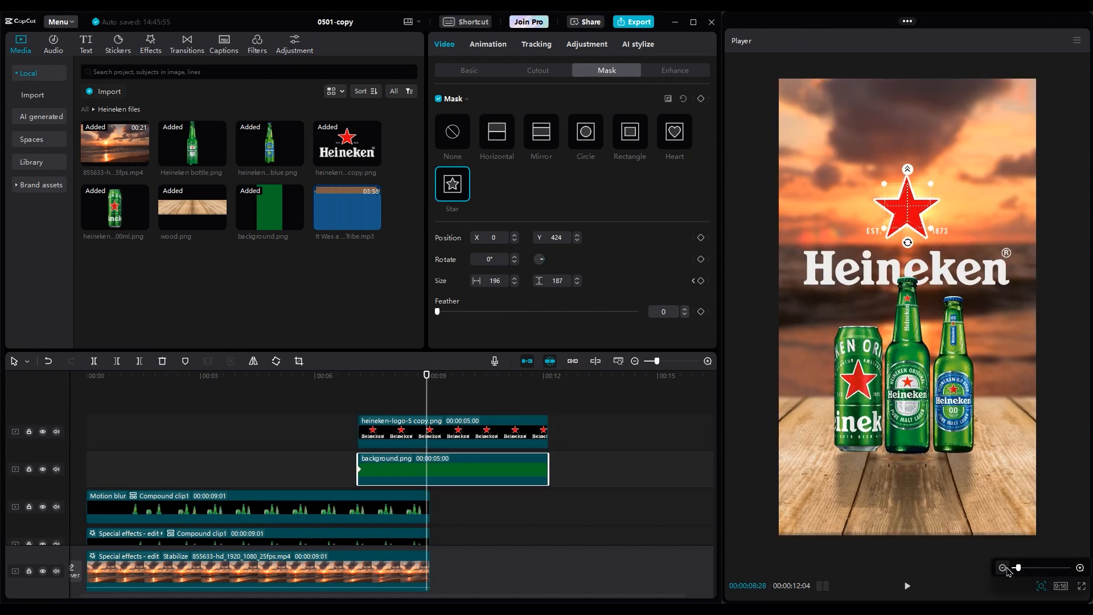
left_click(1003, 568)
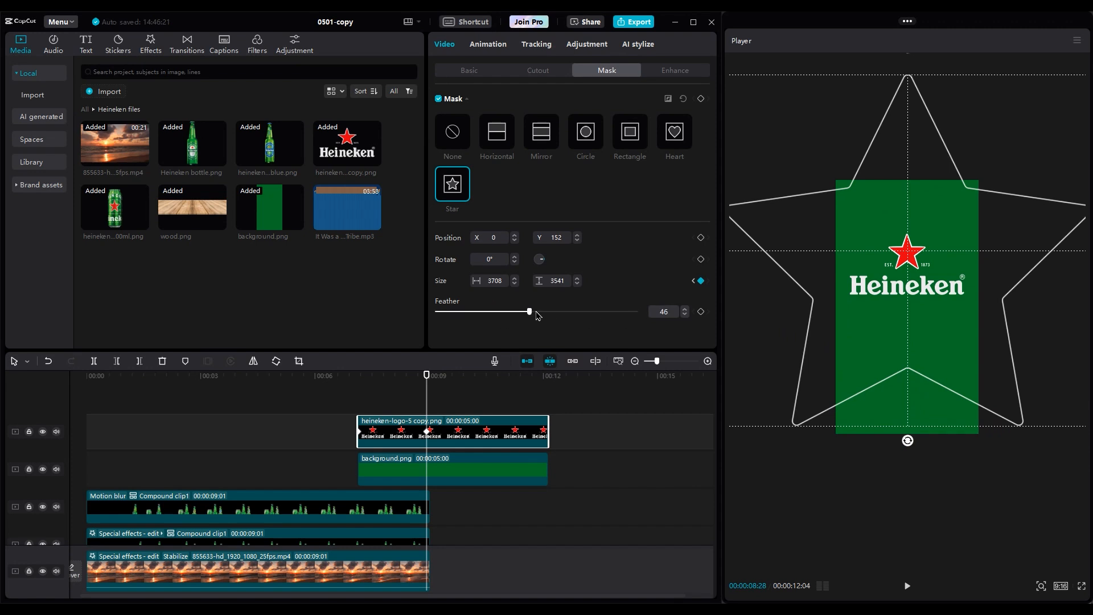
right_click(451, 431)
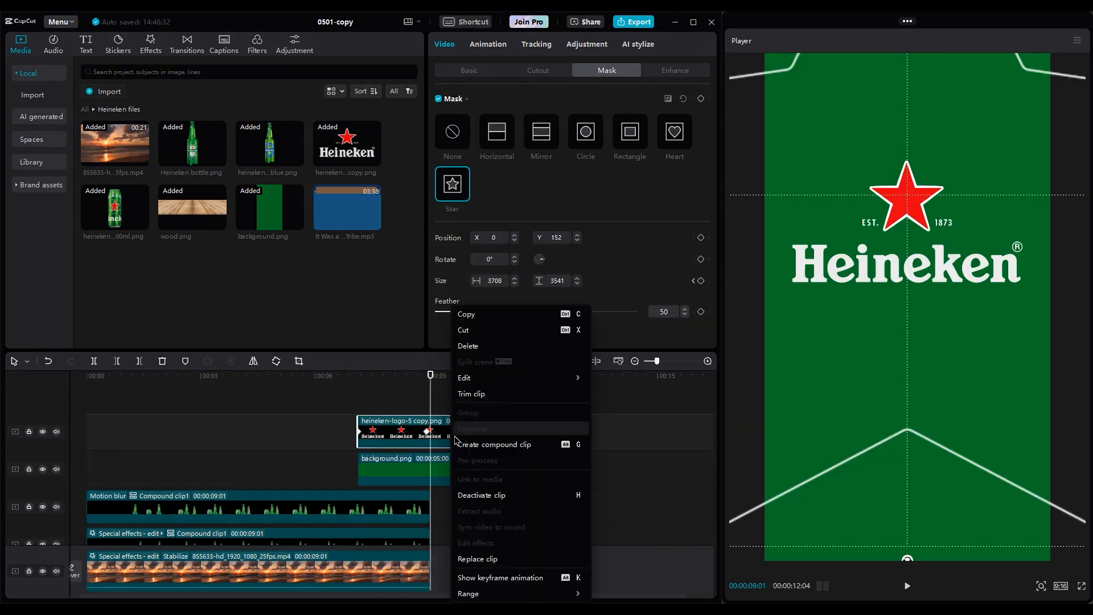
- Make the masked logo a compound clip and keyframe an eased downward position slide
left_click(497, 444)
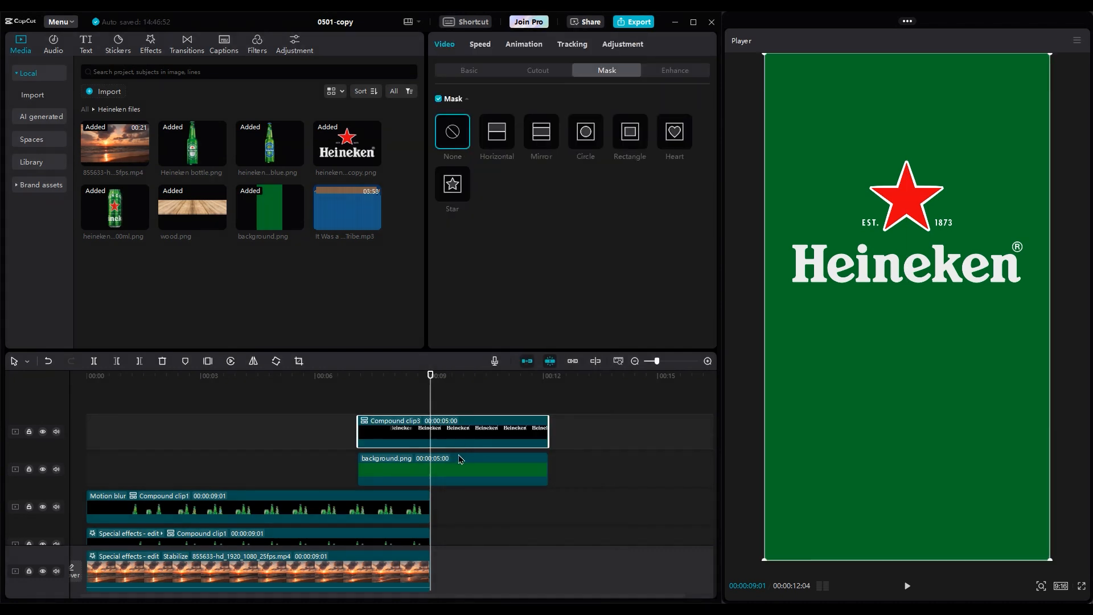
left_click(469, 69)
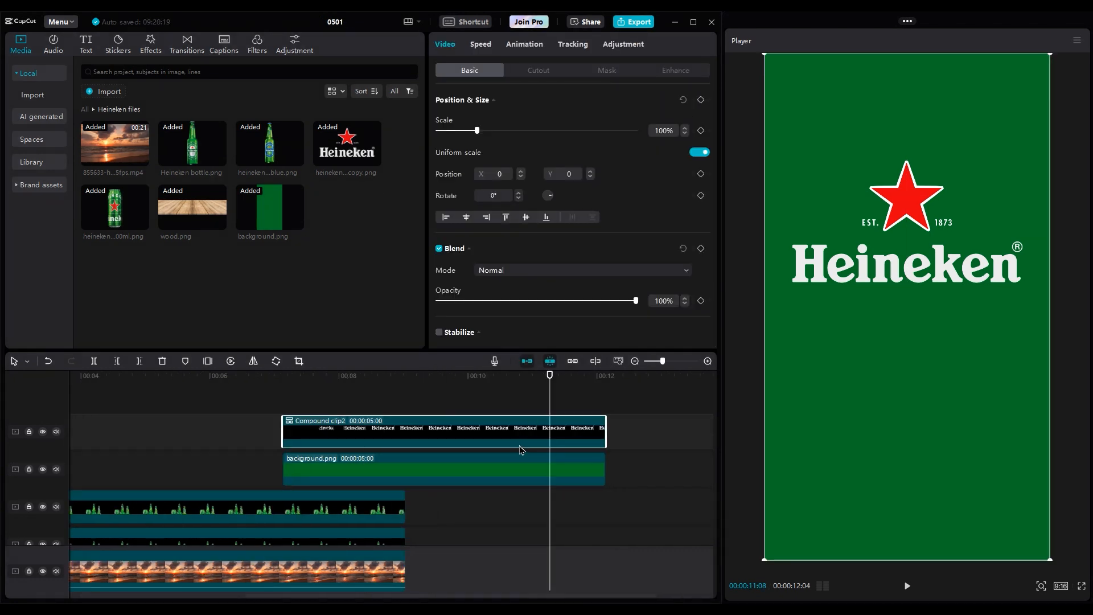
left_click(438, 375)
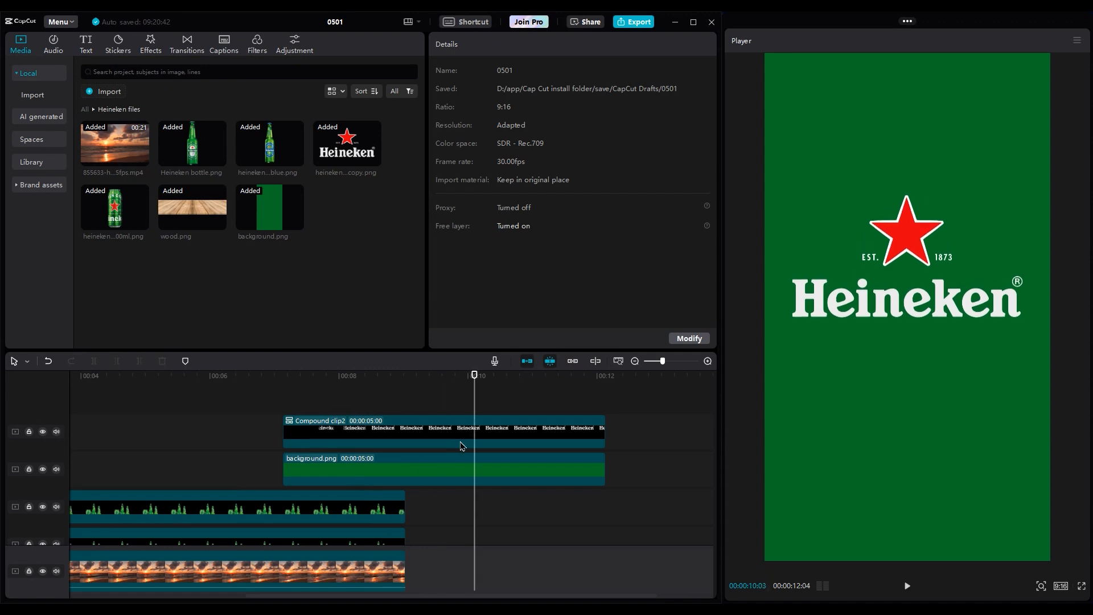
left_click(444, 431)
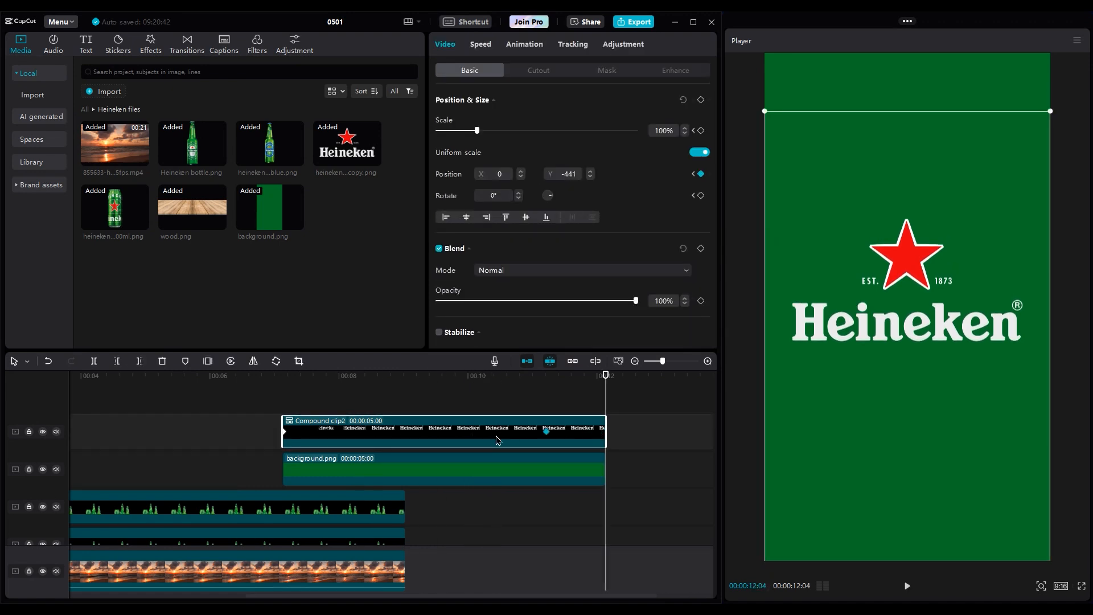
right_click(497, 440)
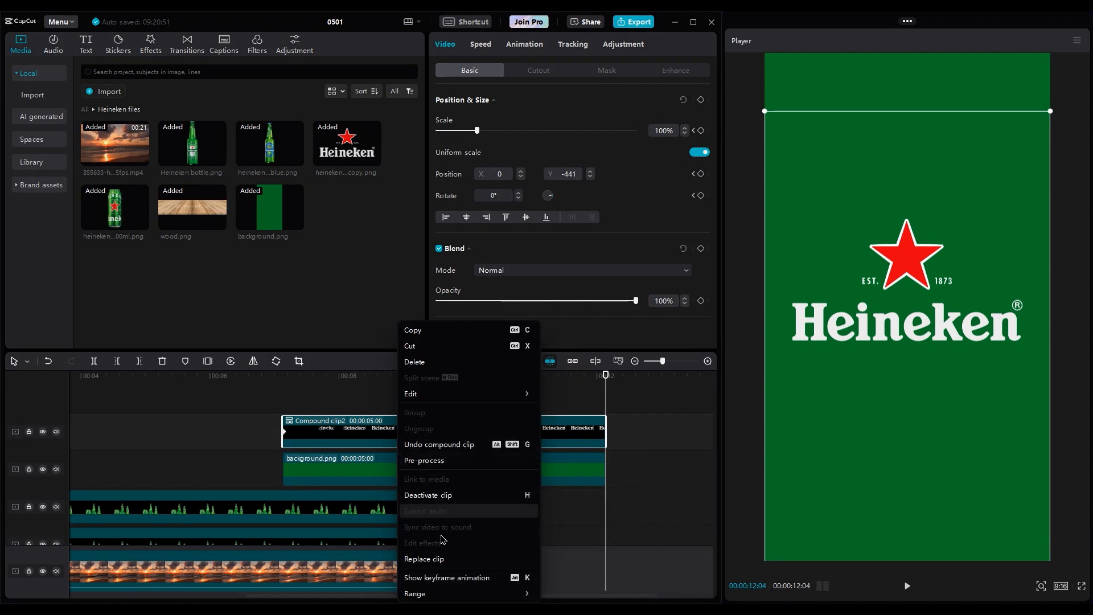
left_click(447, 577)
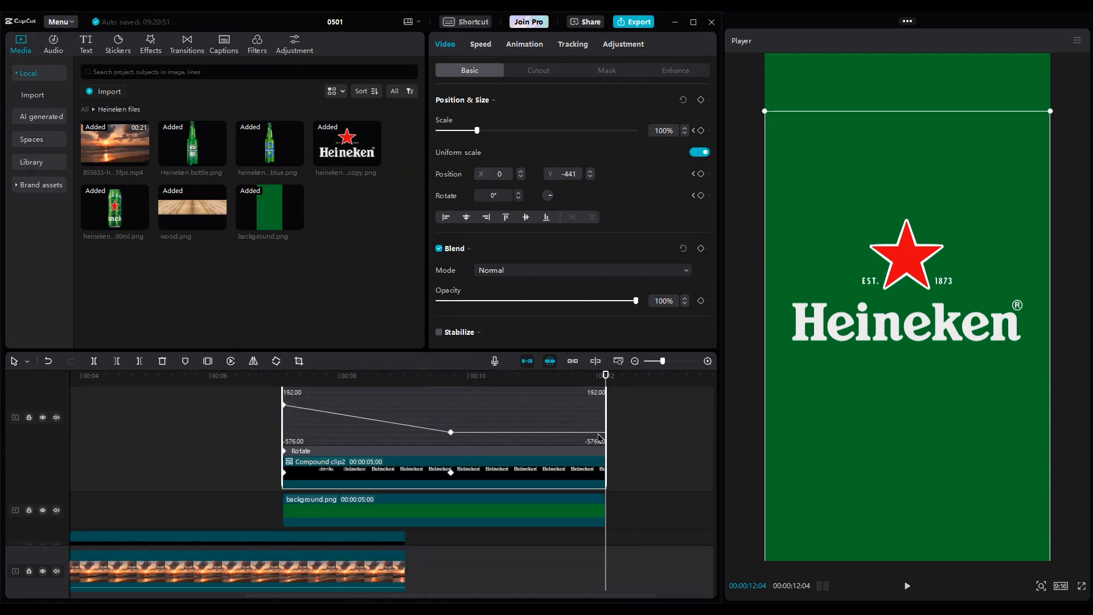
left_click(561, 425)
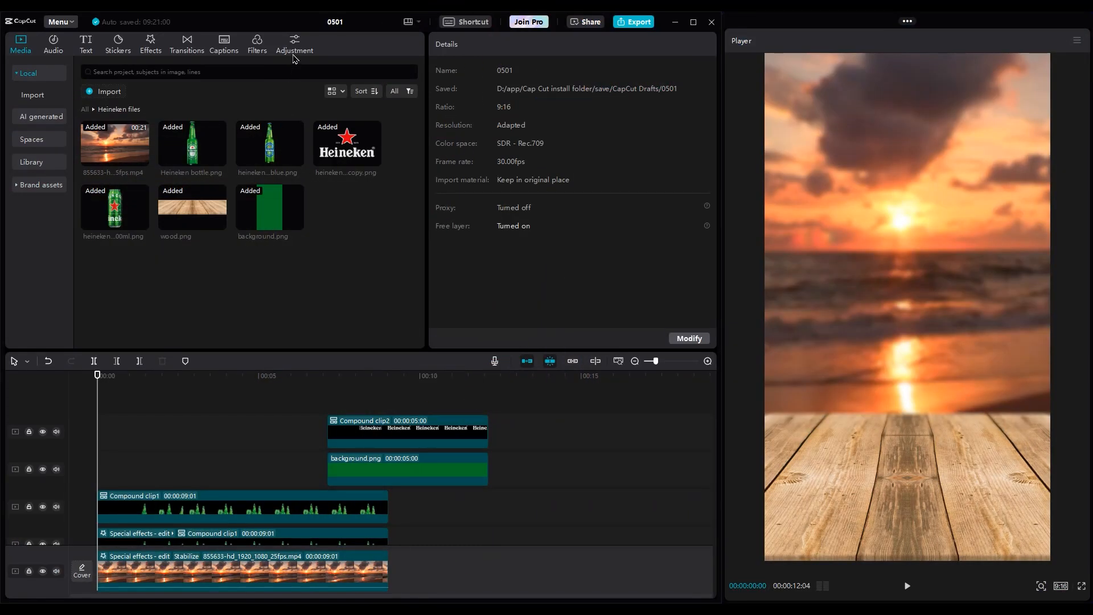
- Add a Custom adjustment layer over the bottle scene with Clarity 80, Vignette 8
left_click(293, 44)
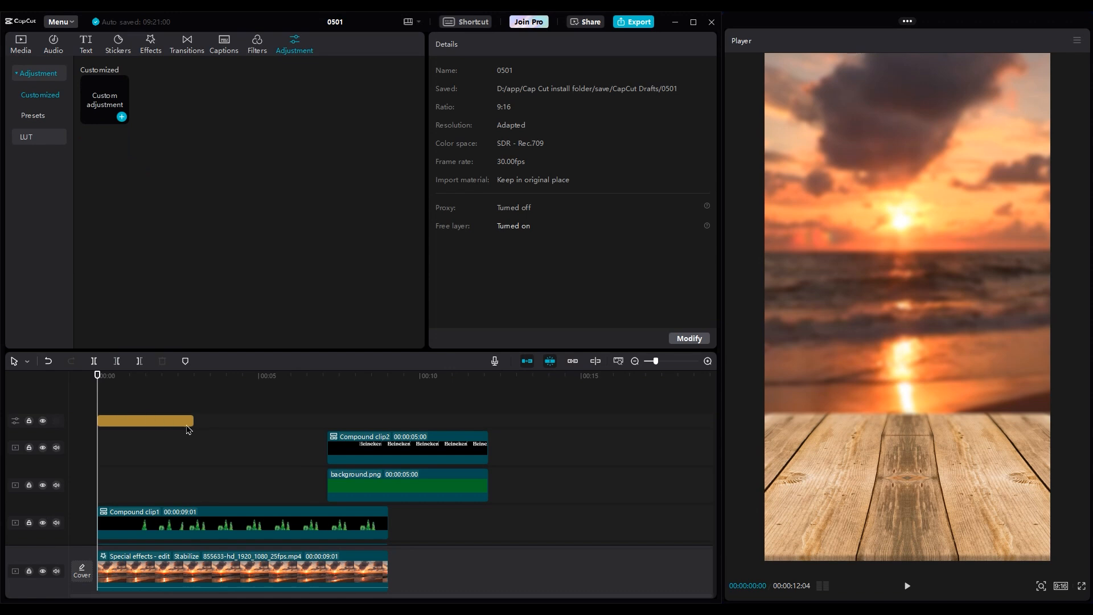
left_click(144, 420)
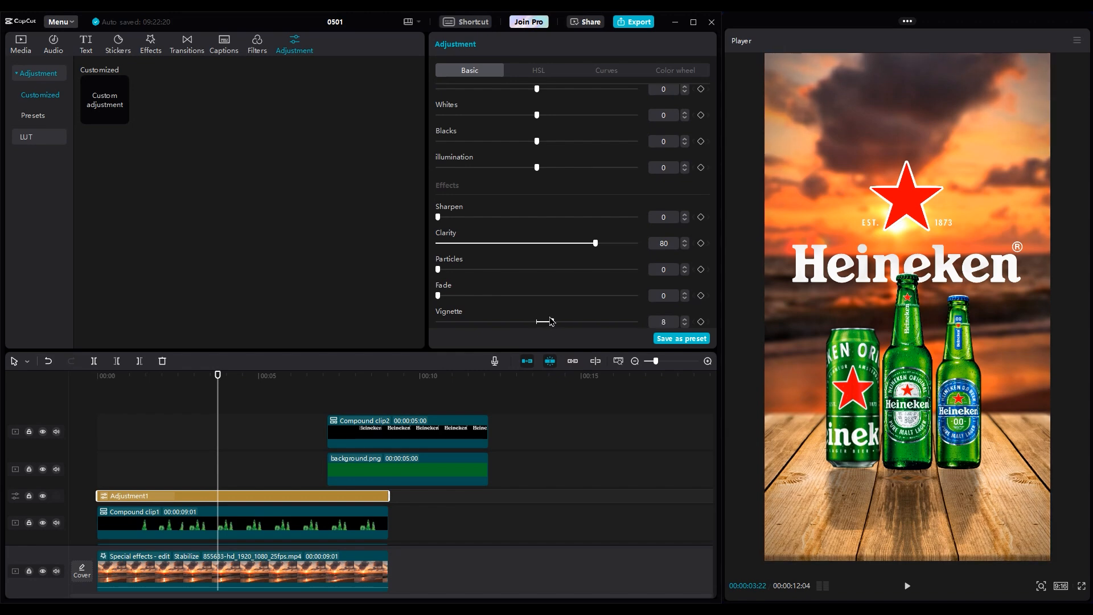
left_click(242, 462)
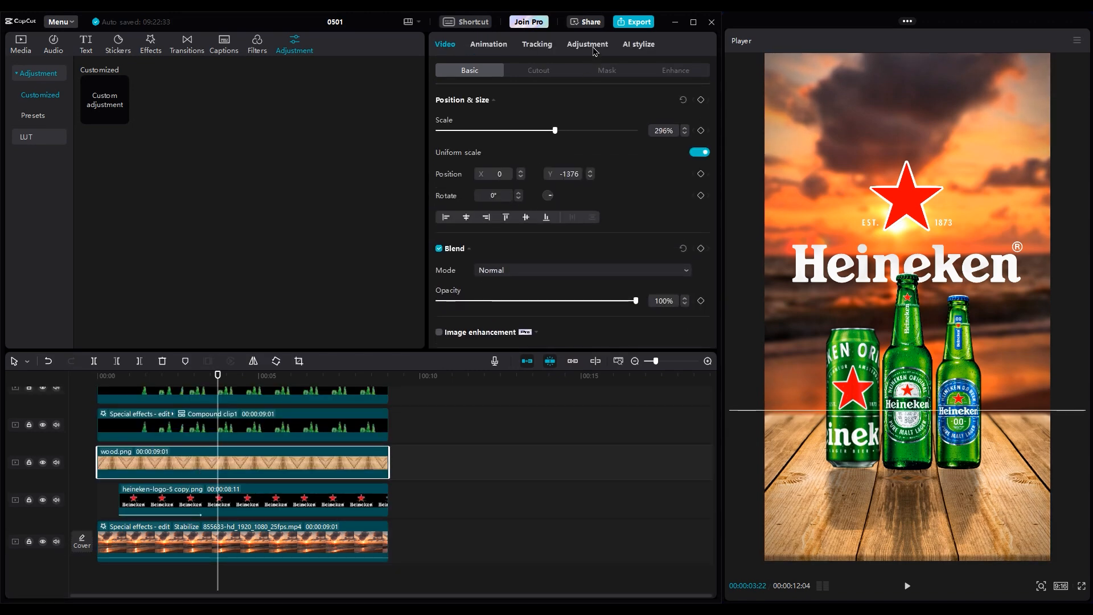
- Grade wood.png: Temp 5, Saturation 10, Highlight -28, Shadow -6, Illumination 4, Clarity 100, Vignette 20
left_click(587, 44)
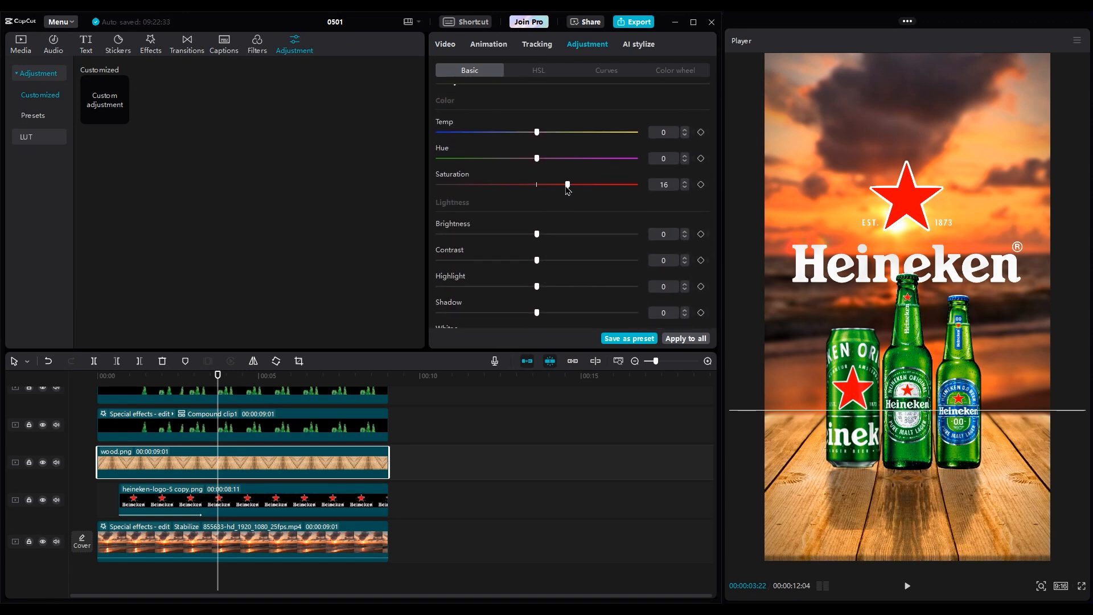
scroll("down", 3)
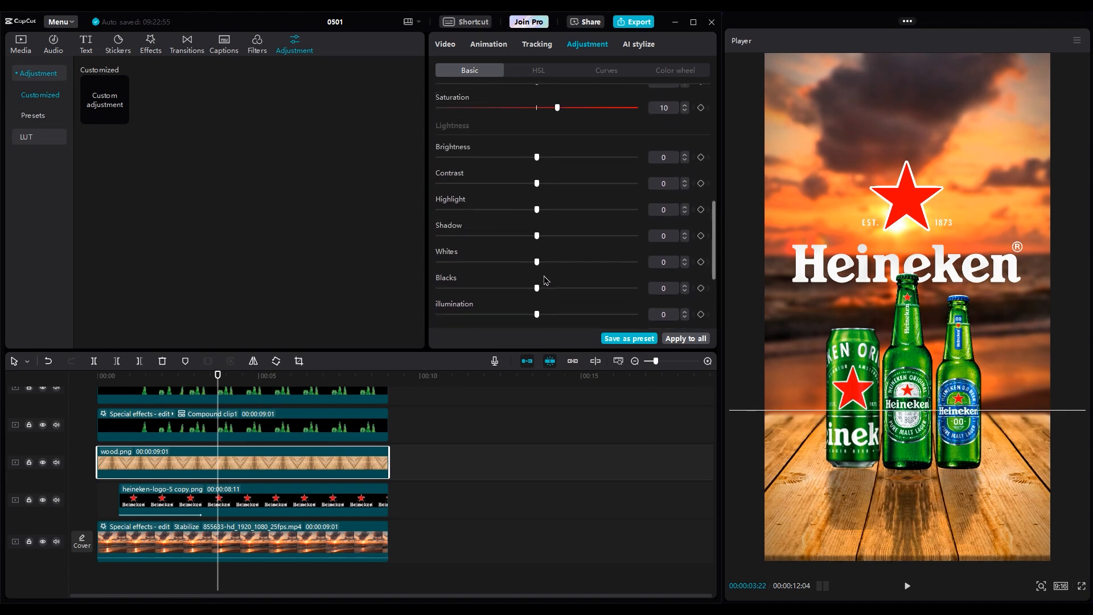
scroll("up", 3)
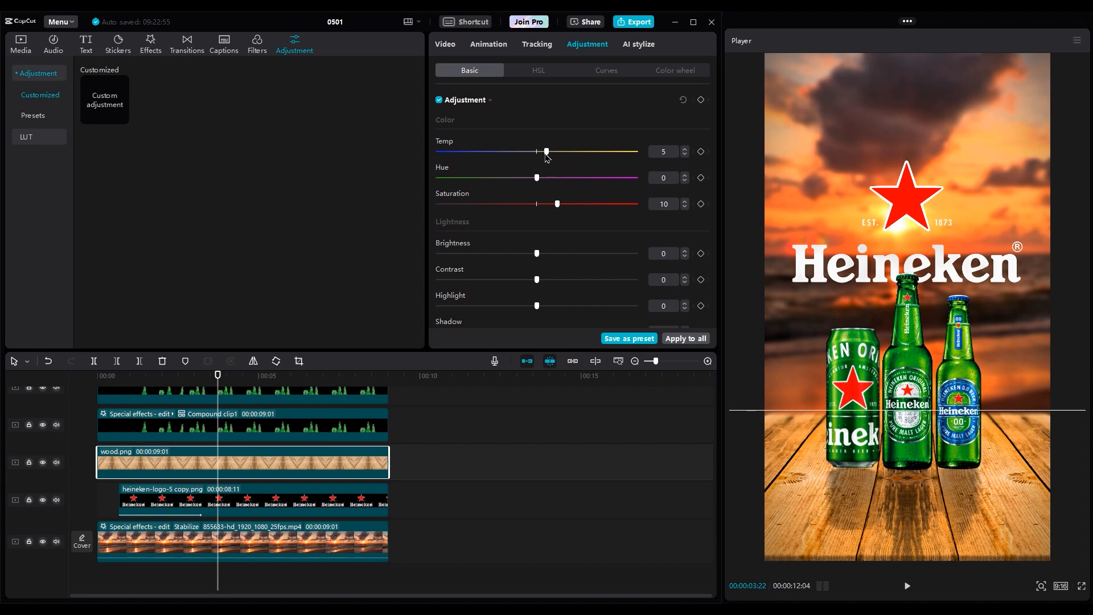
scroll("down", 3)
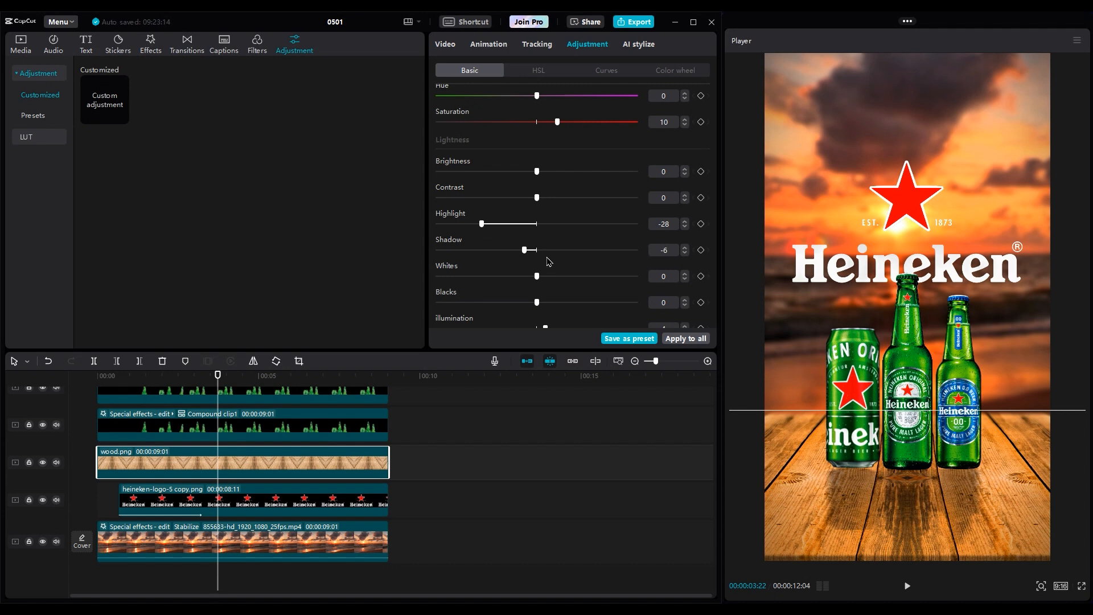
scroll("down", 3)
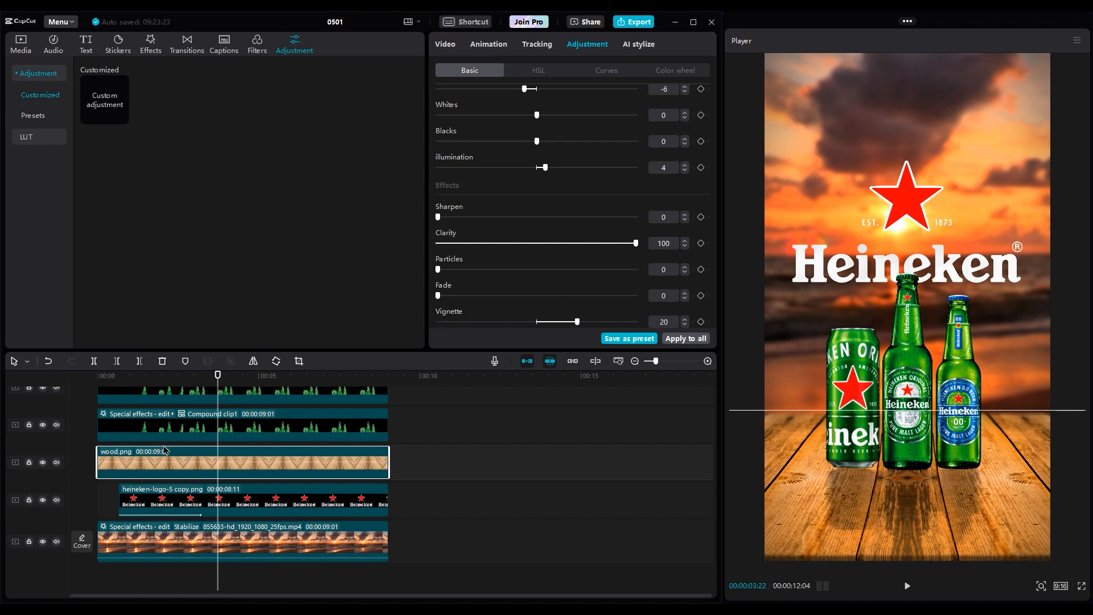
left_click(242, 541)
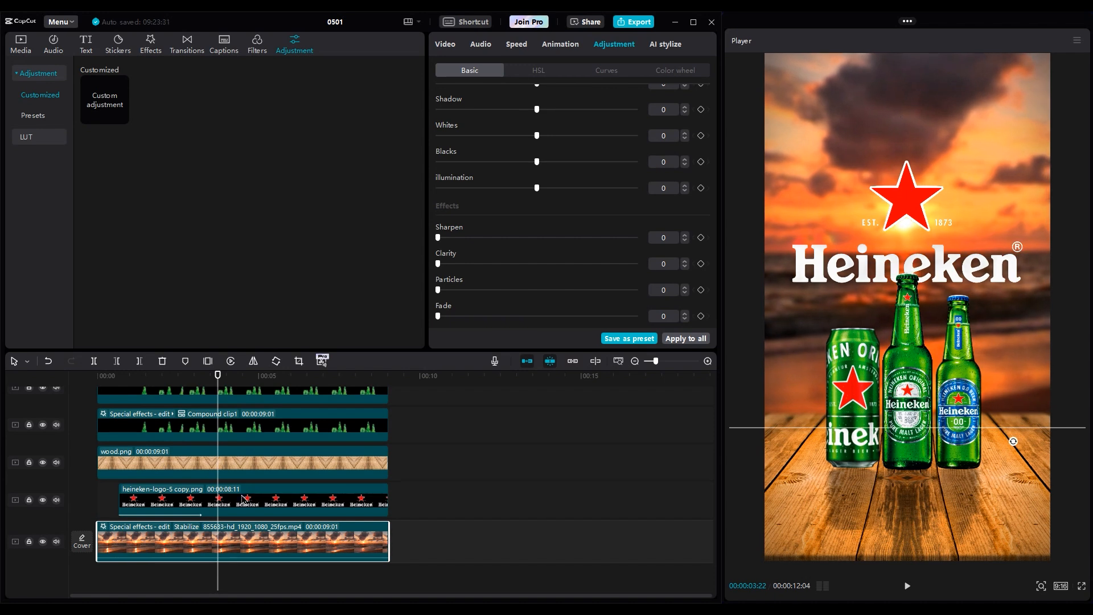
- Set the Heineken logo clip's blend mode to Screen so its star glows white
left_click(244, 495)
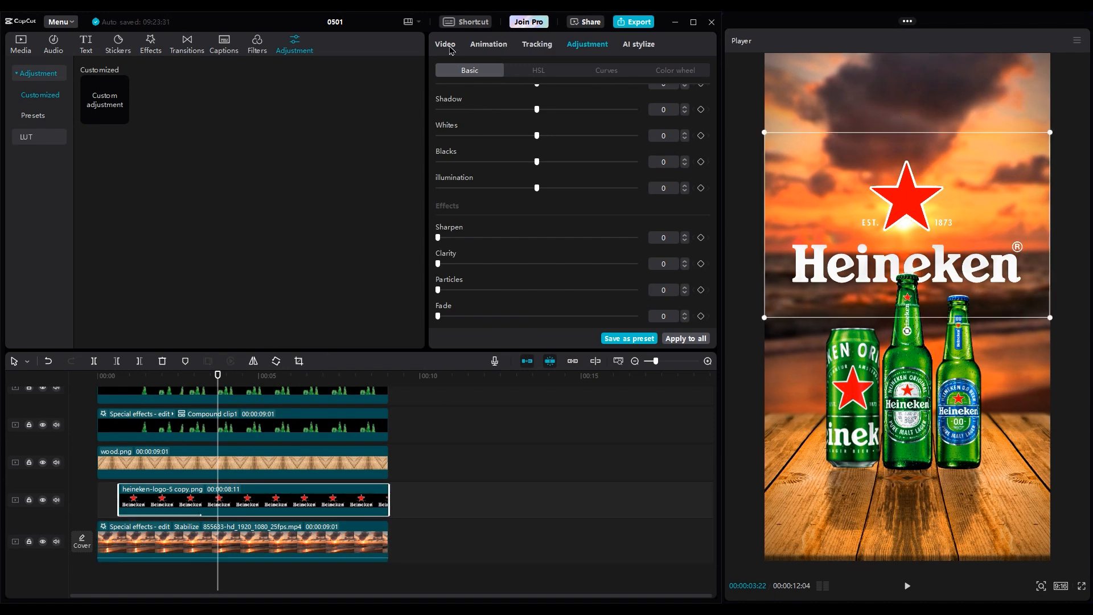
left_click(444, 44)
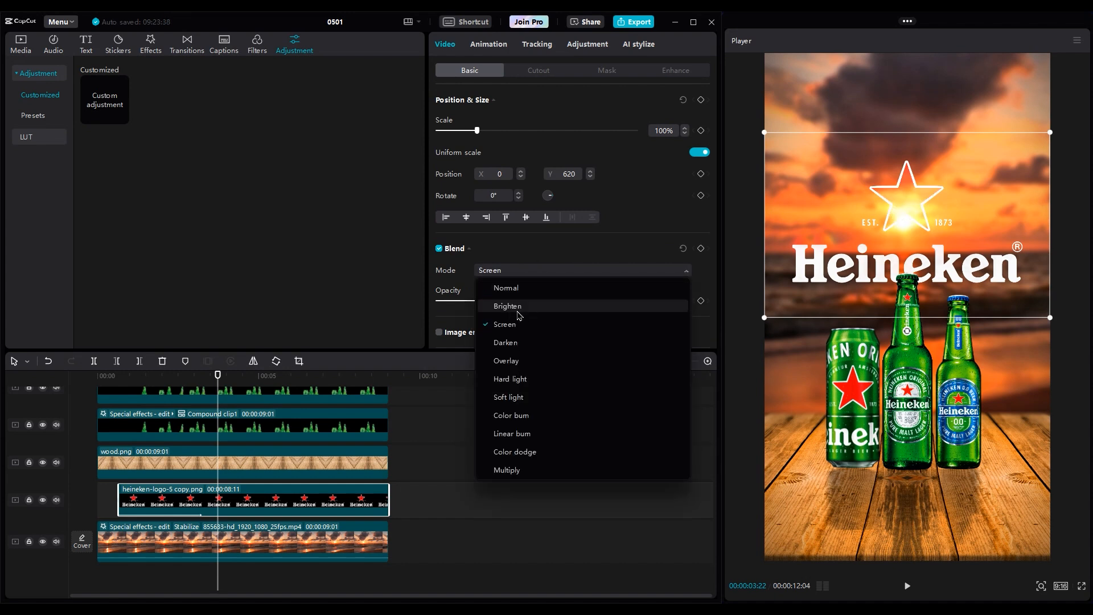
left_click(108, 401)
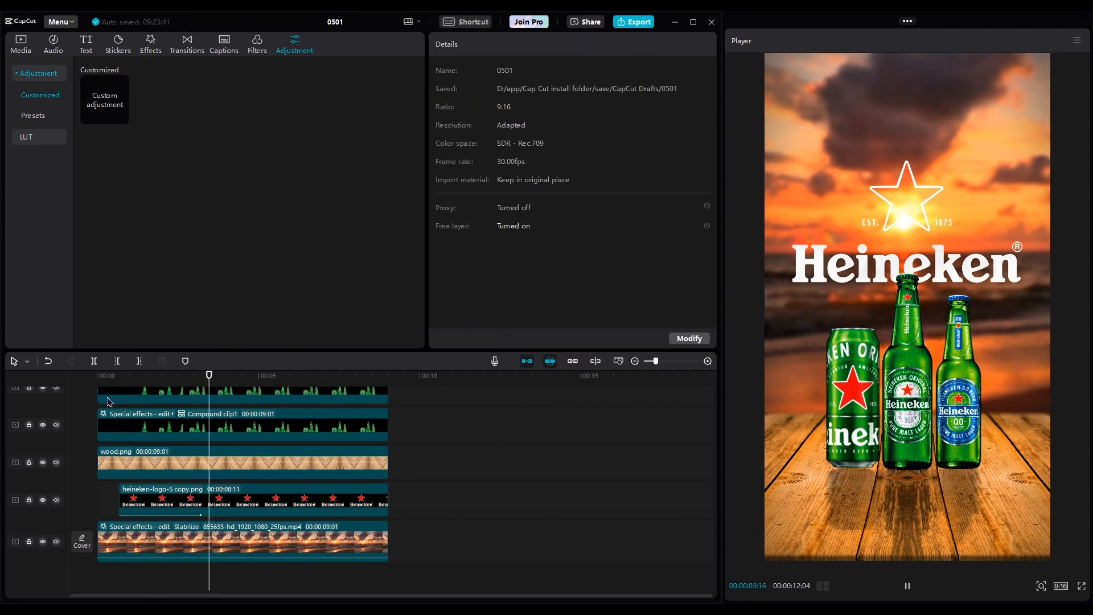
left_click(242, 540)
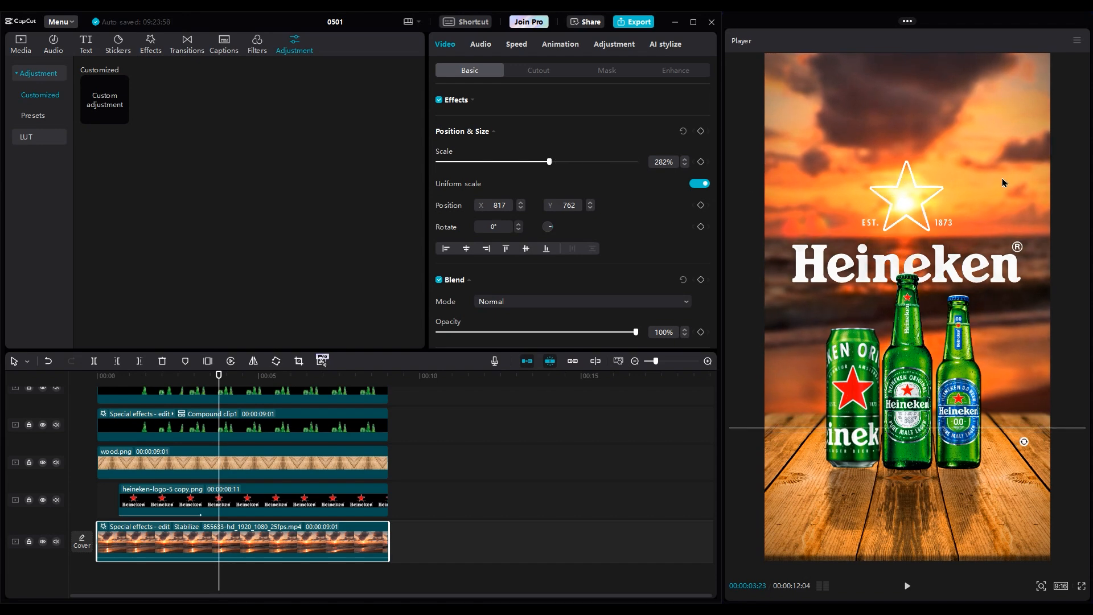
left_click(146, 582)
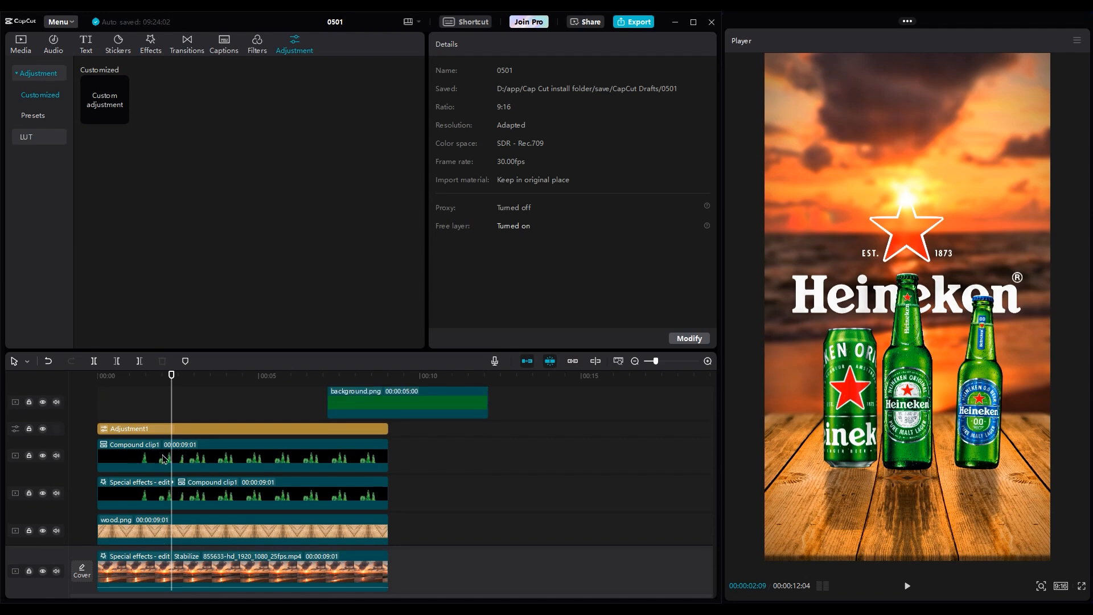
- Apply motion blur (blur 50, blend 50) to Compound clip1 and preview the playback
left_click(241, 457)
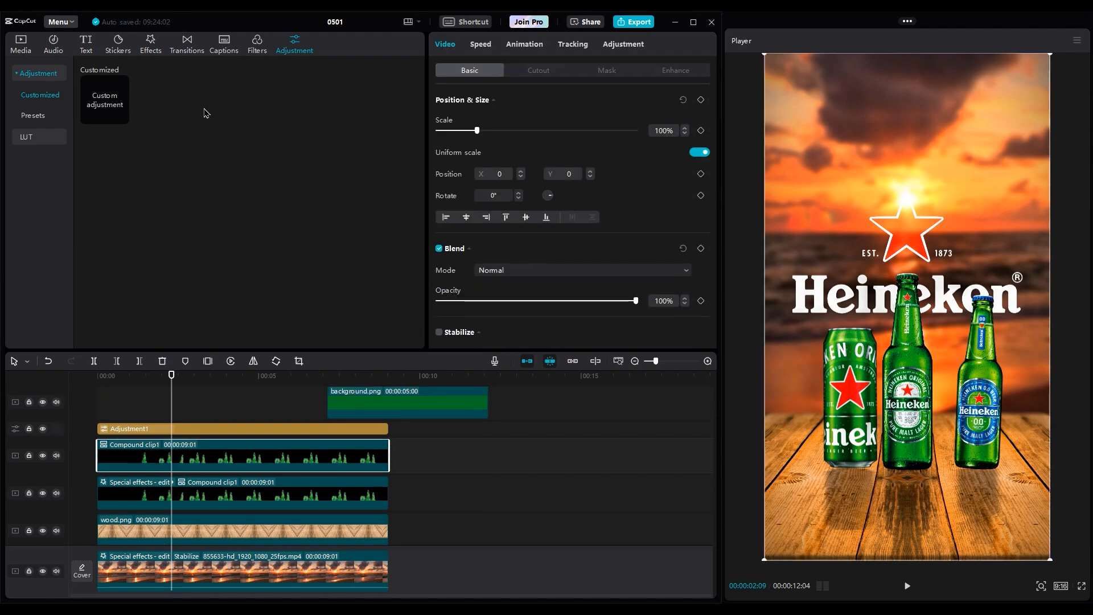
left_click(256, 43)
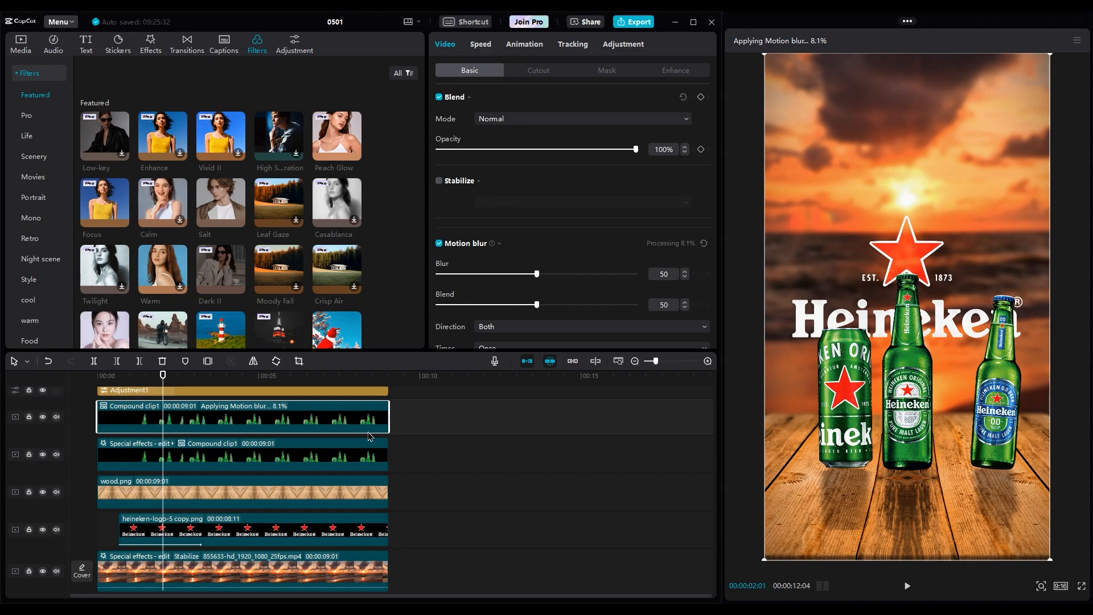
left_click(98, 376)
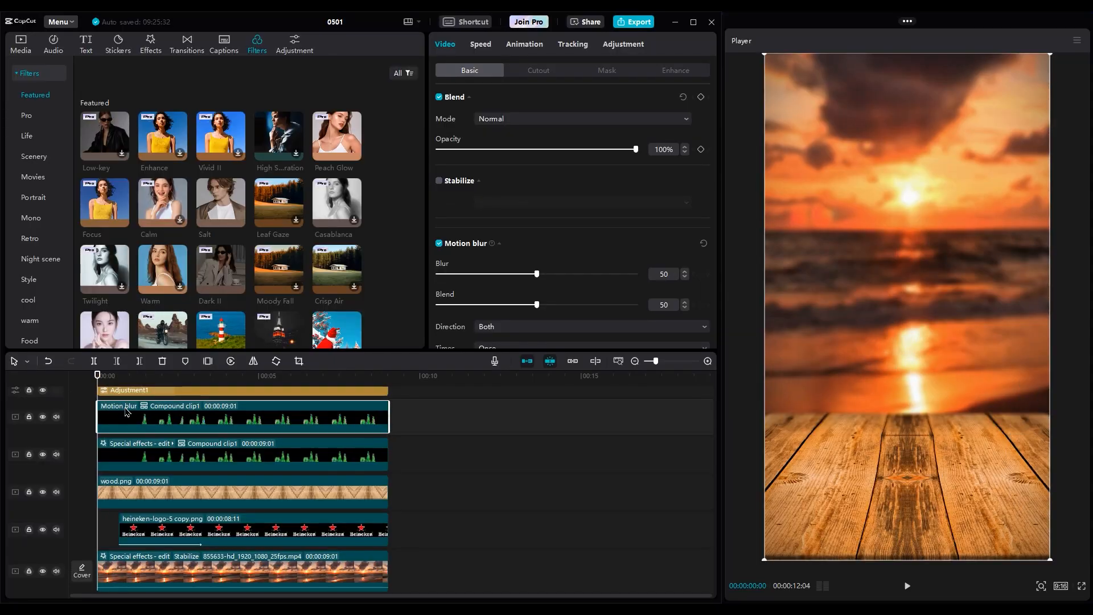
left_click(907, 586)
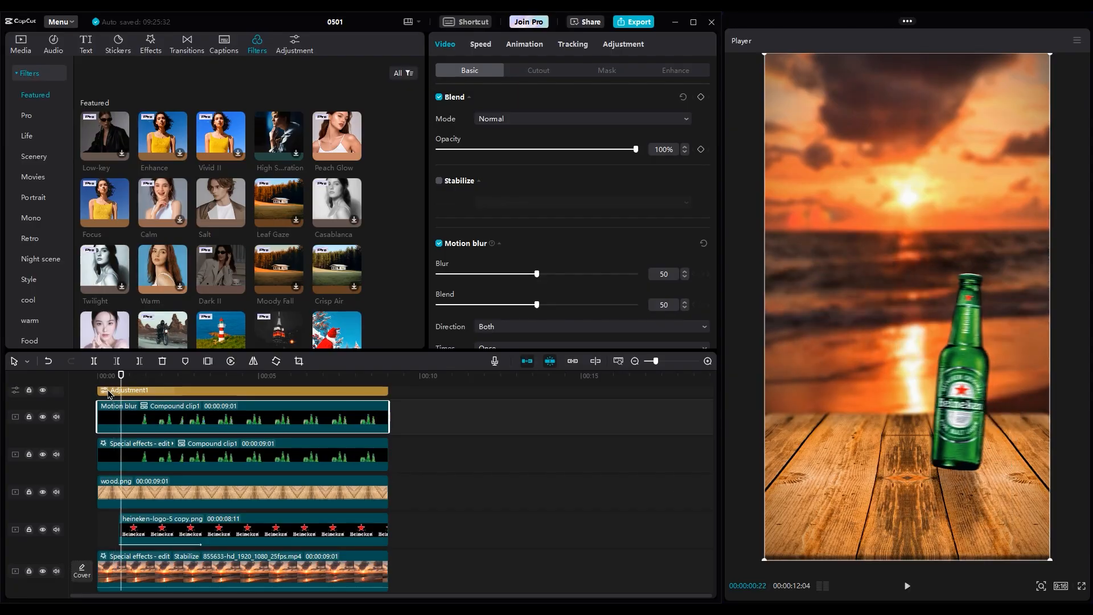
left_click(53, 43)
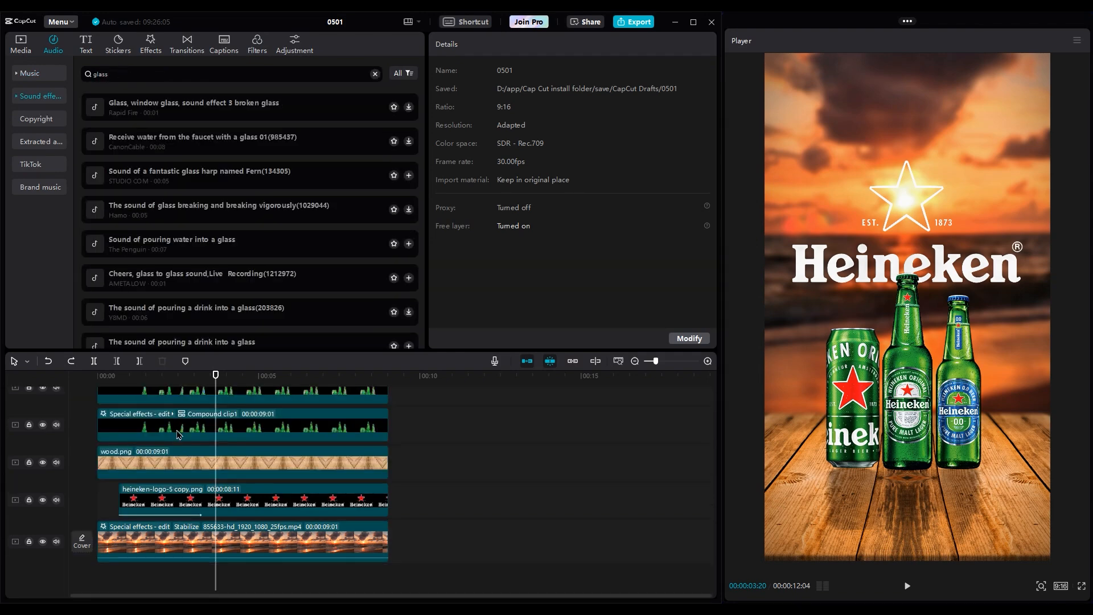
- Add 'Cheers, glass to glass sound' twice and lower one copy to -15.9 dB
left_click(202, 277)
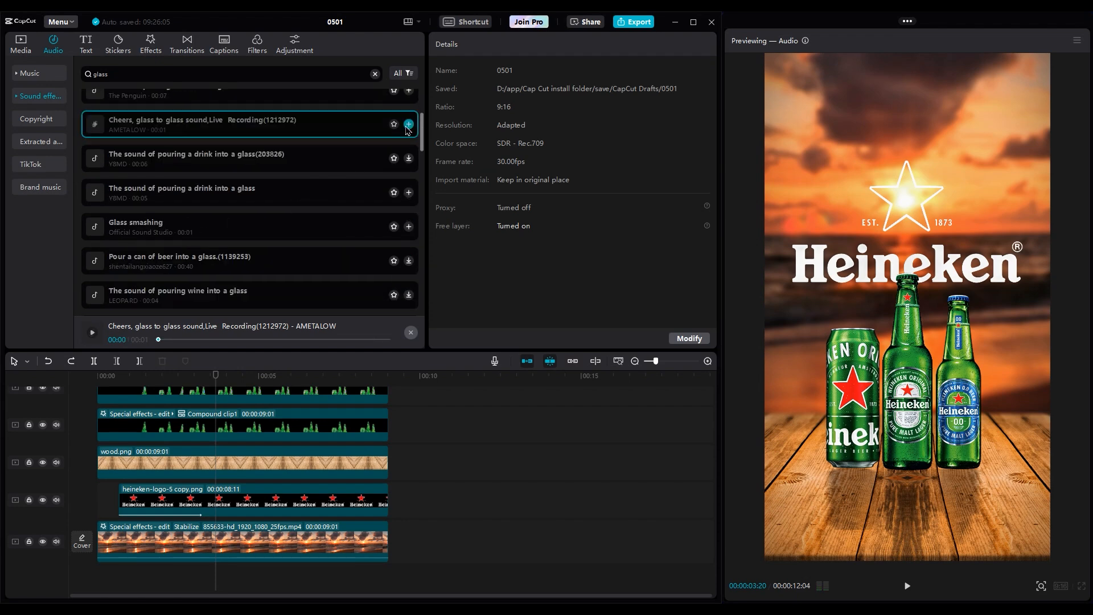
left_click(409, 124)
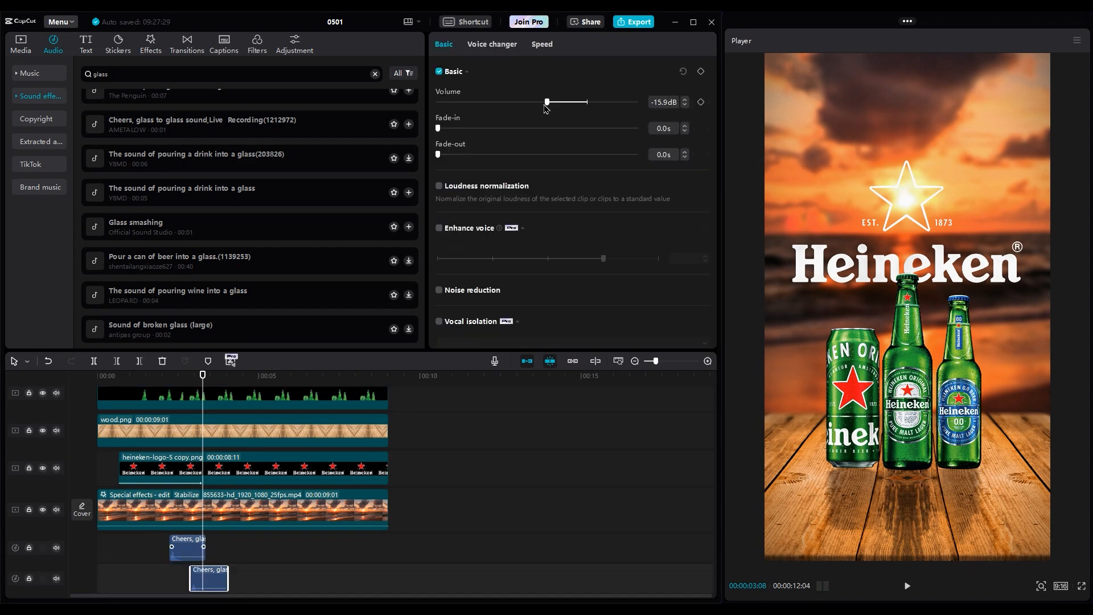
left_click(906, 586)
type("sea")
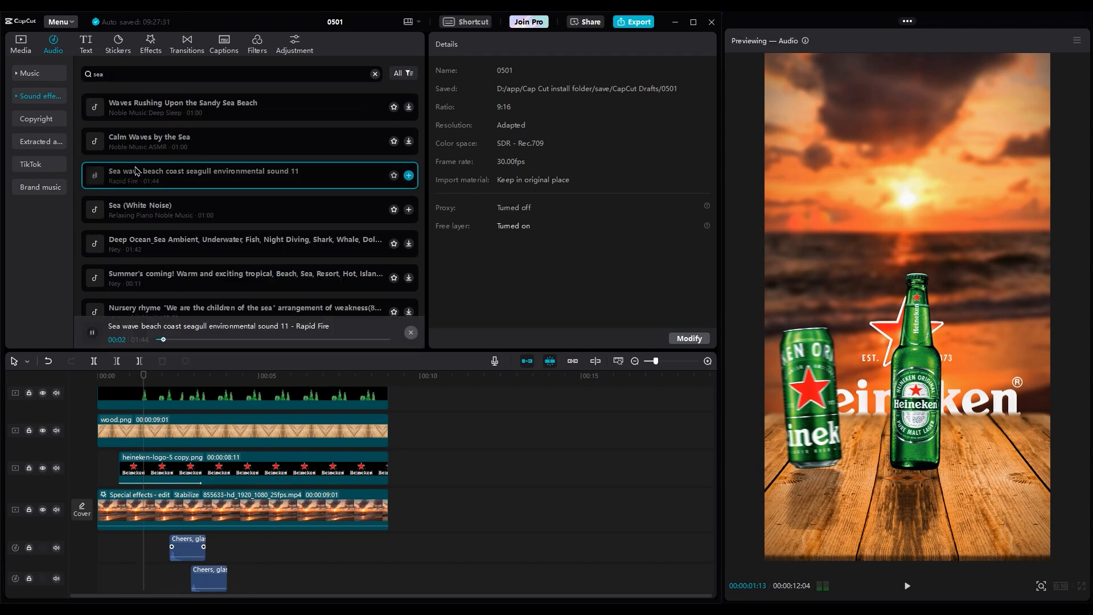
- Add 'Sea wave beach coast seagull environmental sound 11' with a 1.2 s fade-in
left_click(409, 175)
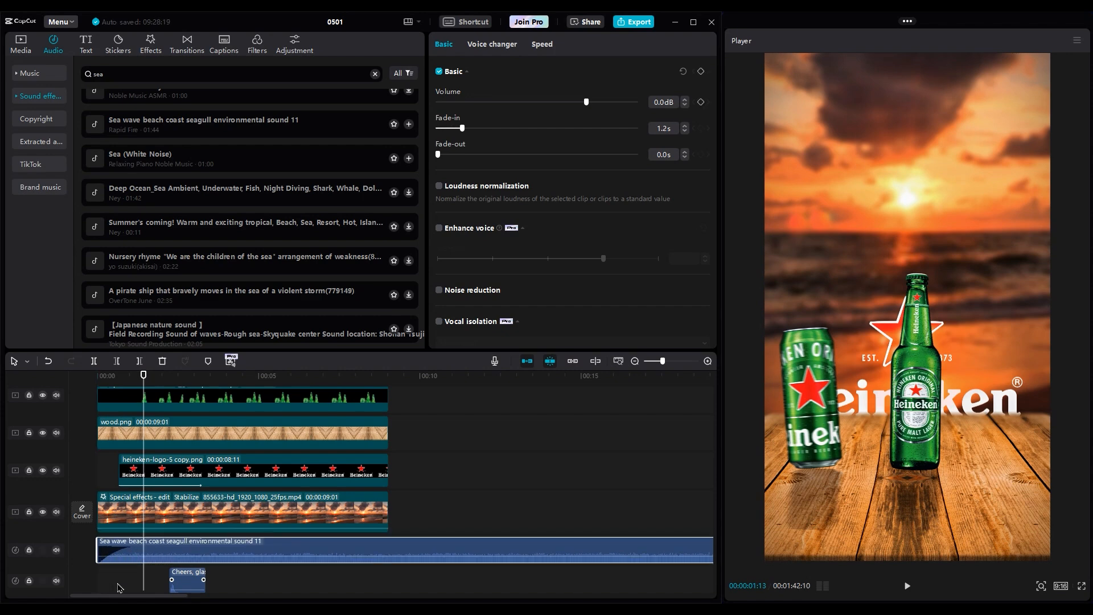
left_click(906, 586)
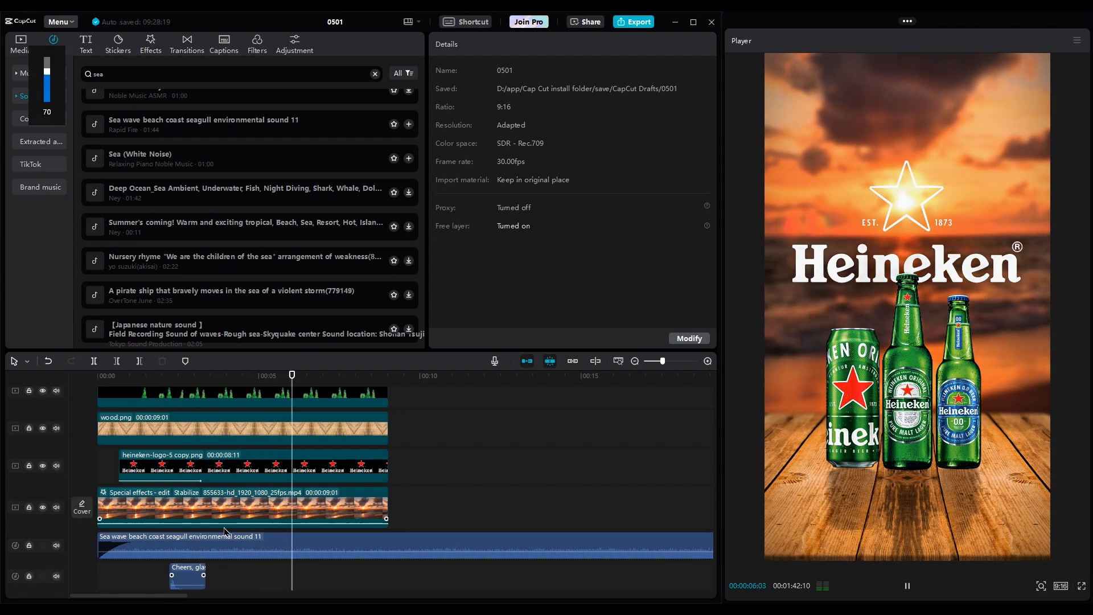
left_click(355, 375)
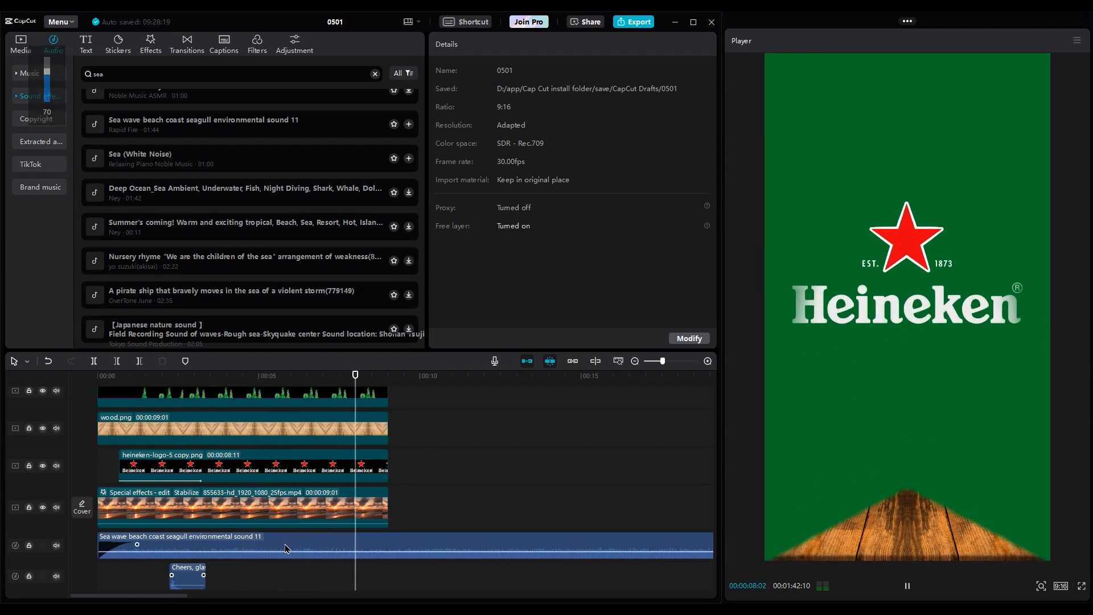
- Trim the seagull sound to end with the logo and fade it out over 1.0 s
left_click(279, 545)
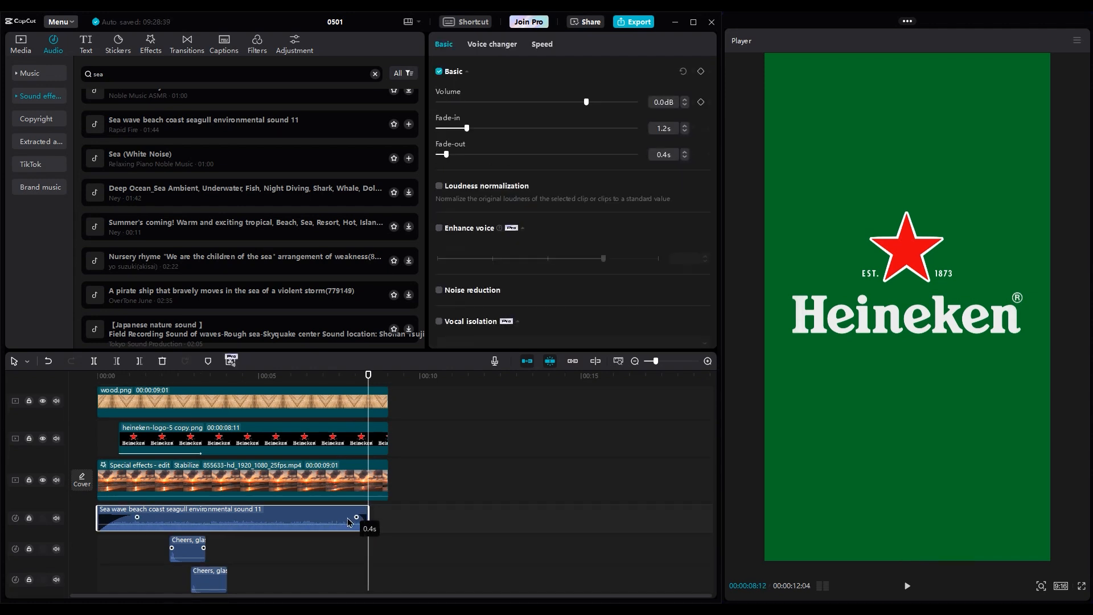
left_click(907, 586)
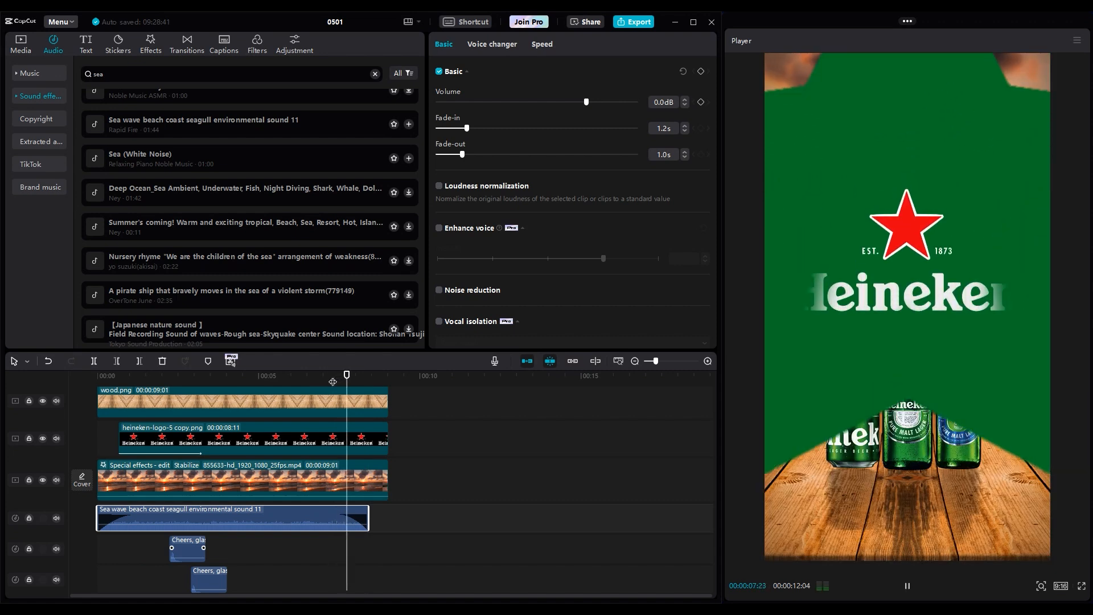
left_click(19, 44)
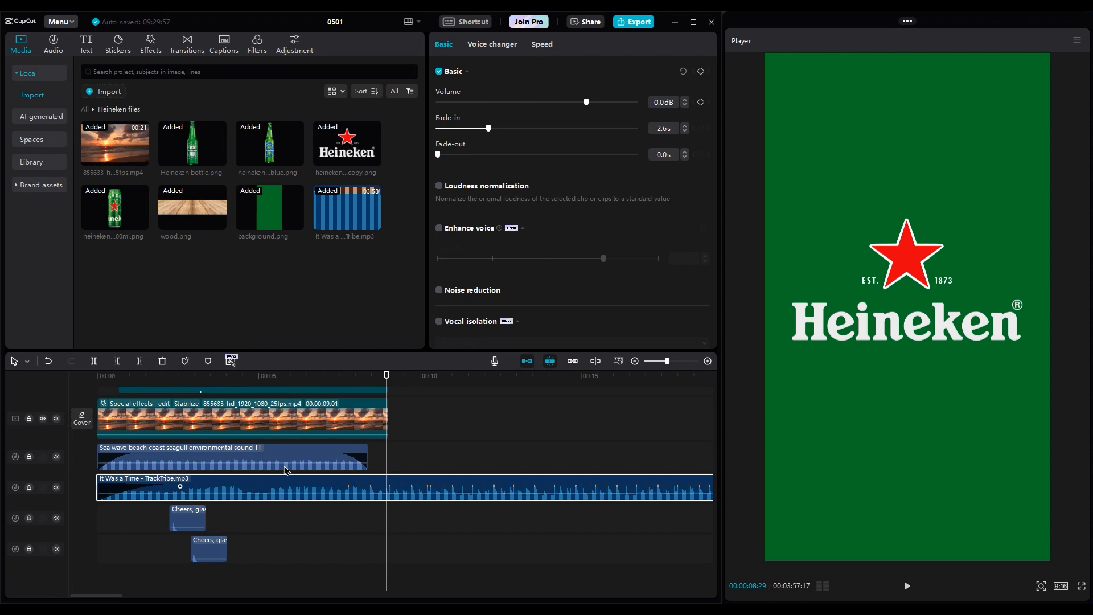
- Add 'It Was a Time' music with a 2.6 s fade-in, shifted later and ending at 12 s
left_click(335, 375)
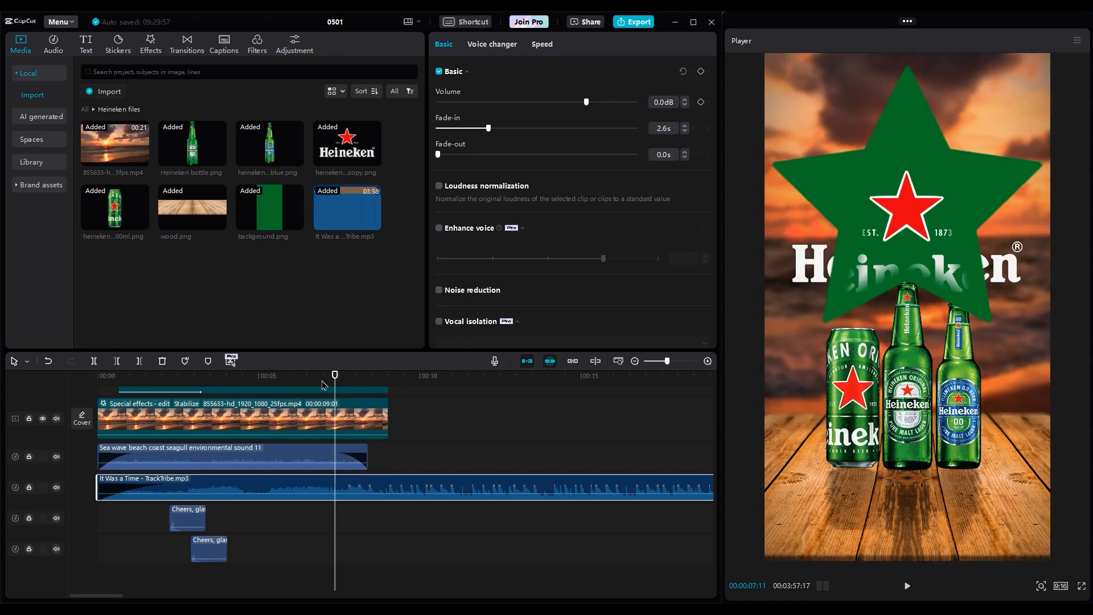
left_click(907, 586)
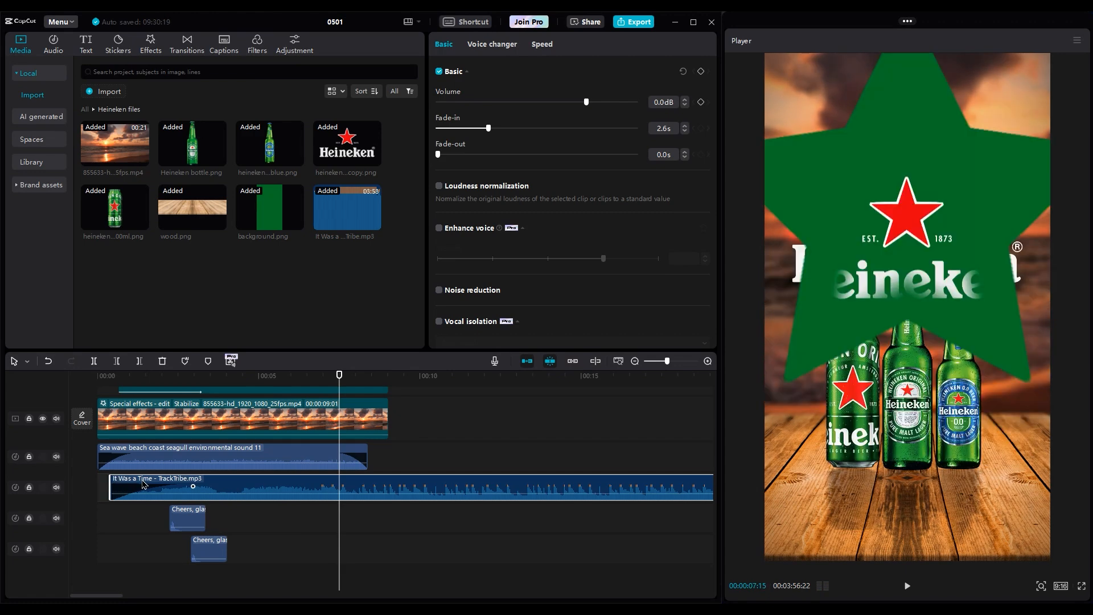
left_click(907, 586)
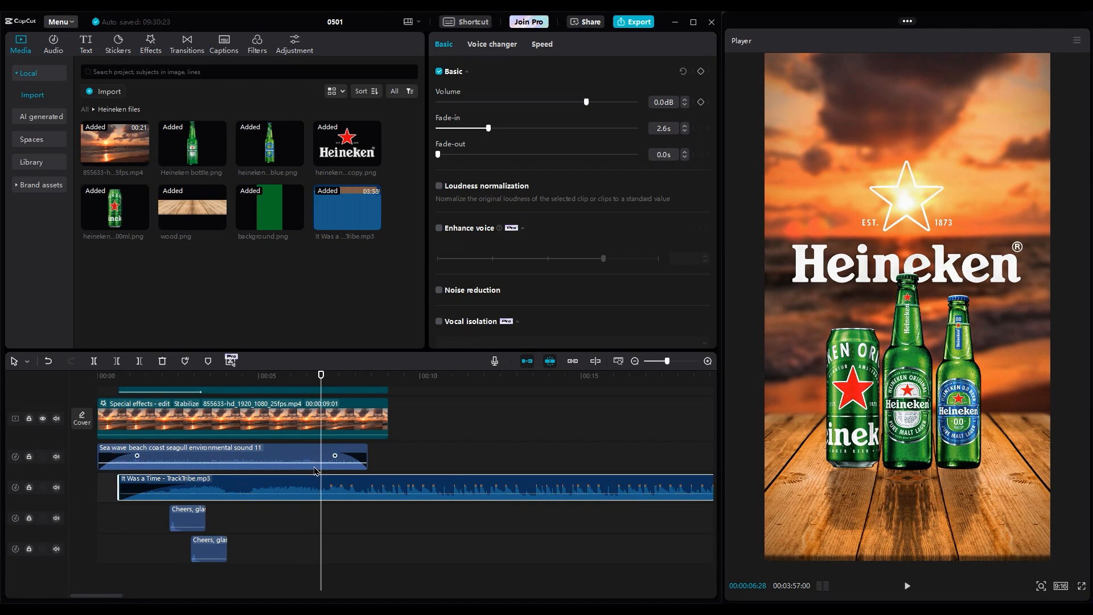
left_click(908, 586)
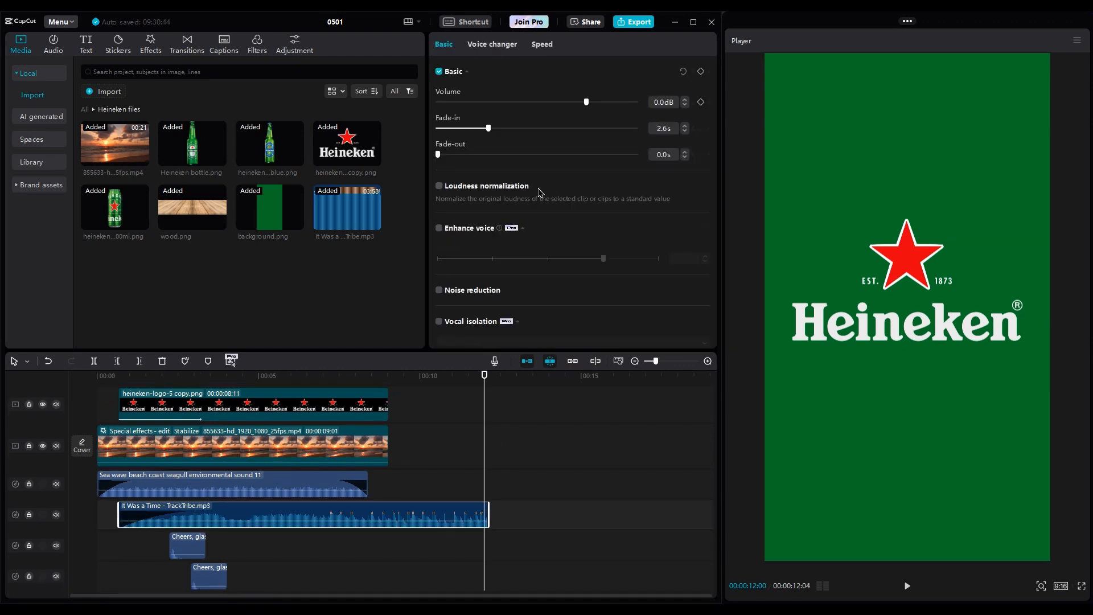
left_click_drag(437, 155, 454, 154)
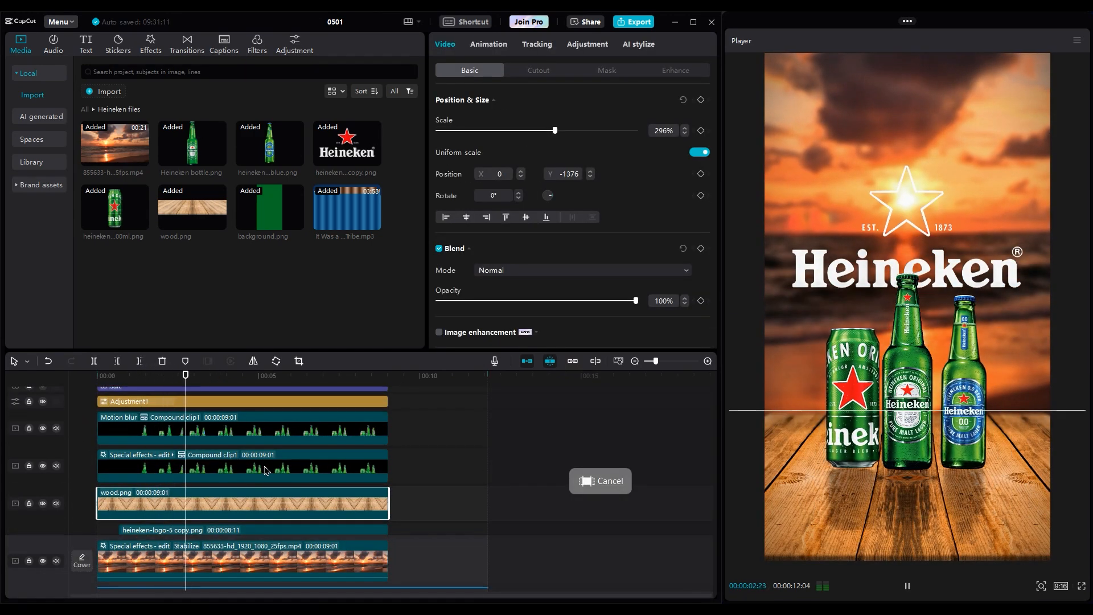
left_click(698, 152)
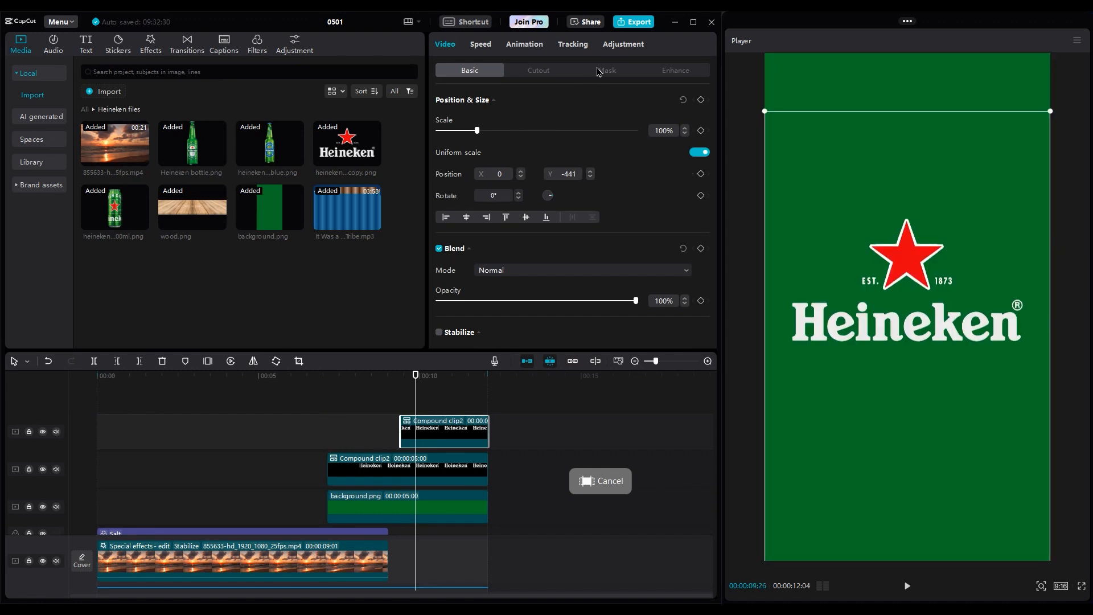
- Set Compound clip2 brightness and highlight to 50, add a 57° mirror mask, and keyframe its position
left_click(622, 43)
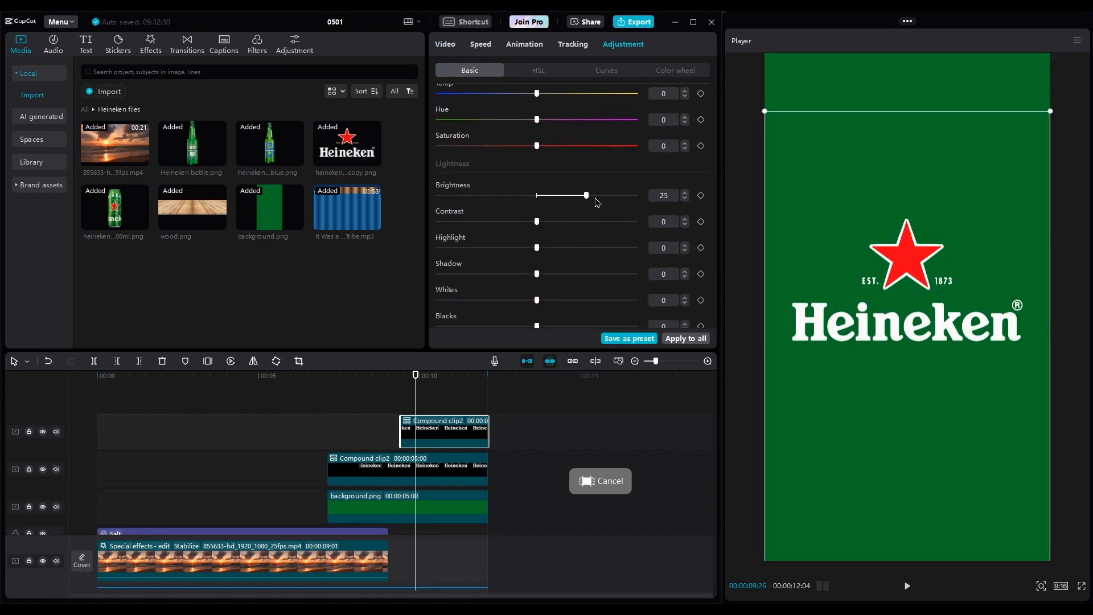
scroll("down", 3)
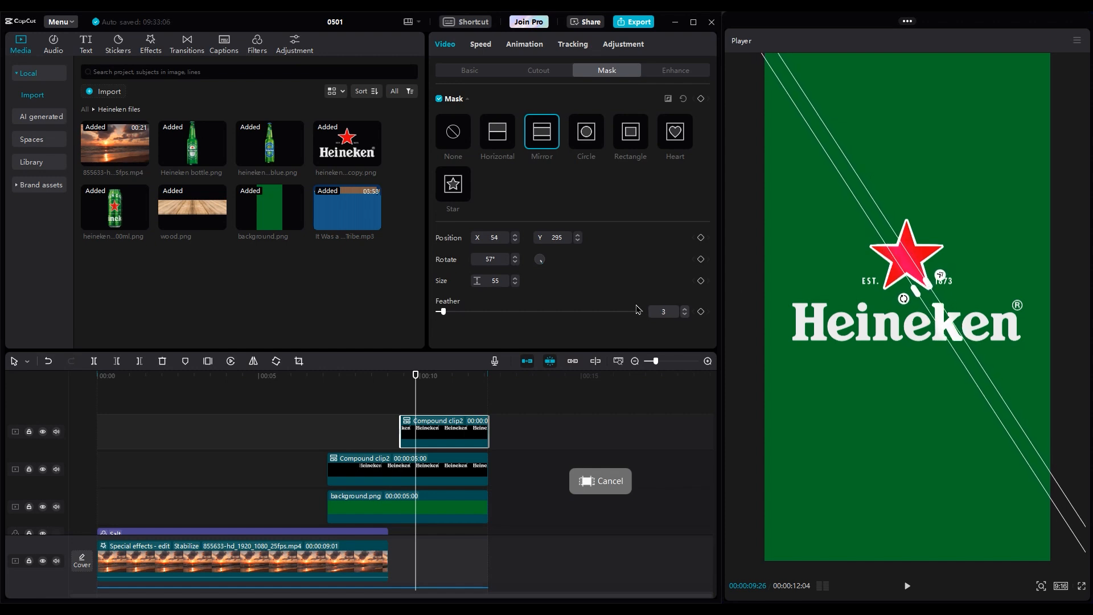
left_click(621, 44)
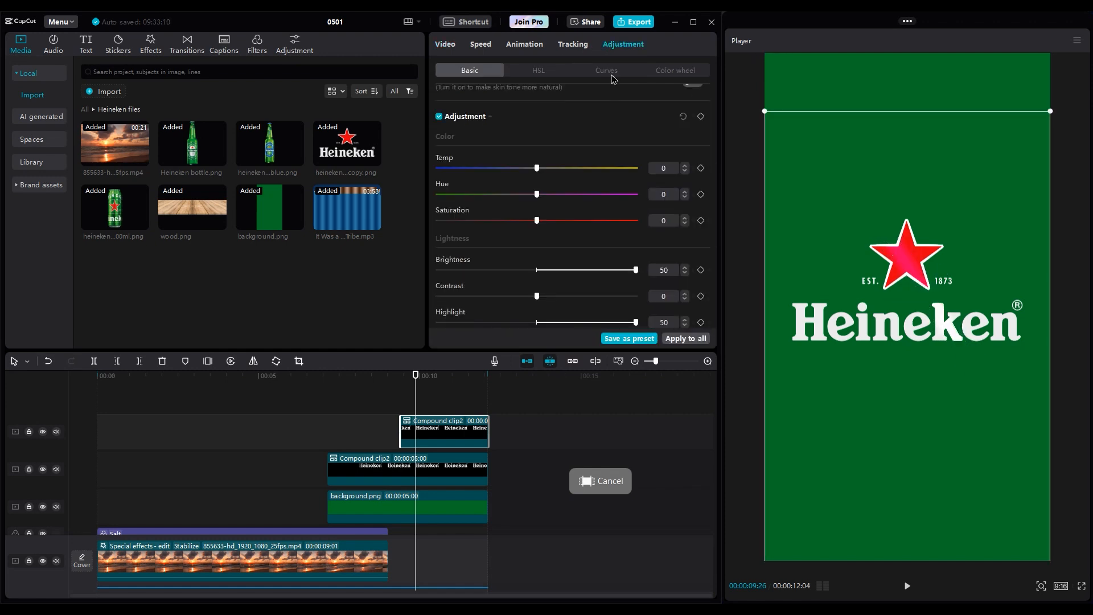
left_click(606, 70)
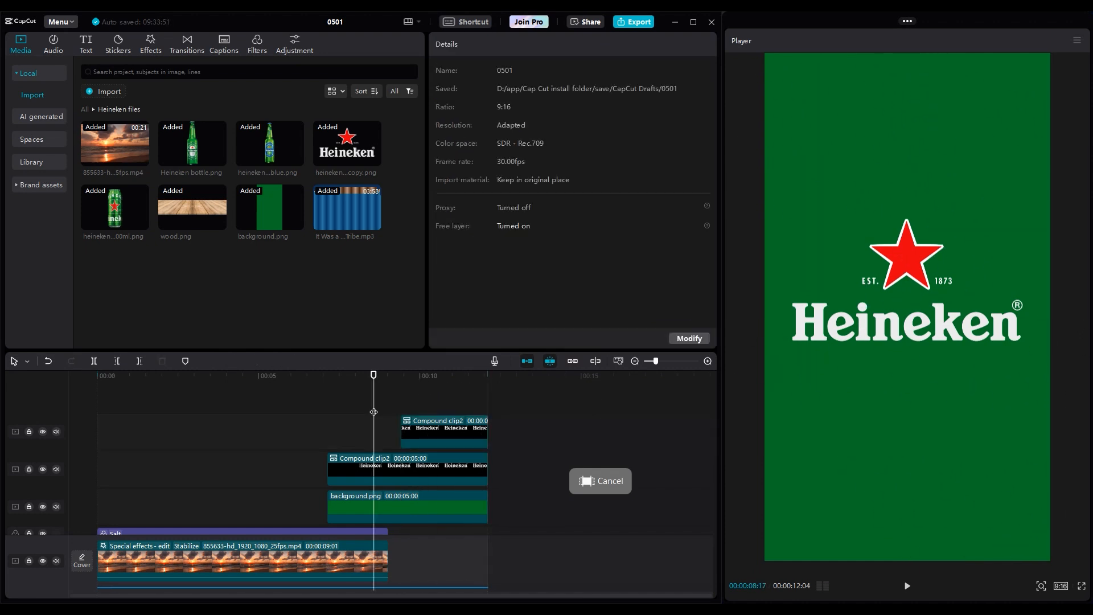
left_click(489, 375)
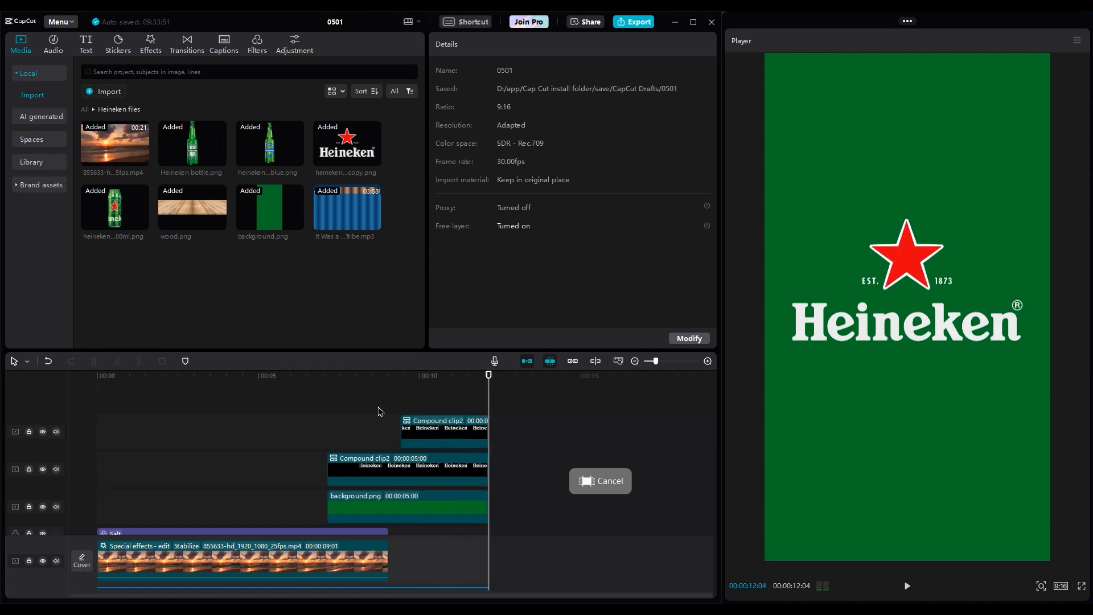
left_click(443, 431)
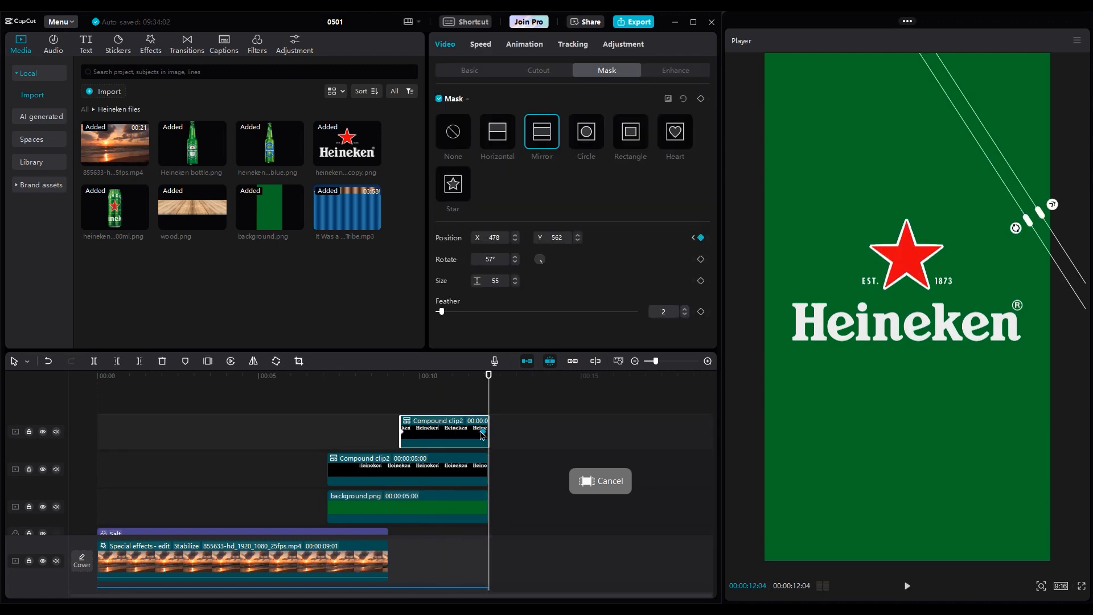